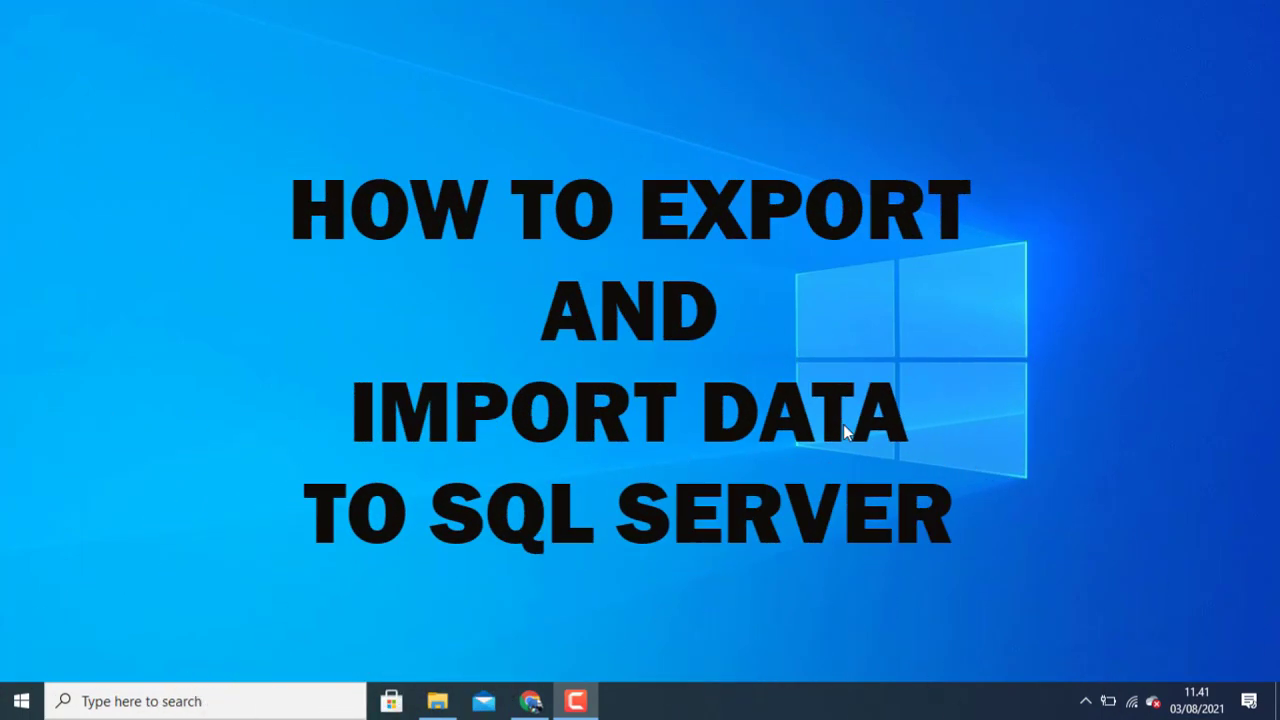
{"action": "mouse_move", "coordinate": [376, 552]}
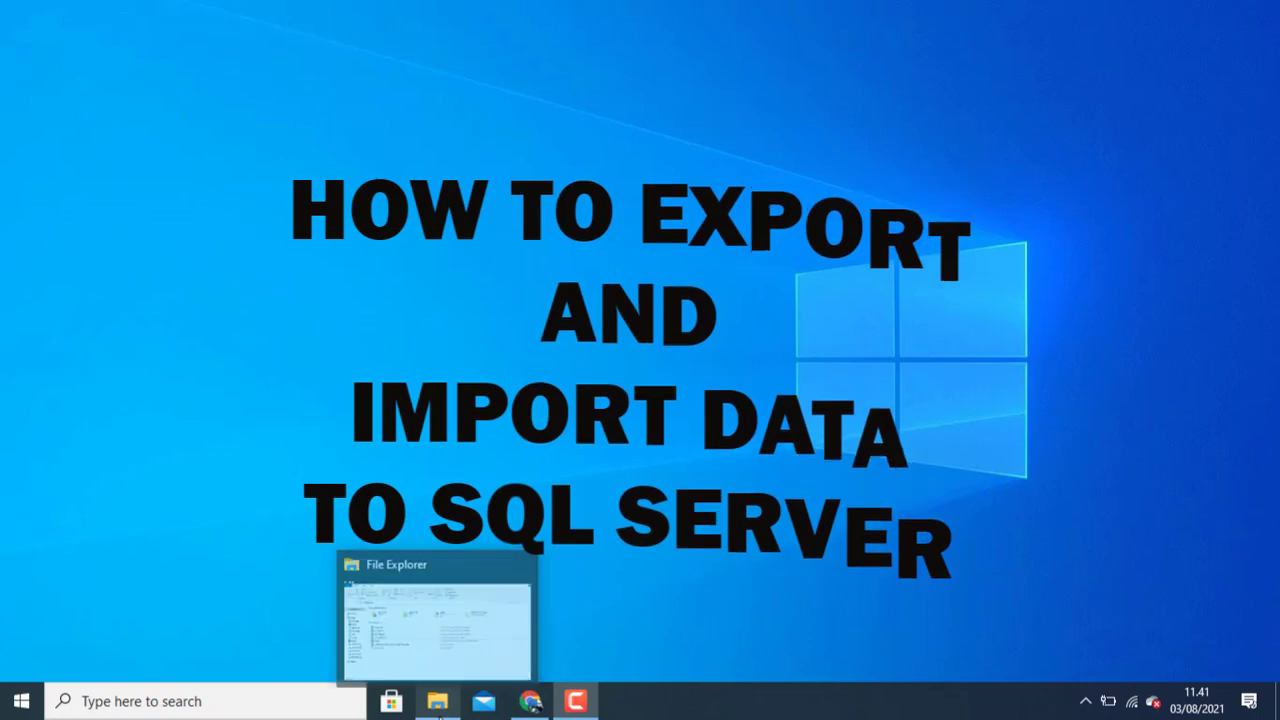
Step: Launch the recent Book3.xlsx workbook from File Explorer's quick access, then close back to the desktop
{"action": "left_click", "coordinate": [436, 700]}
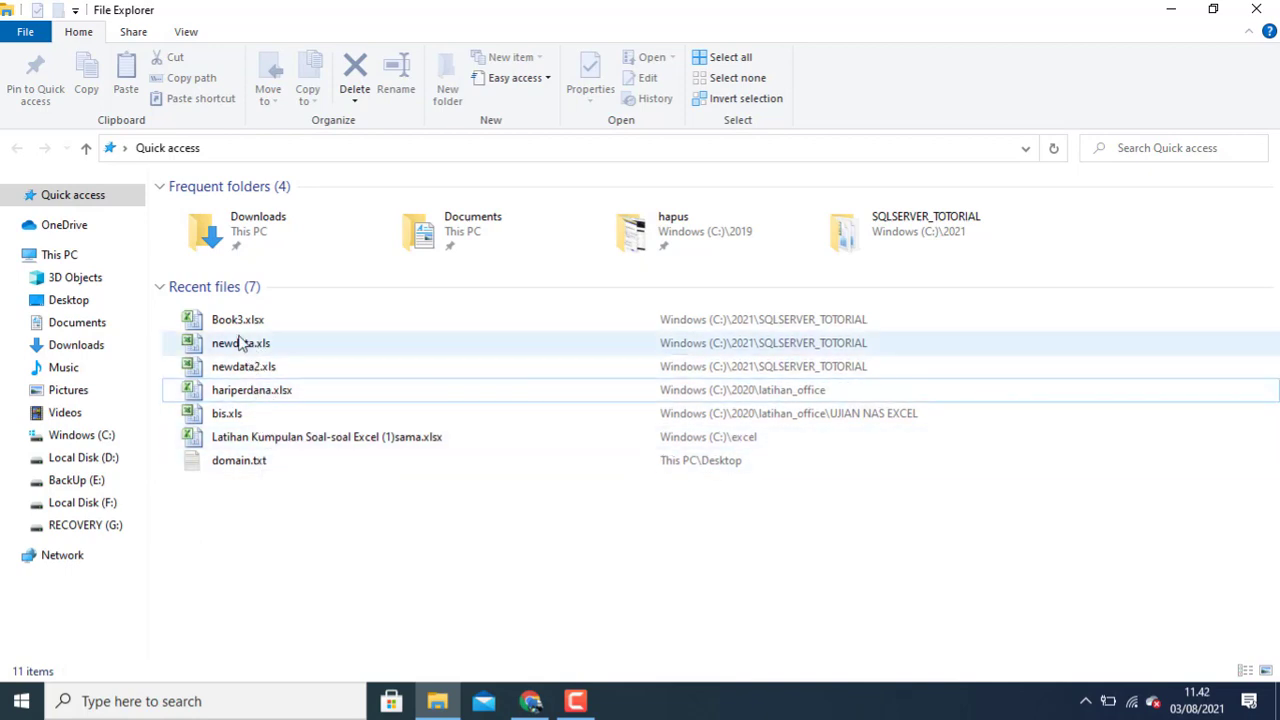
{"action": "double_click", "coordinate": [238, 320]}
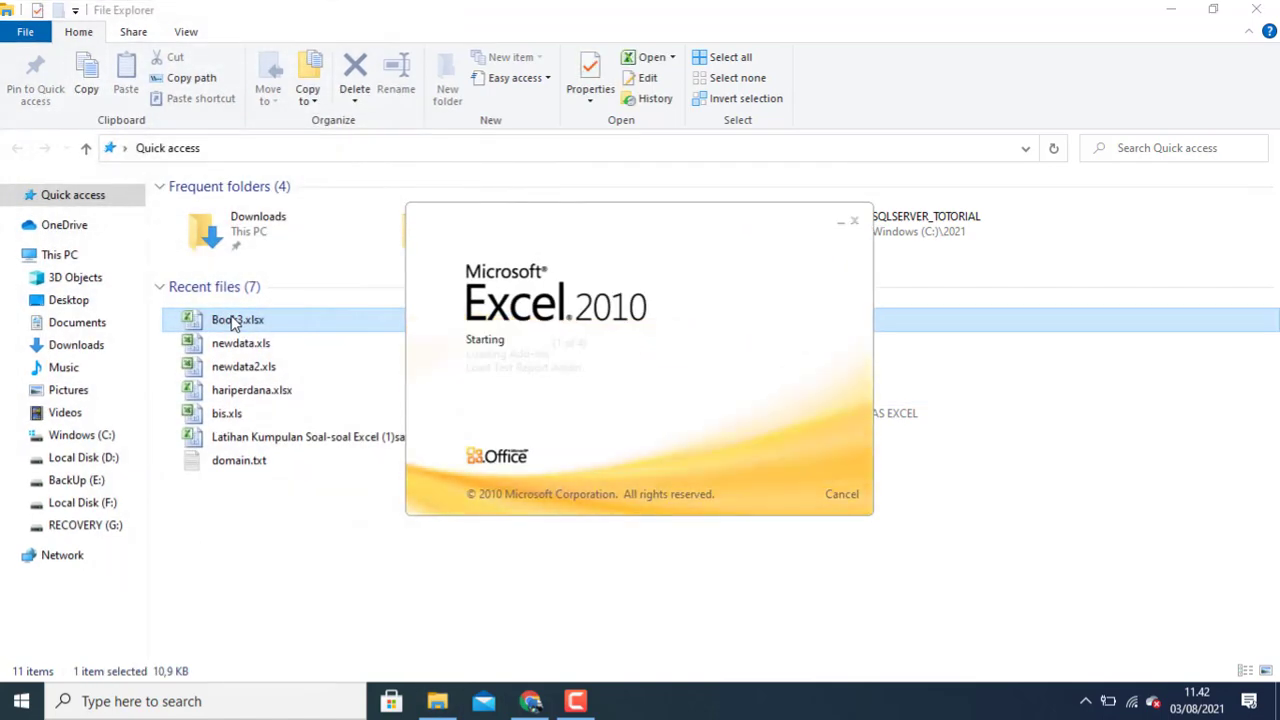
{"action": "double_click", "coordinate": [238, 320]}
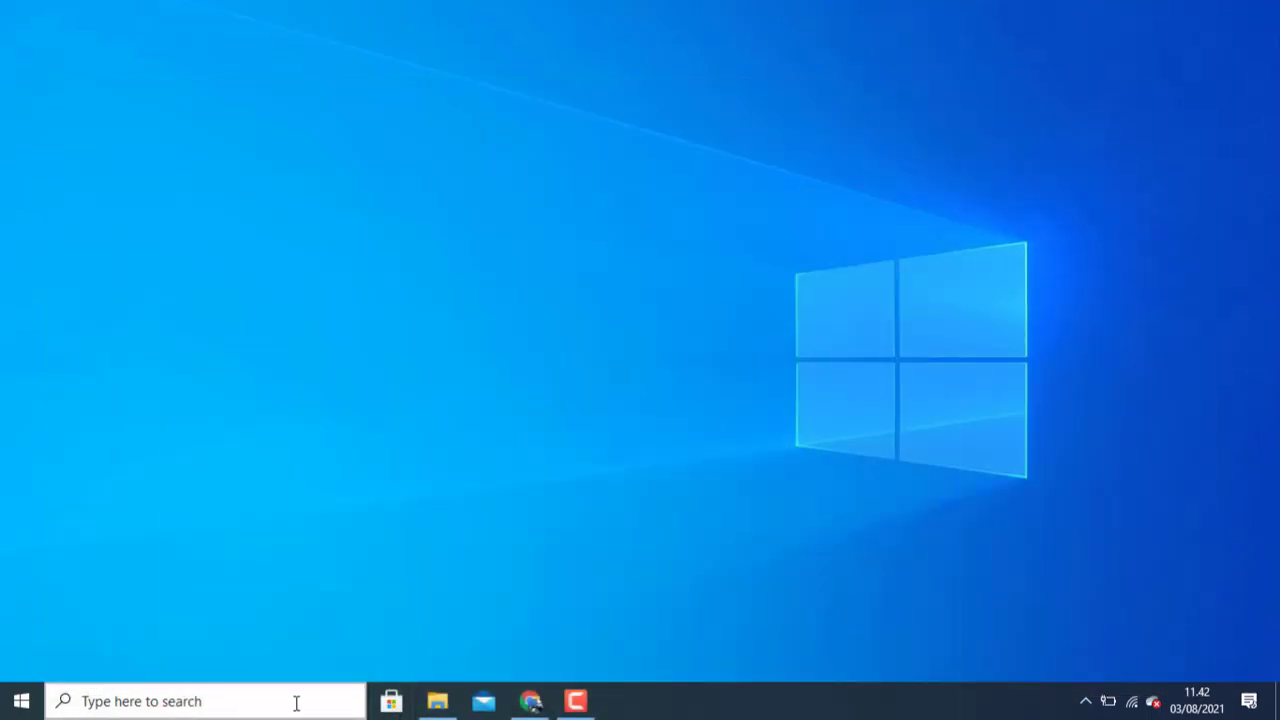
Step: Search Start for 'imp' to find SQL Server 2019 Import and Export Data (32-bit)
{"action": "type", "text": "impo"}
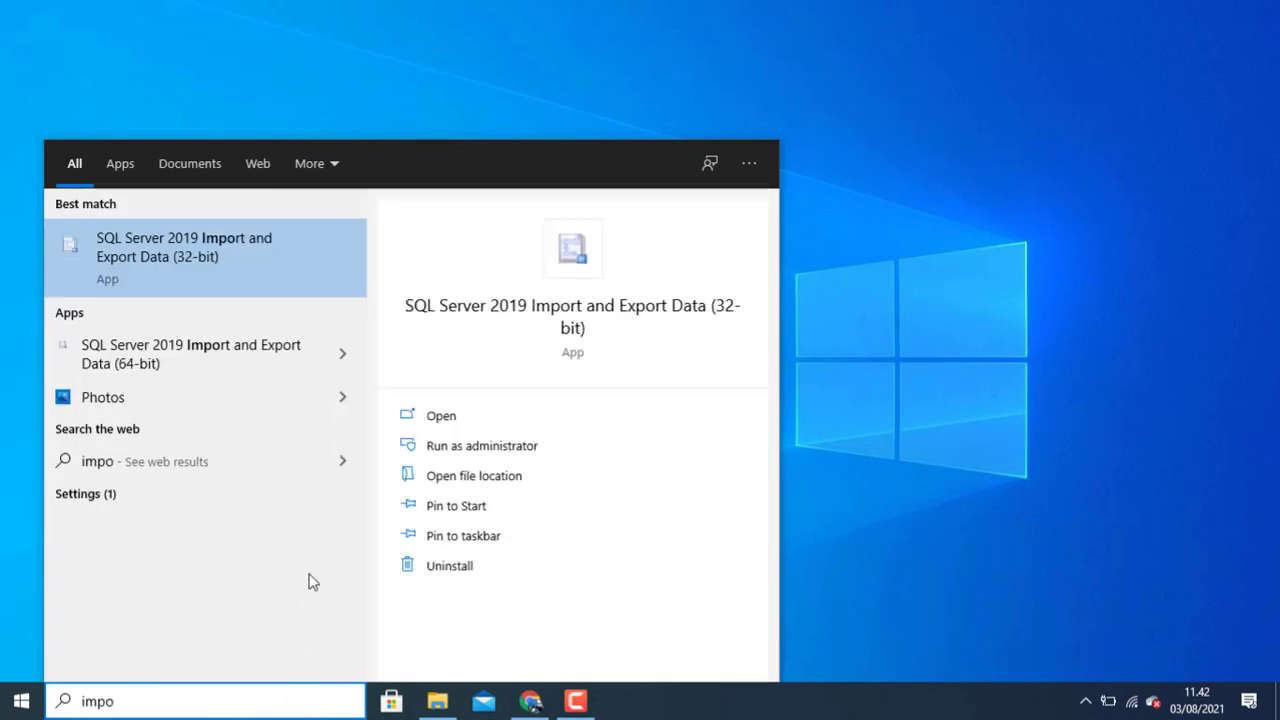
{"action": "mouse_move", "coordinate": [256, 404]}
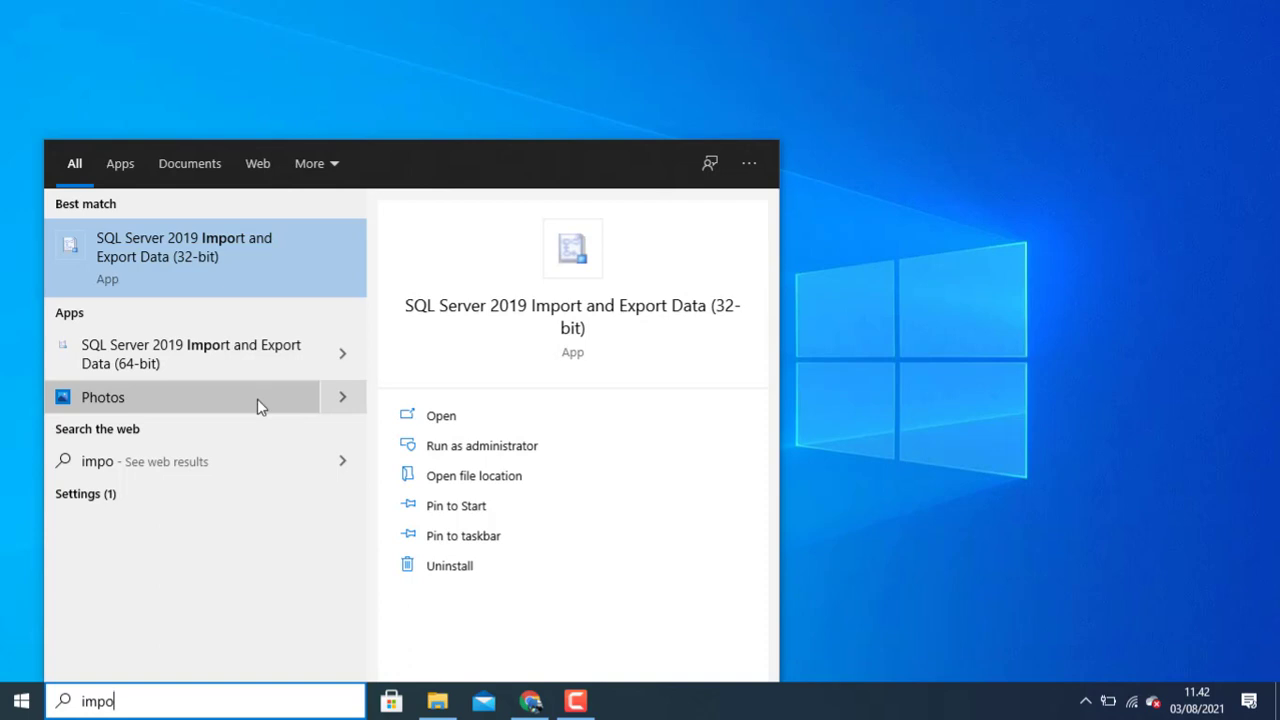
{"action": "mouse_move", "coordinate": [160, 248]}
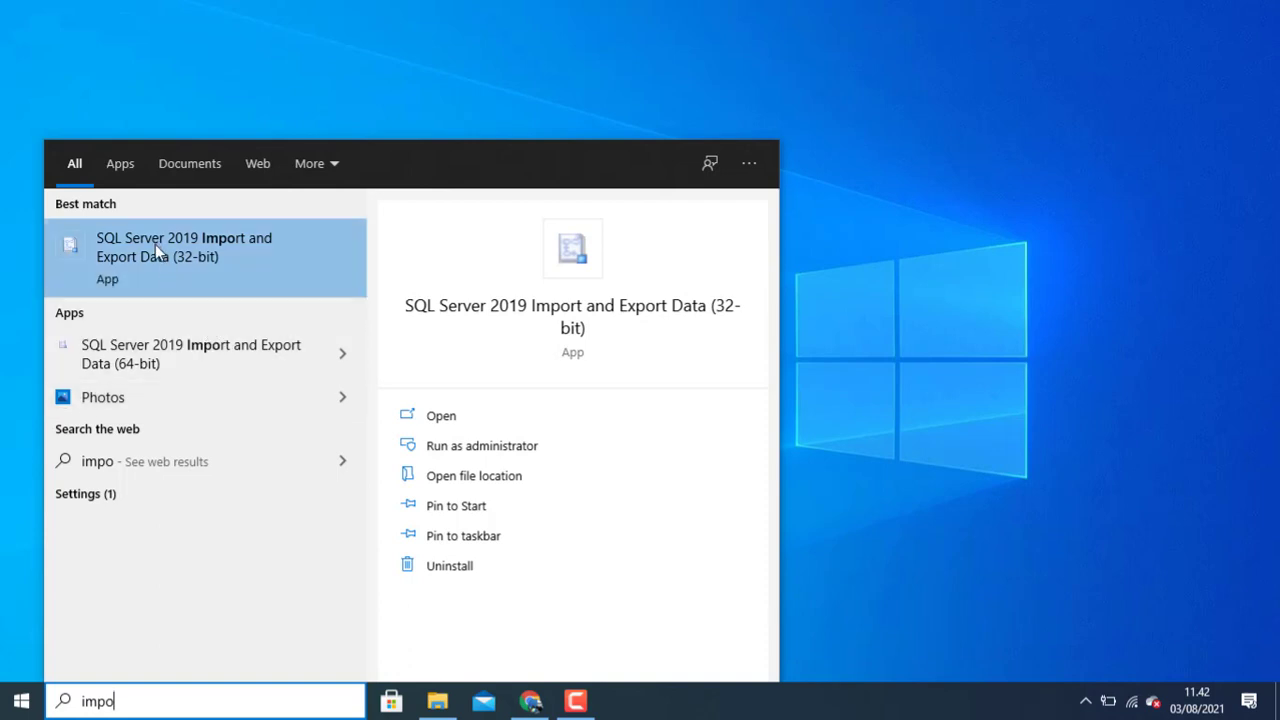
{"action": "mouse_move", "coordinate": [190, 352]}
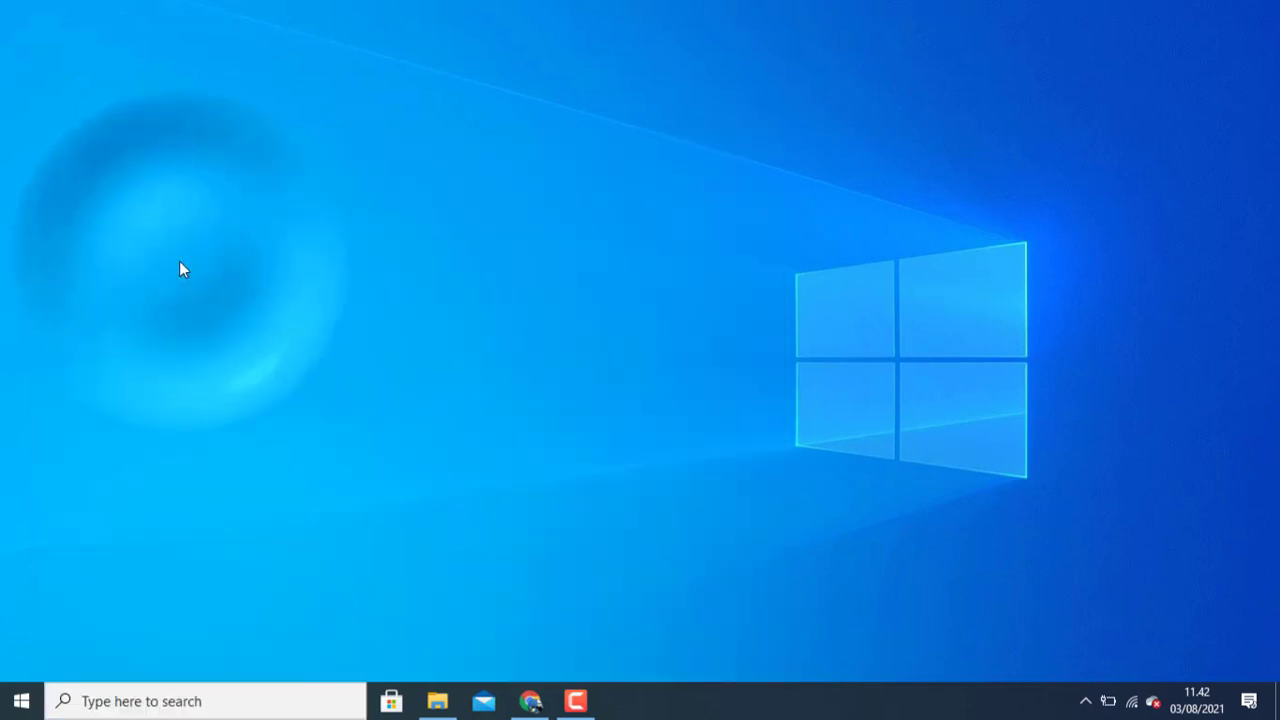
Step: Move past the wizard's welcome page and choose Microsoft Excel as the data source
{"action": "left_click", "coordinate": [620, 700]}
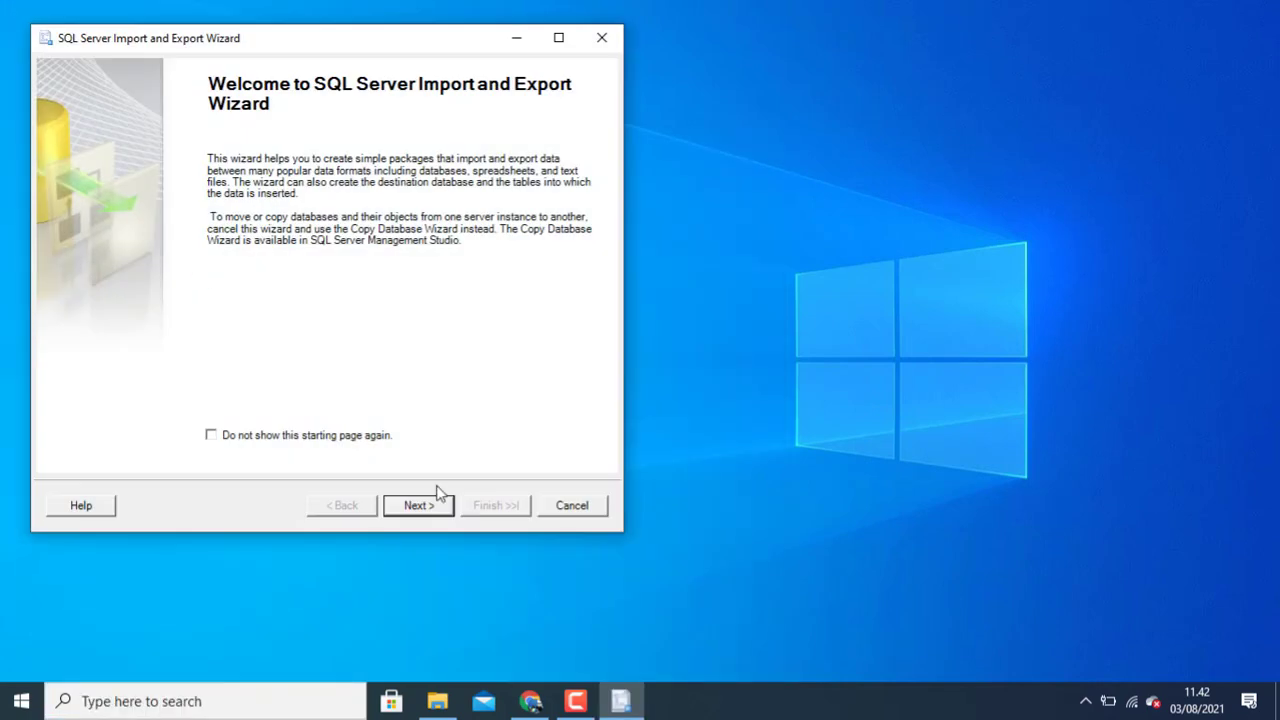
{"action": "mouse_move", "coordinate": [418, 504]}
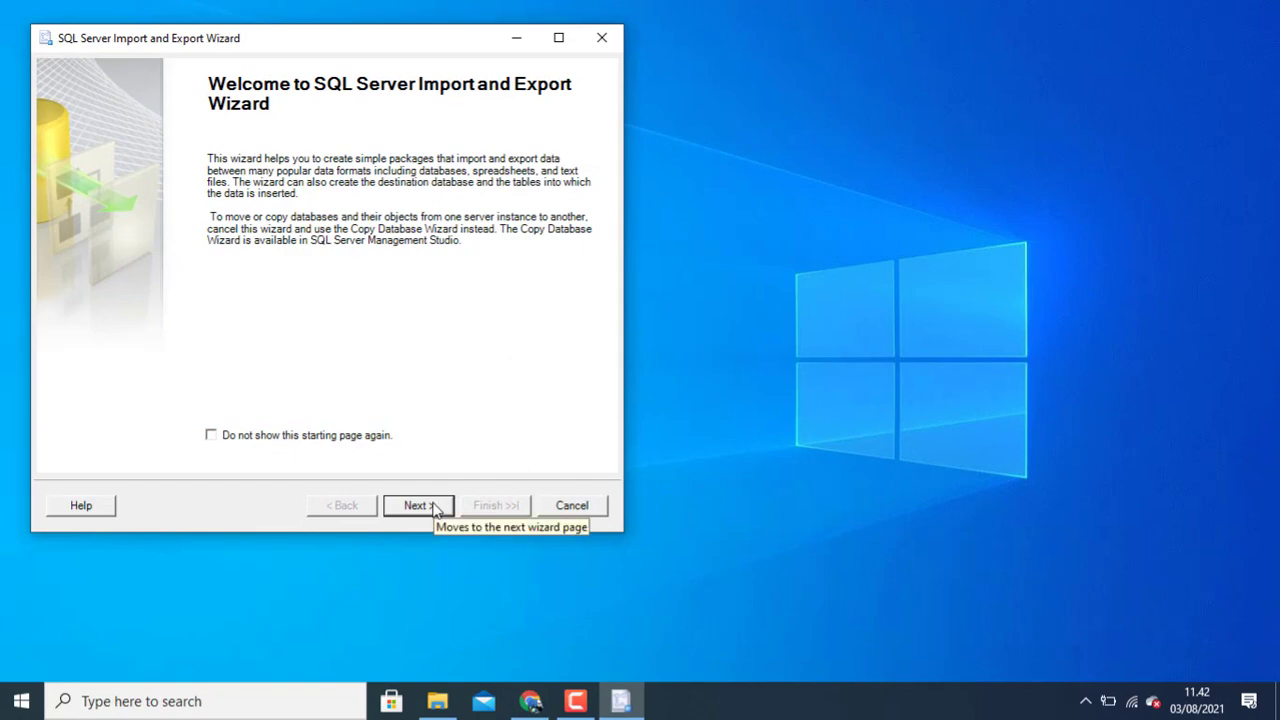
{"action": "left_click", "coordinate": [418, 504]}
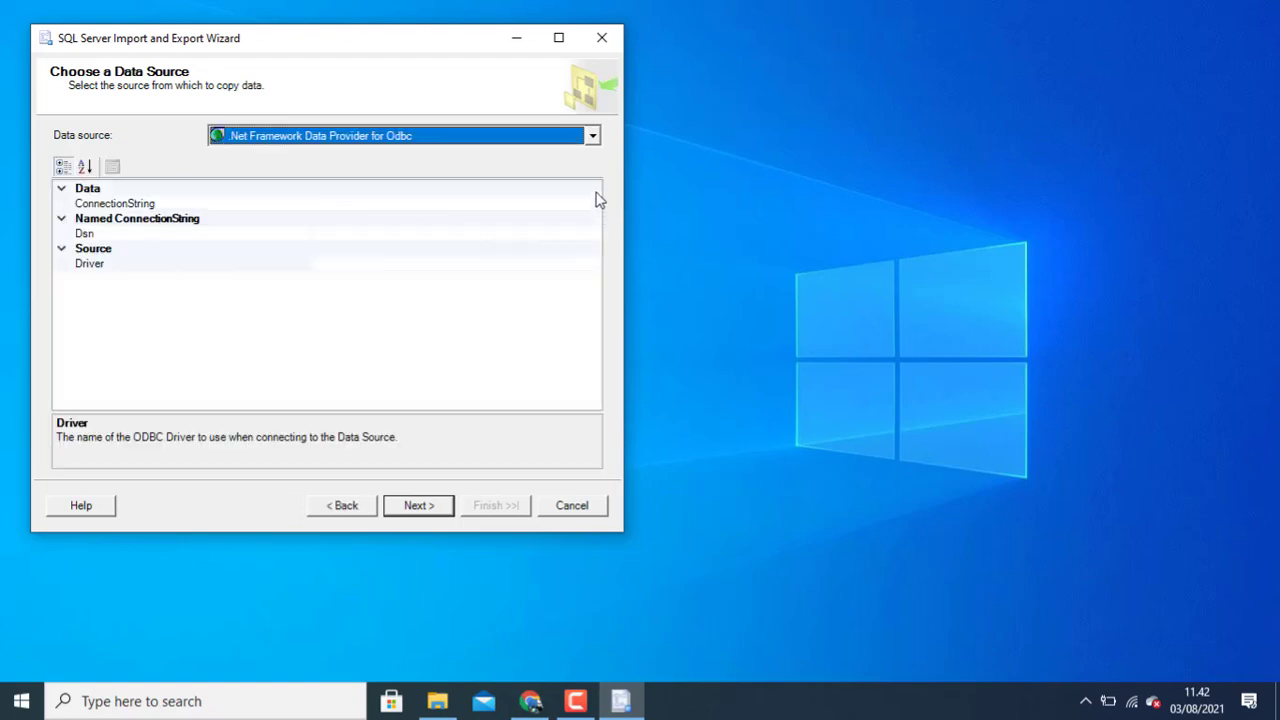
{"action": "left_click", "coordinate": [592, 136]}
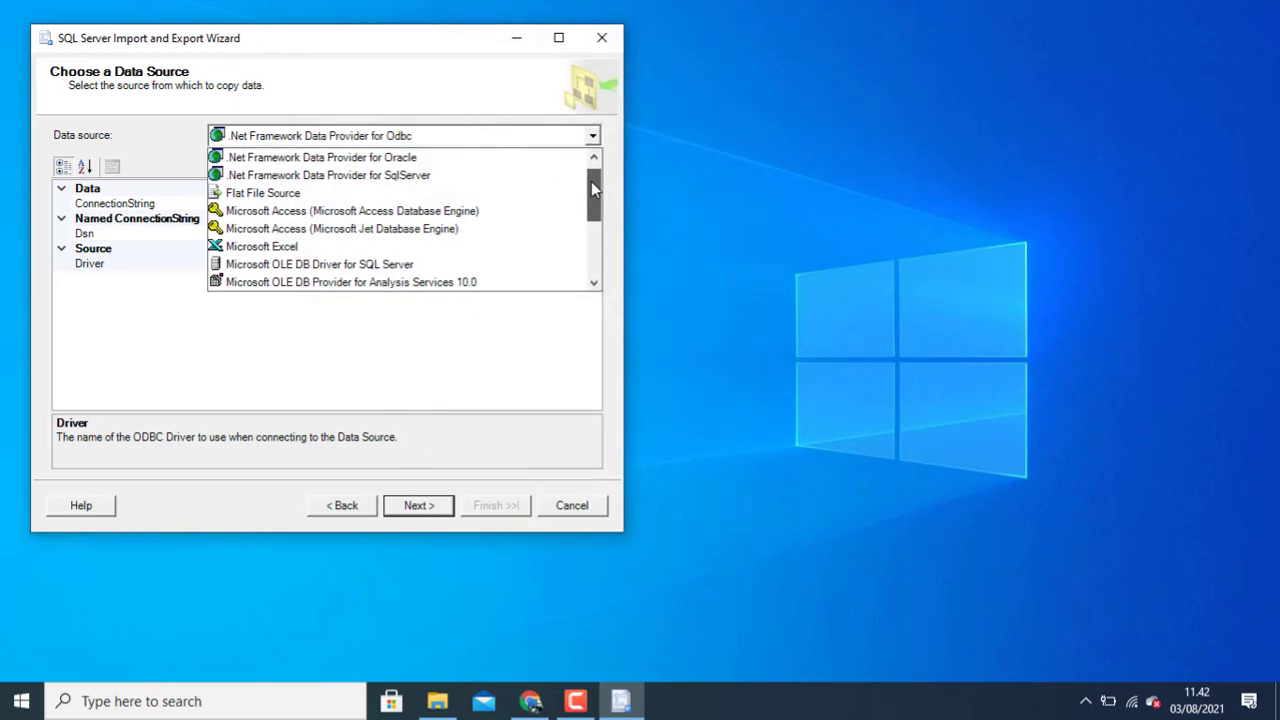
{"action": "scroll", "scroll_direction": "down", "scroll_amount": 3}
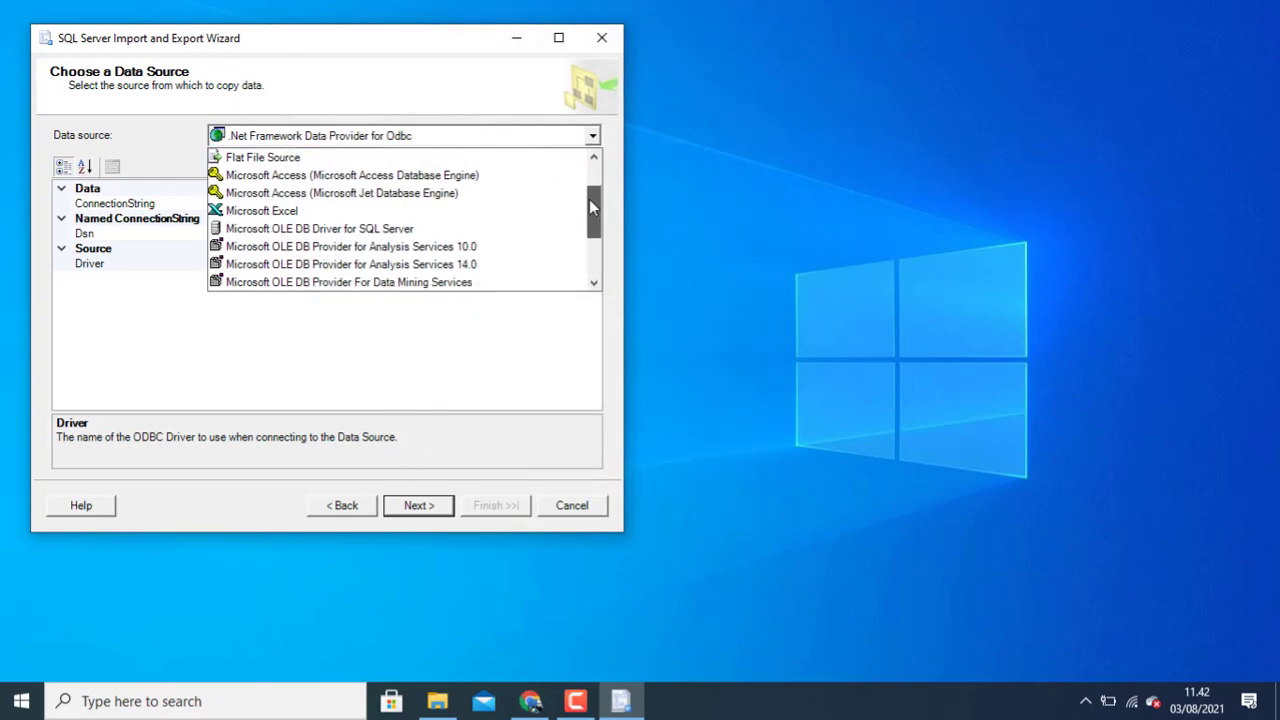
{"action": "scroll", "scroll_direction": "down", "scroll_amount": 3}
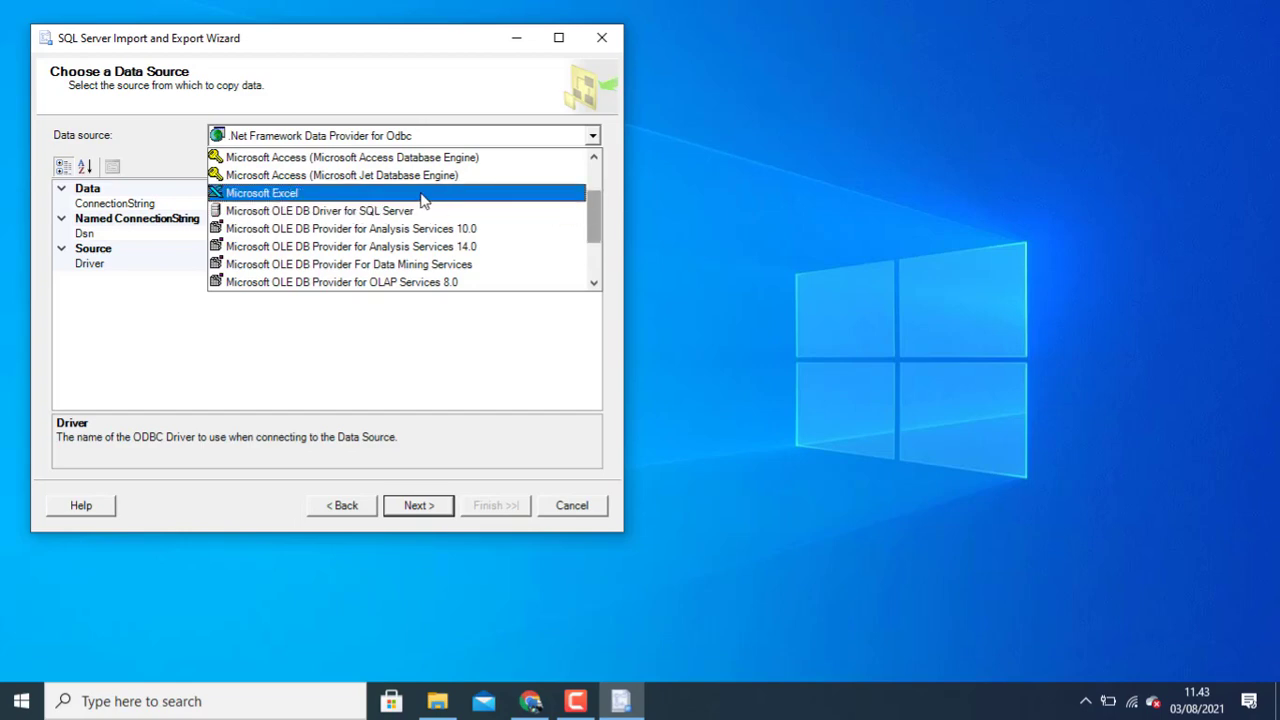
{"action": "left_click", "coordinate": [262, 192]}
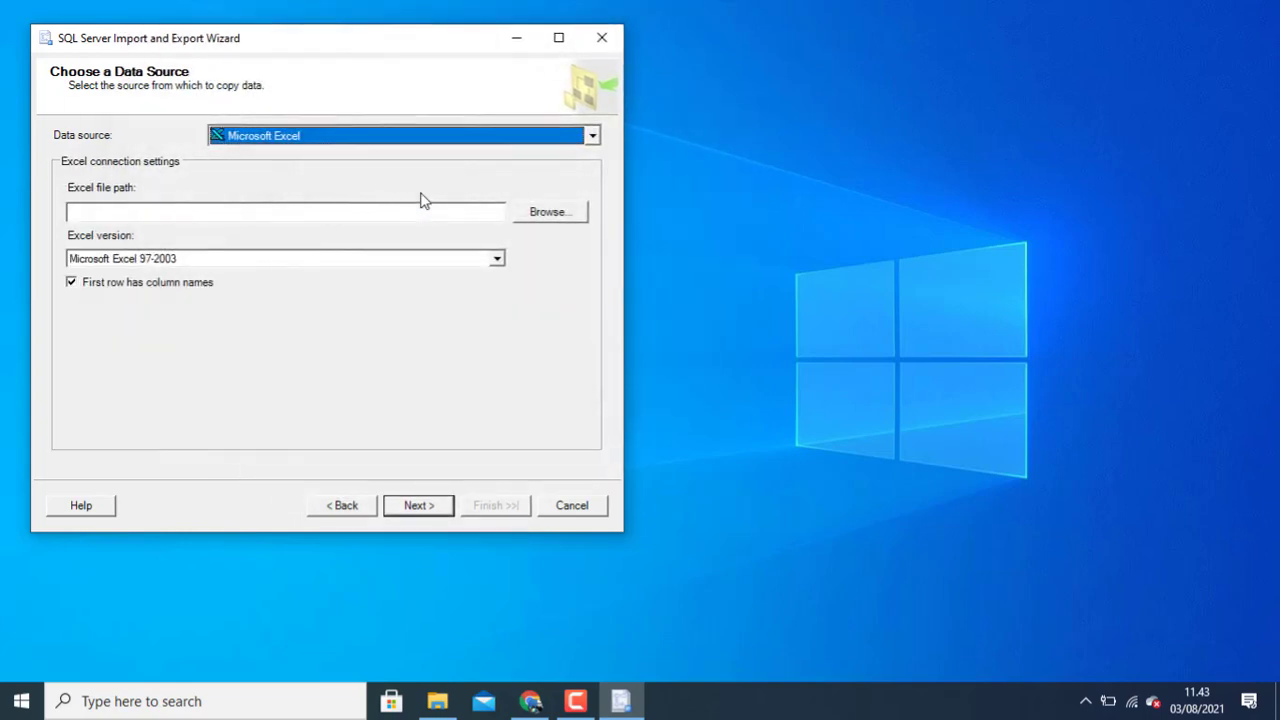
{"action": "mouse_move", "coordinate": [438, 248]}
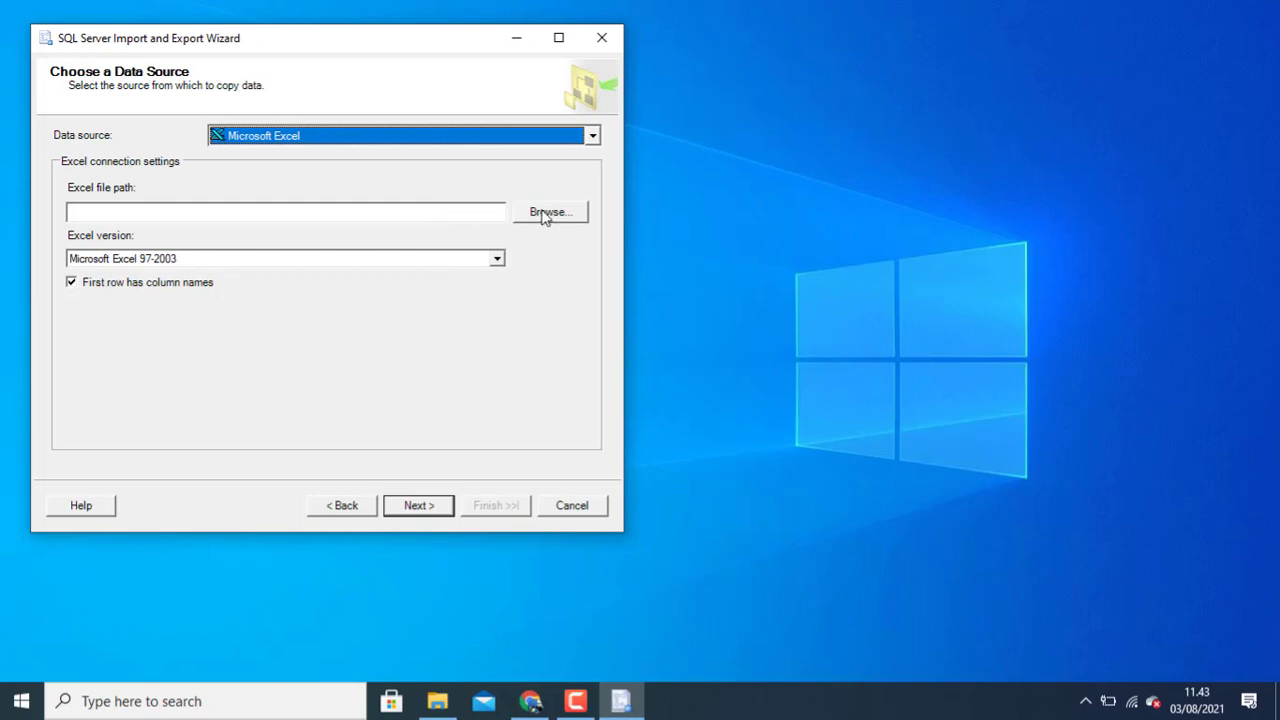
Step: Browse to Book3.xlsx and confirm it as the source workbook
{"action": "left_click", "coordinate": [550, 212]}
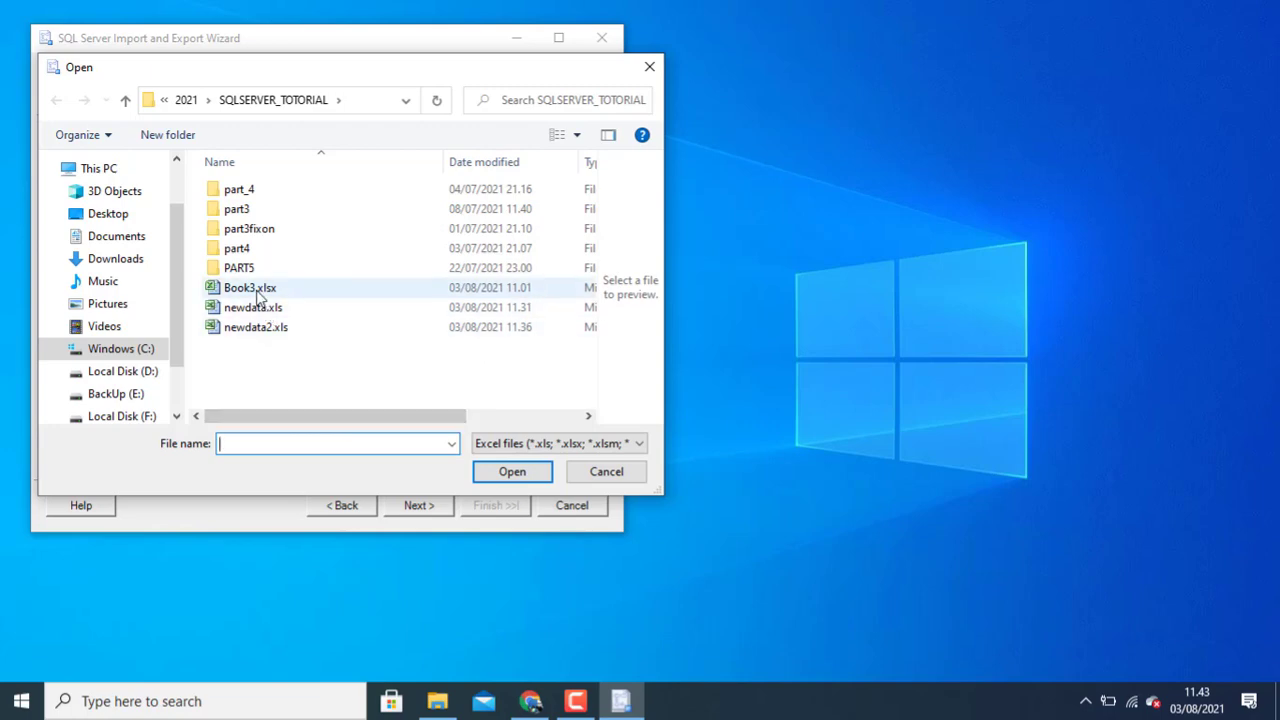
{"action": "left_click", "coordinate": [250, 288]}
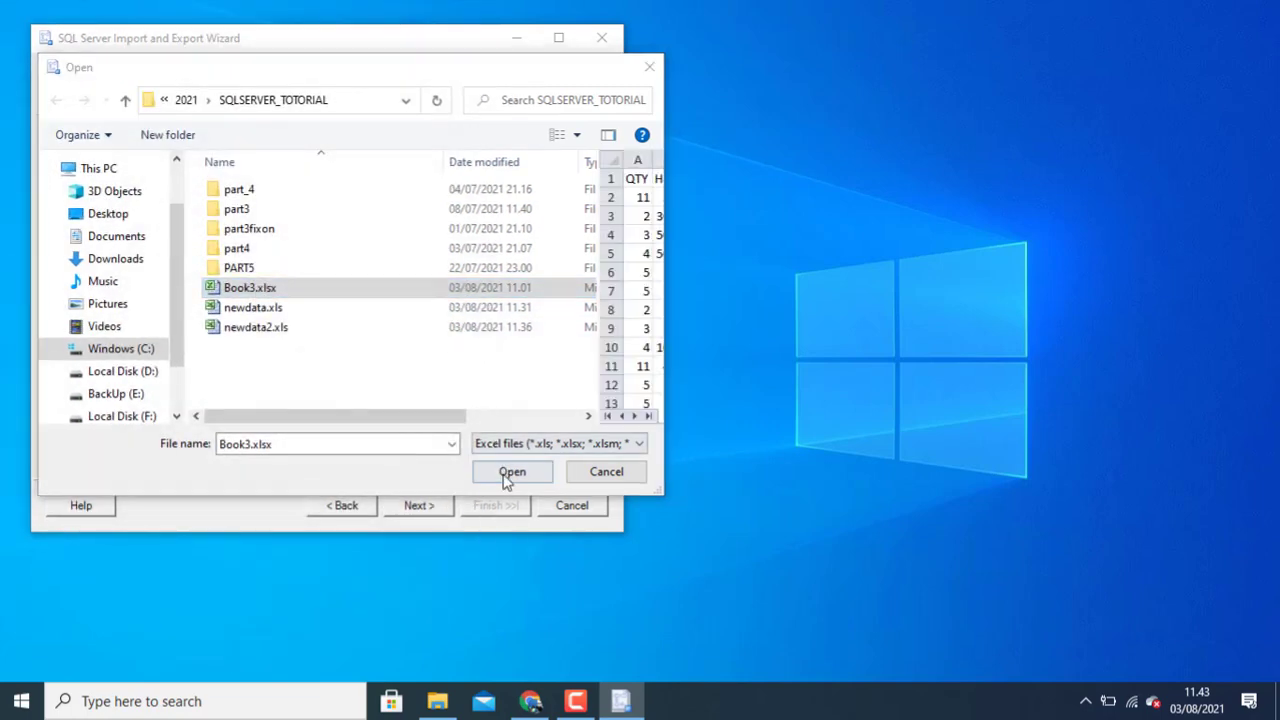
{"action": "left_click", "coordinate": [512, 472]}
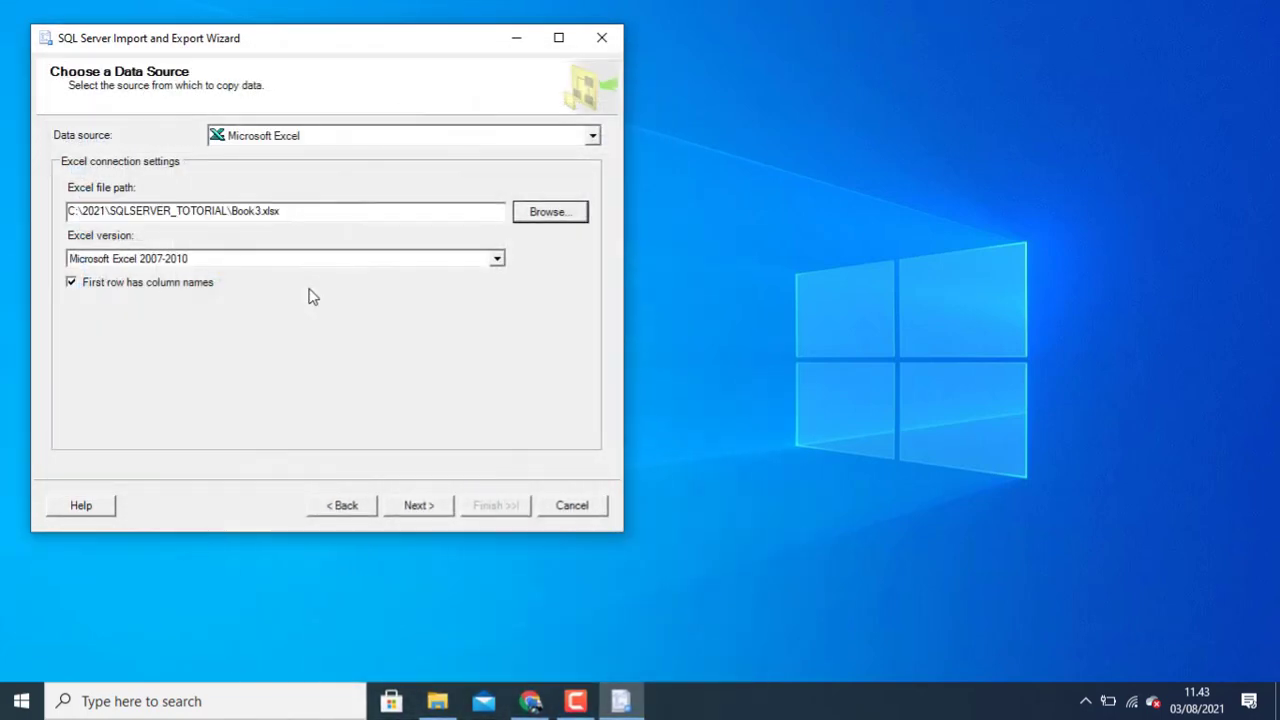
{"action": "mouse_move", "coordinate": [236, 288]}
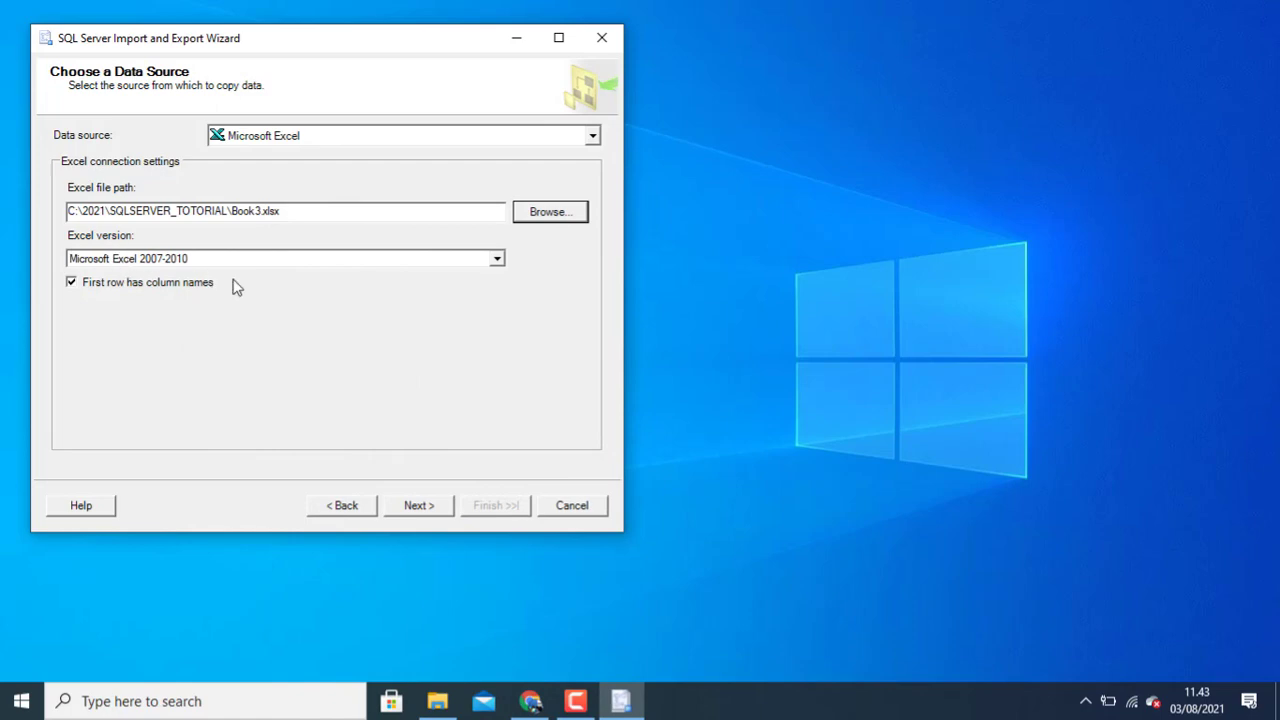
{"action": "mouse_move", "coordinate": [364, 312]}
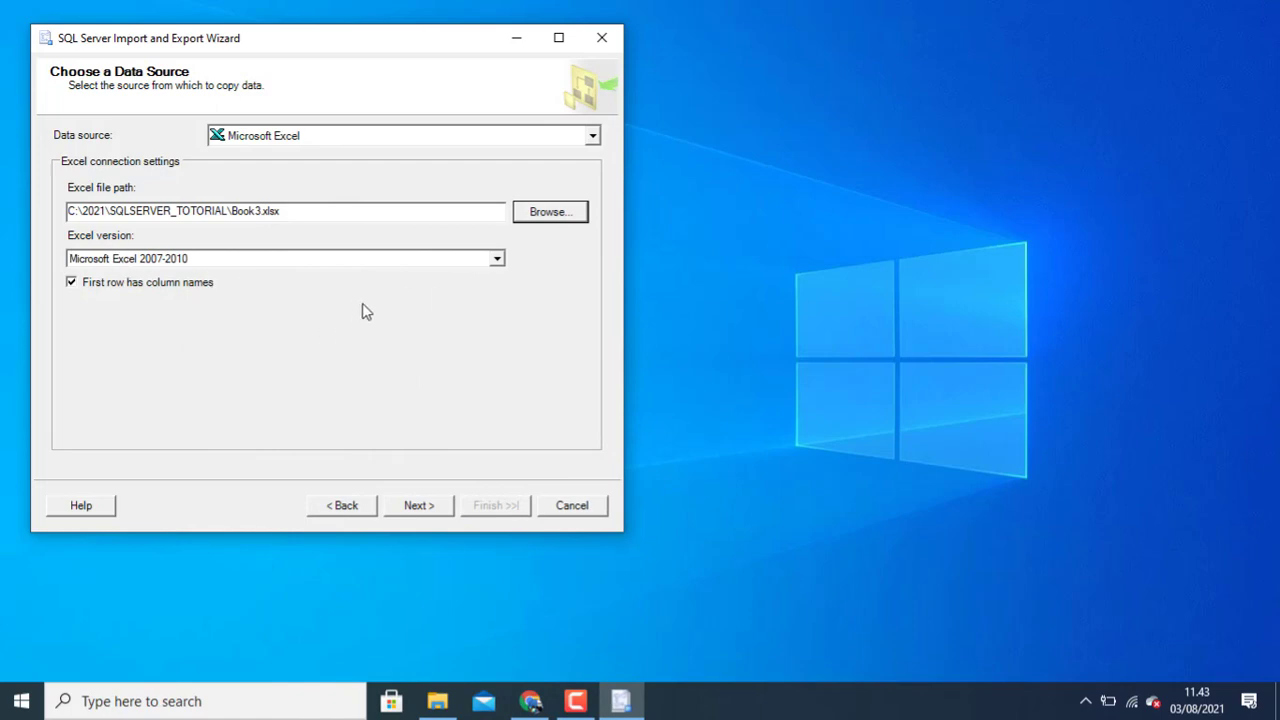
{"action": "mouse_move", "coordinate": [418, 466]}
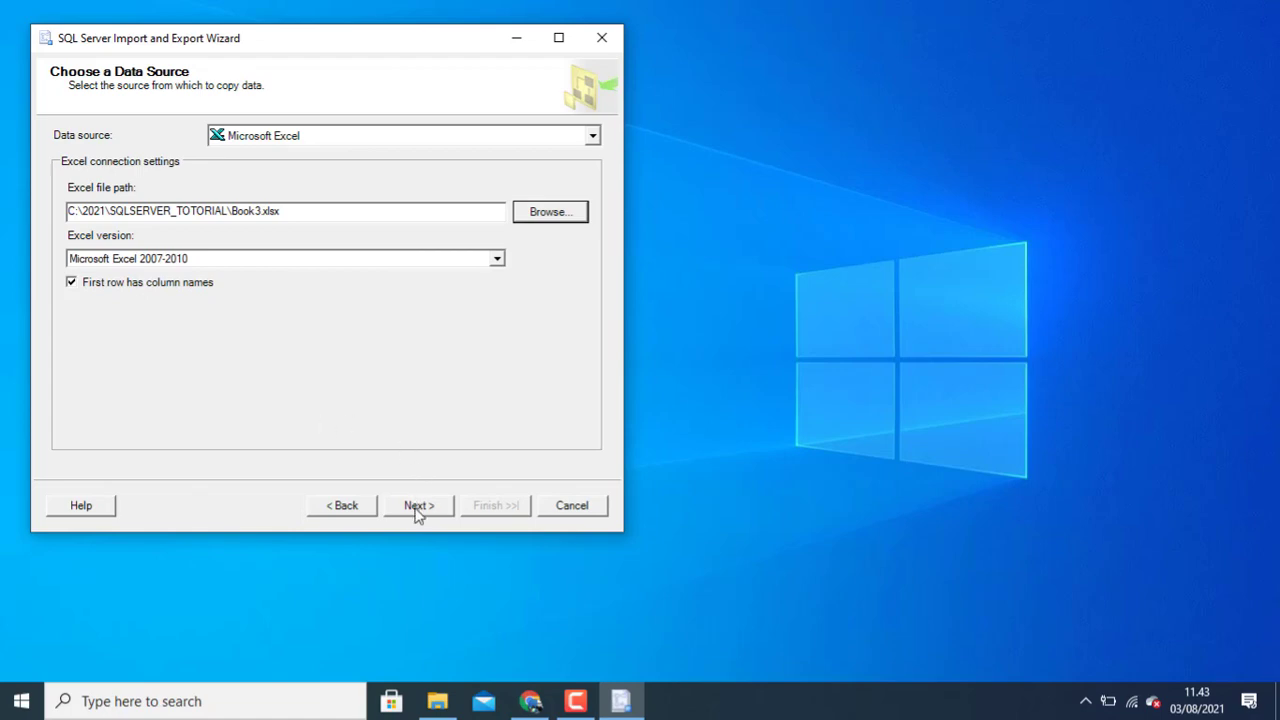
Step: Choose SQL Server Native Client 11.0 as the import destination
{"action": "left_click", "coordinate": [418, 504]}
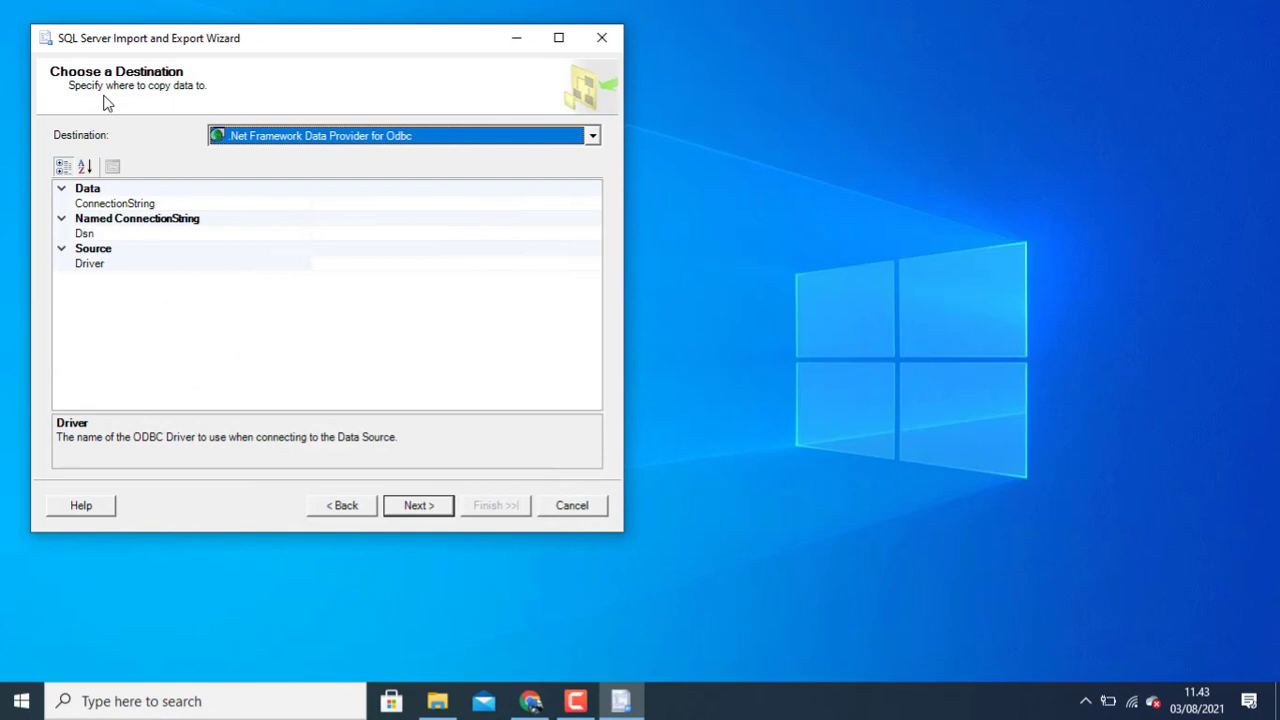
{"action": "left_click", "coordinate": [592, 136]}
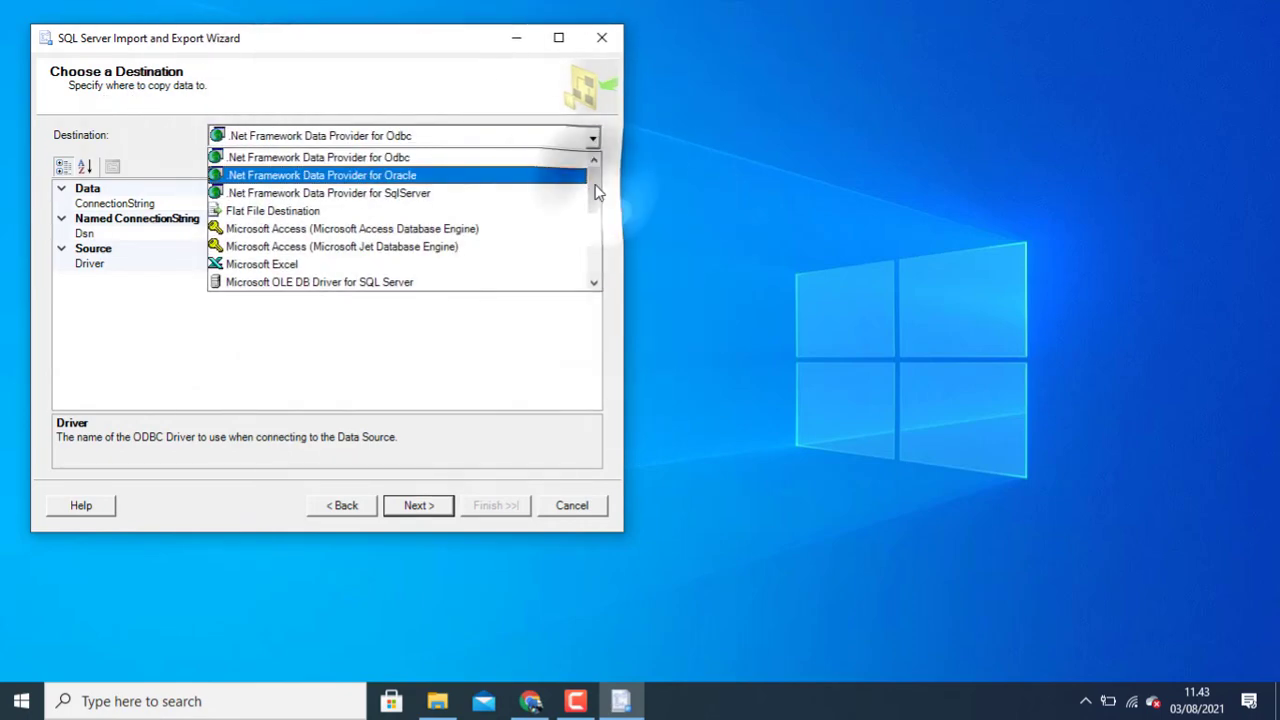
{"action": "scroll", "scroll_direction": "down", "scroll_amount": 3}
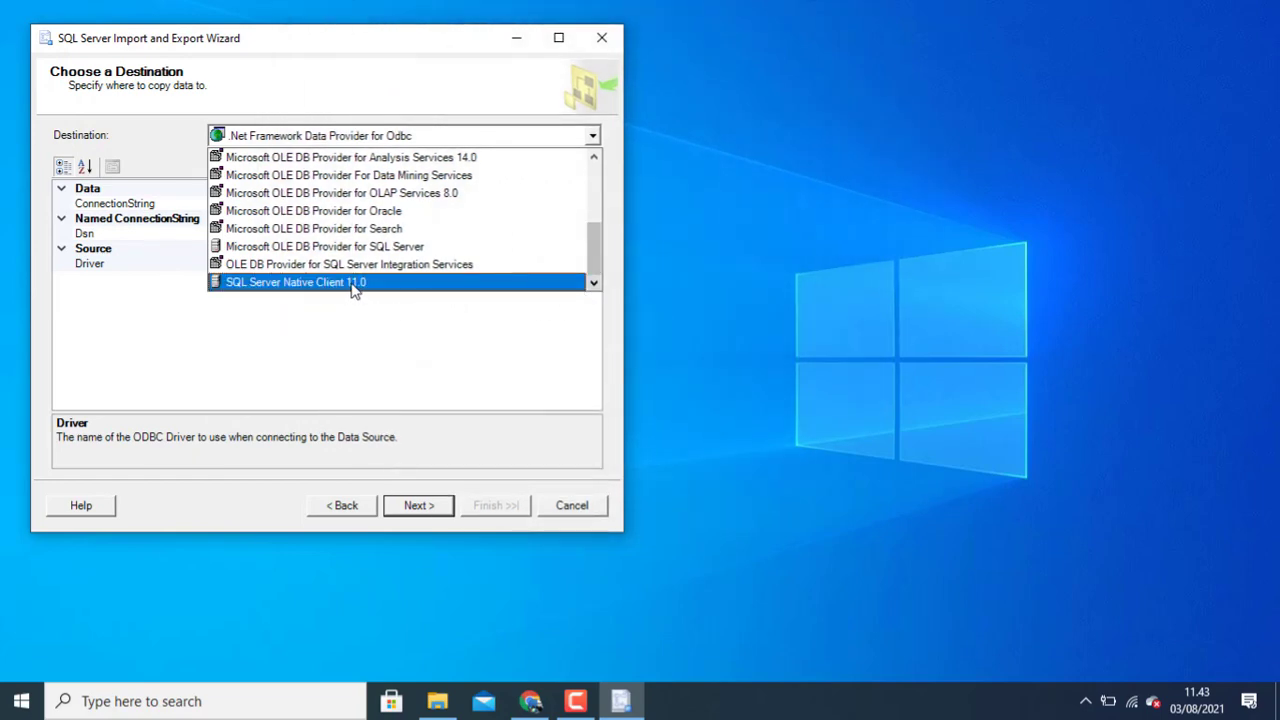
{"action": "left_click", "coordinate": [296, 280]}
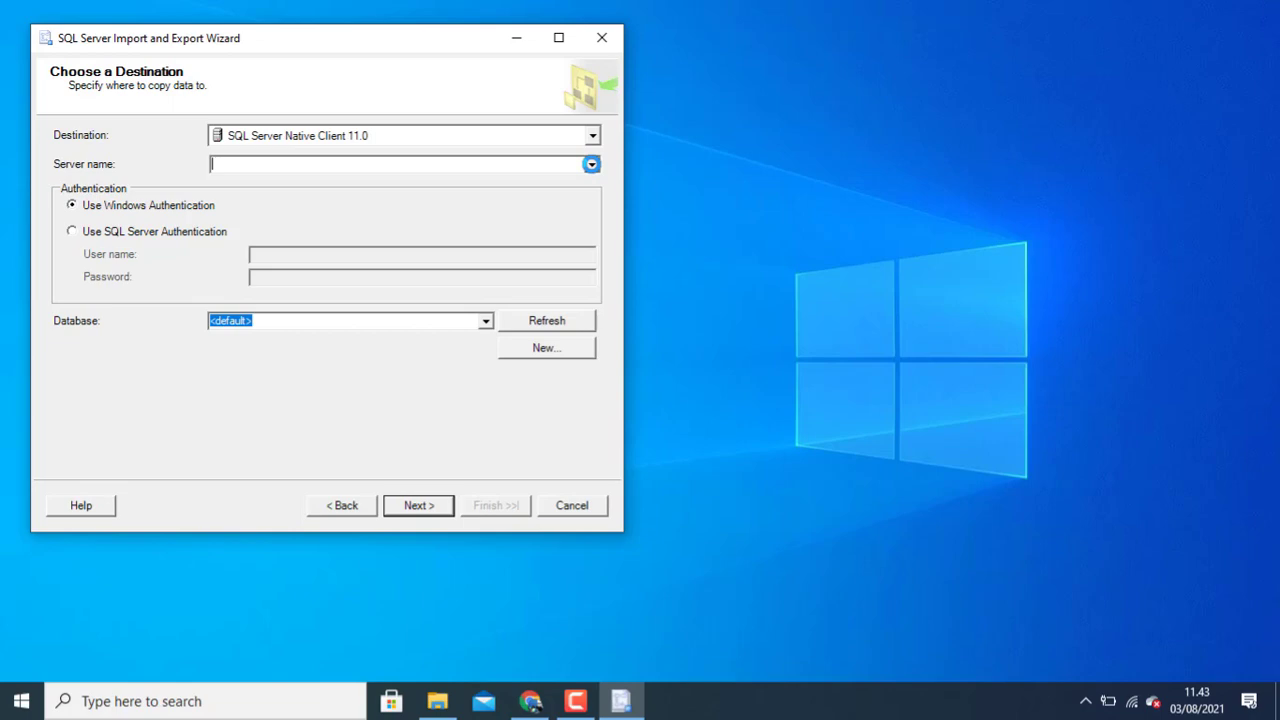
Step: Point the destination at the local MSSQLSERVERDEV server and the TMII database
{"action": "left_click", "coordinate": [592, 164]}
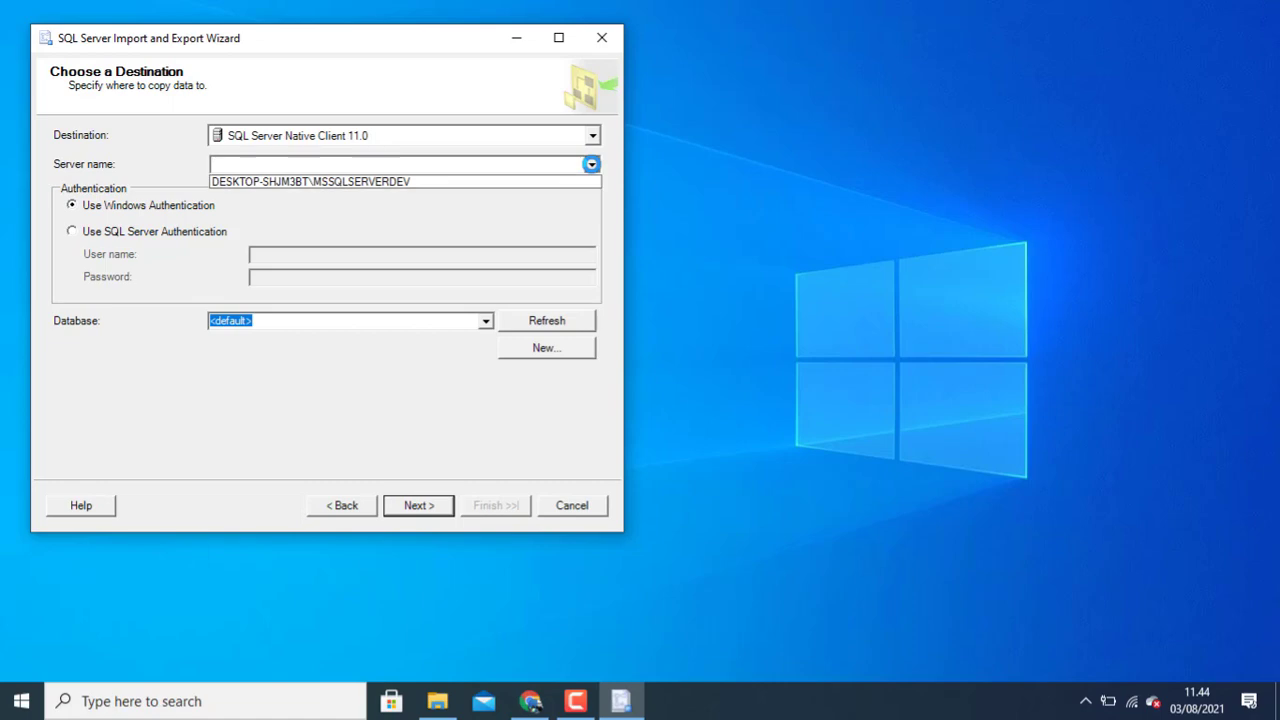
{"action": "left_click", "coordinate": [308, 180]}
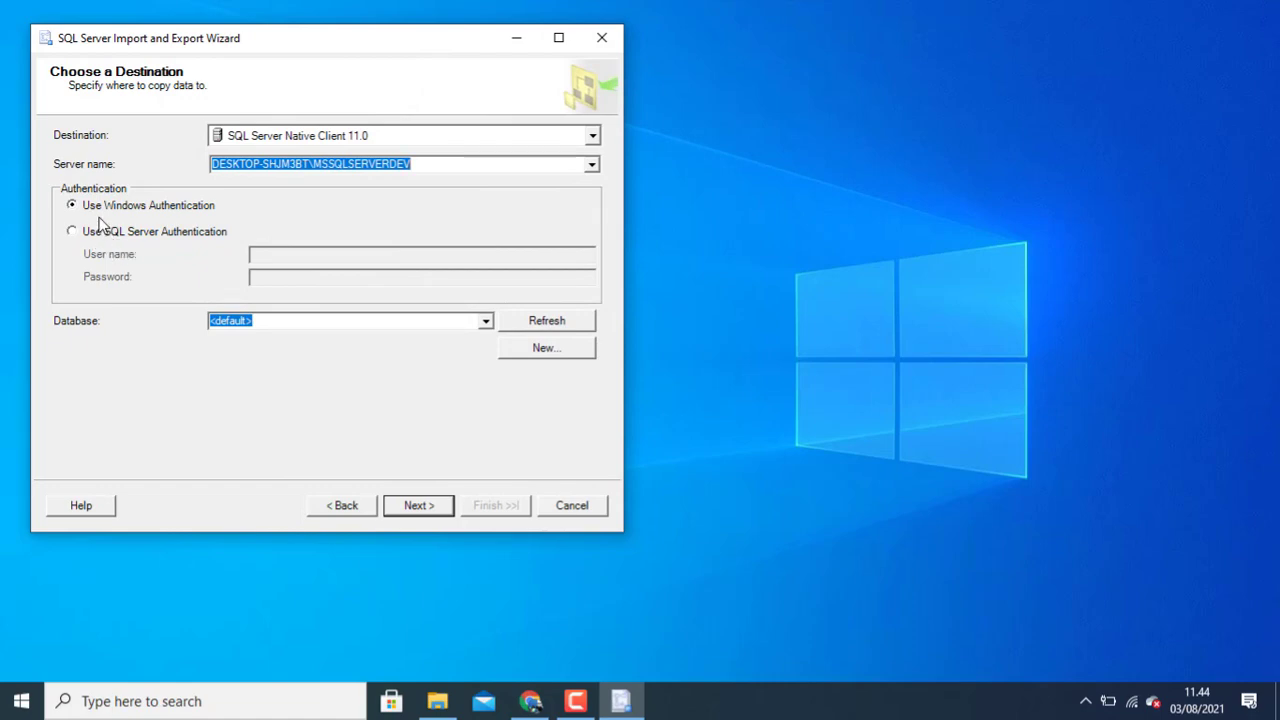
{"action": "mouse_move", "coordinate": [122, 252]}
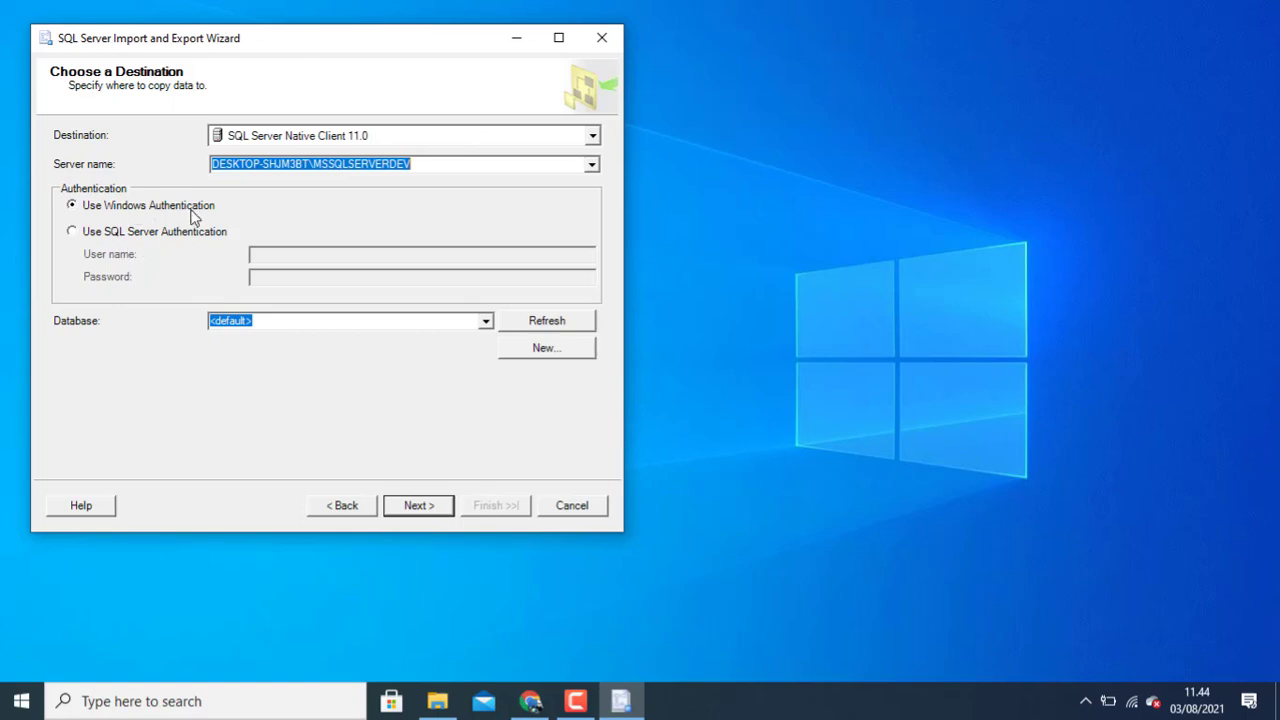
{"action": "mouse_move", "coordinate": [478, 324]}
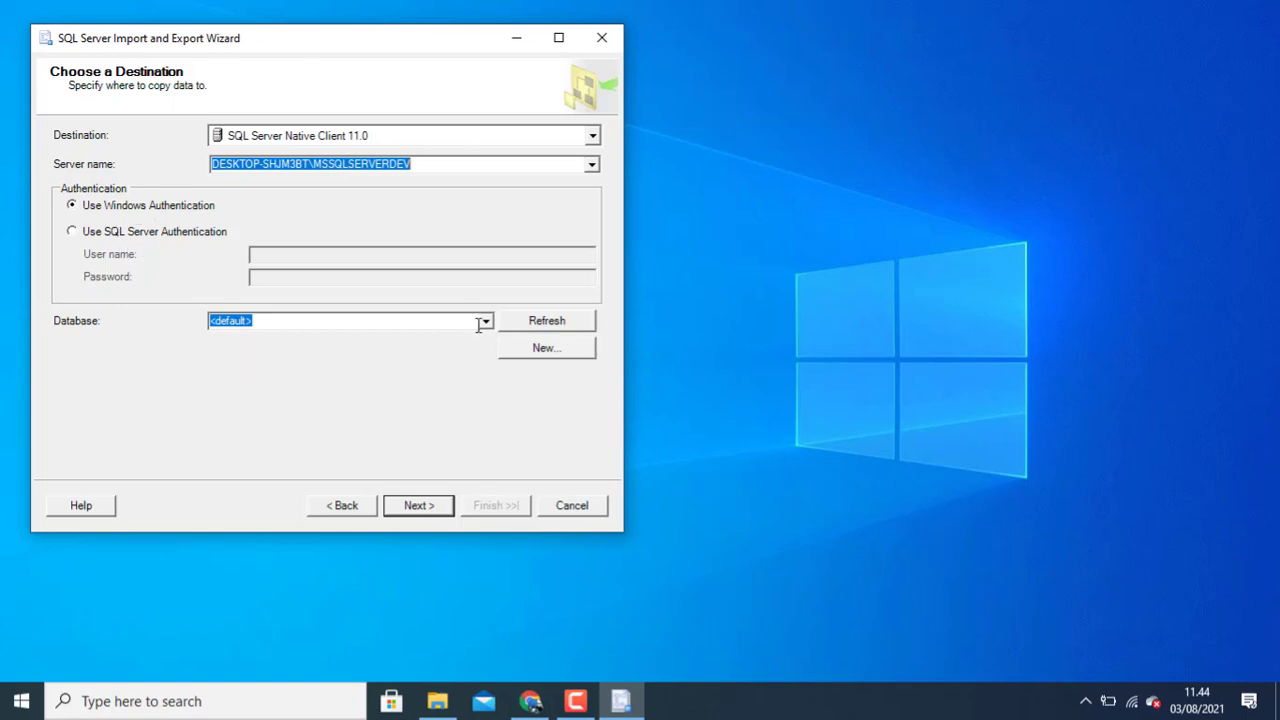
{"action": "left_click", "coordinate": [484, 320]}
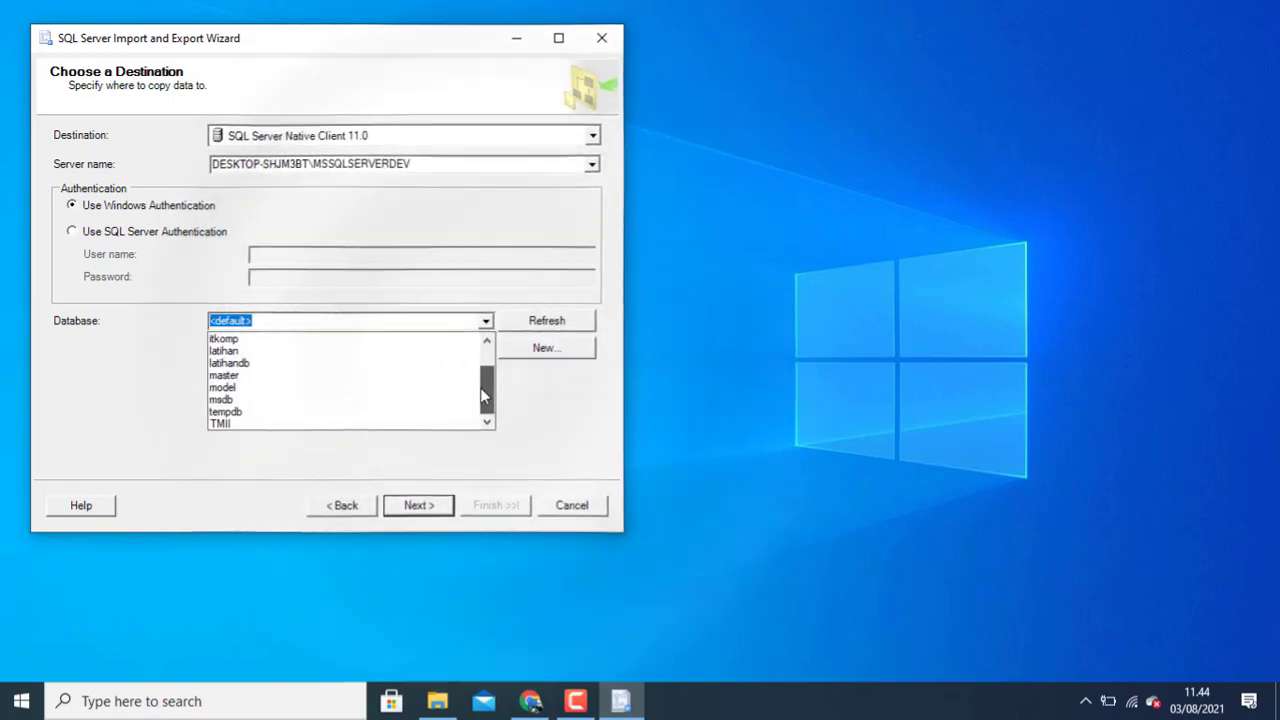
{"action": "left_click", "coordinate": [224, 424]}
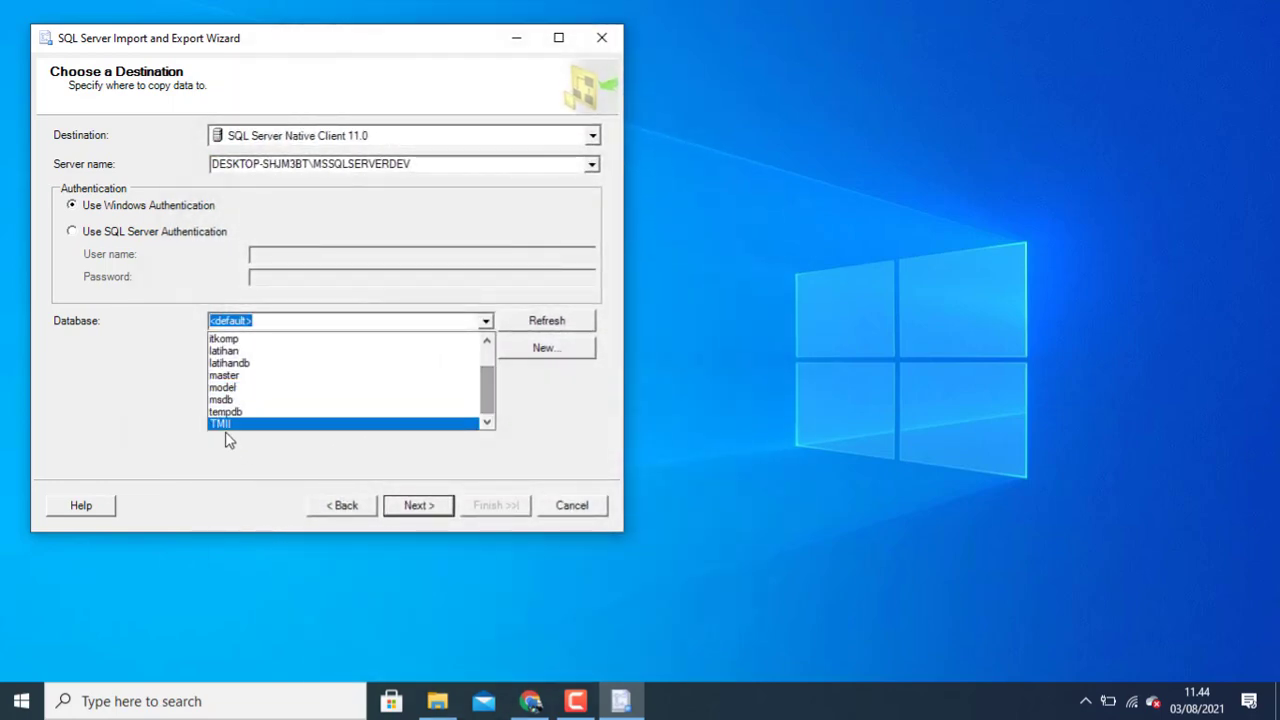
{"action": "left_click", "coordinate": [220, 422]}
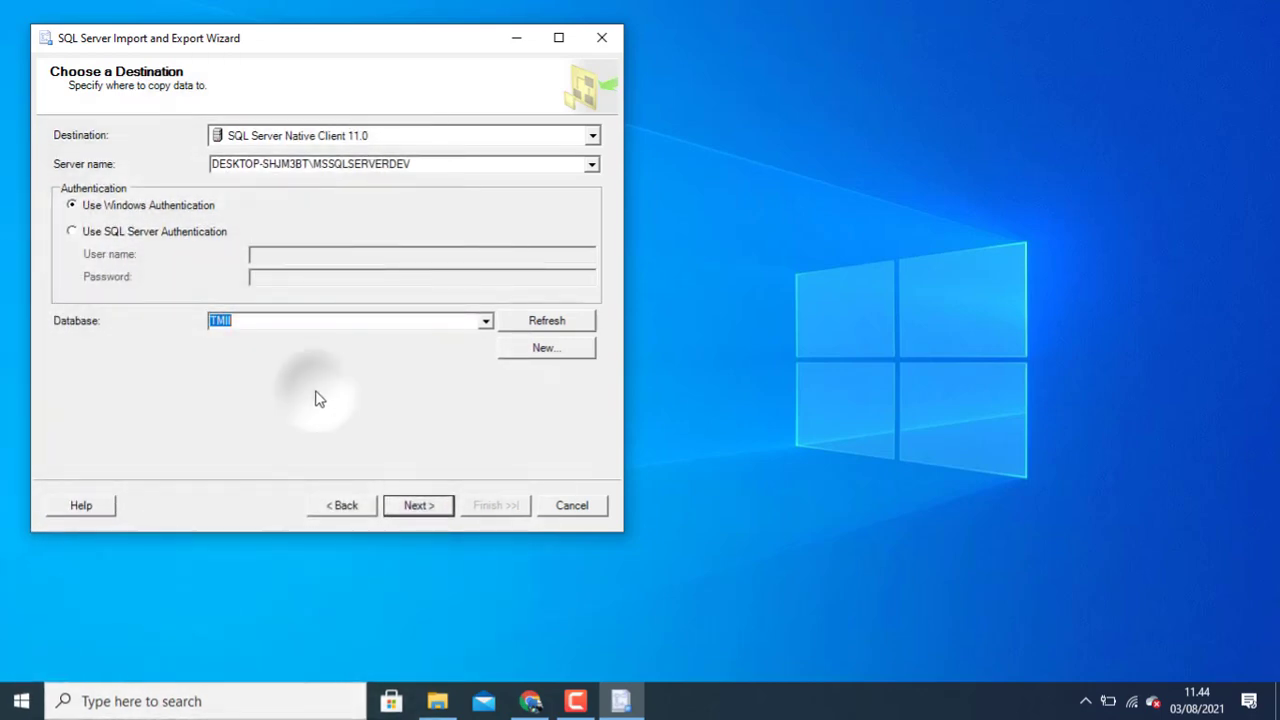
{"action": "mouse_move", "coordinate": [418, 504]}
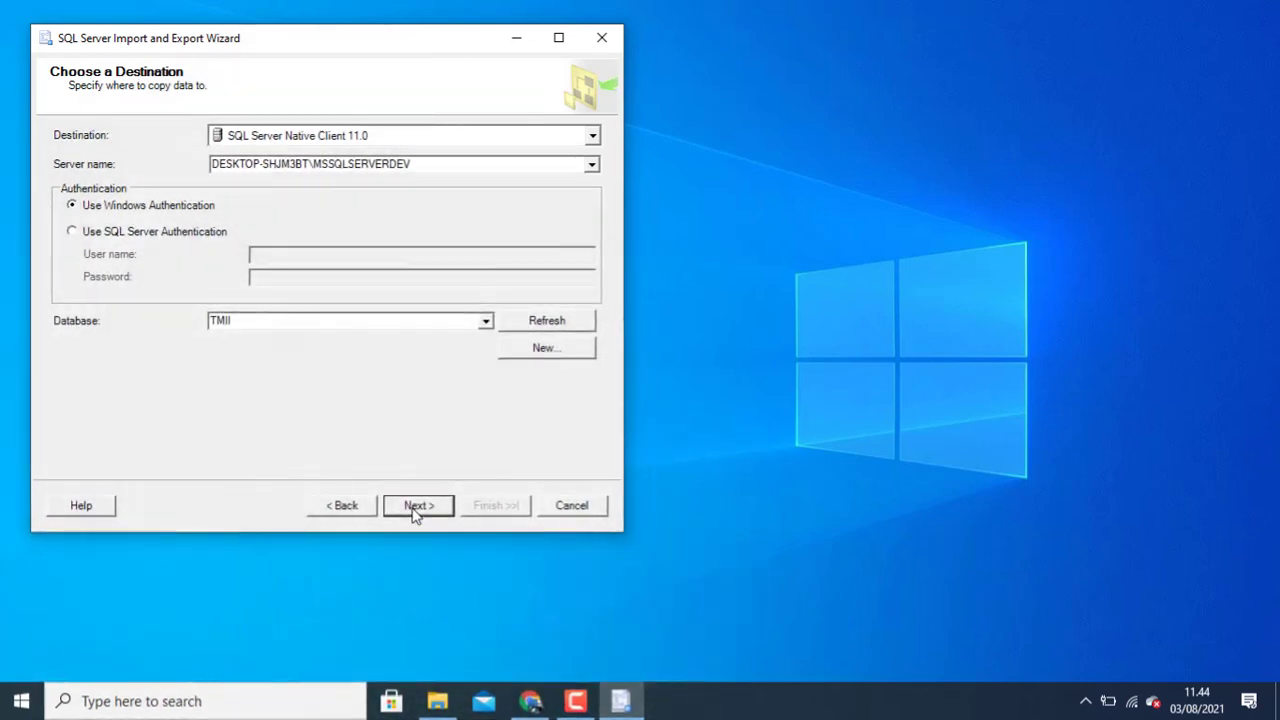
Step: Confirm the TMII destination and reach the table-copy-or-query choice, keeping whole-table copy
{"action": "left_click", "coordinate": [418, 504]}
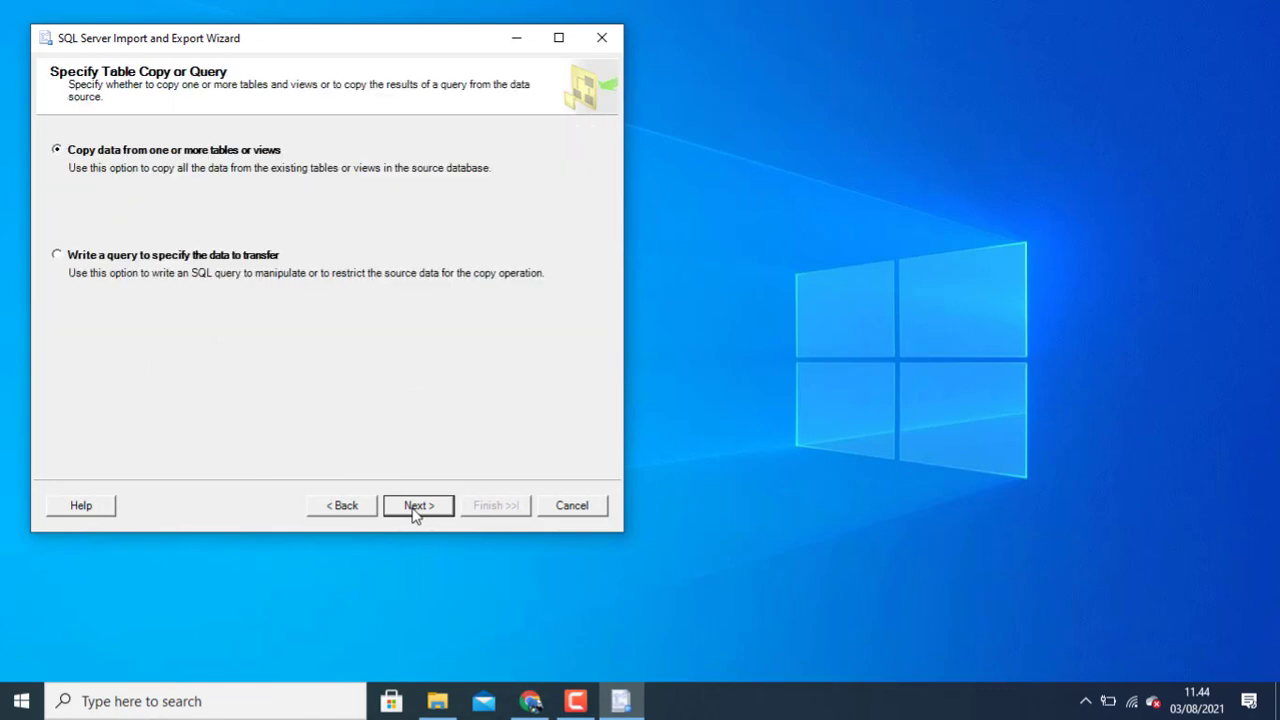
{"action": "mouse_move", "coordinate": [136, 216]}
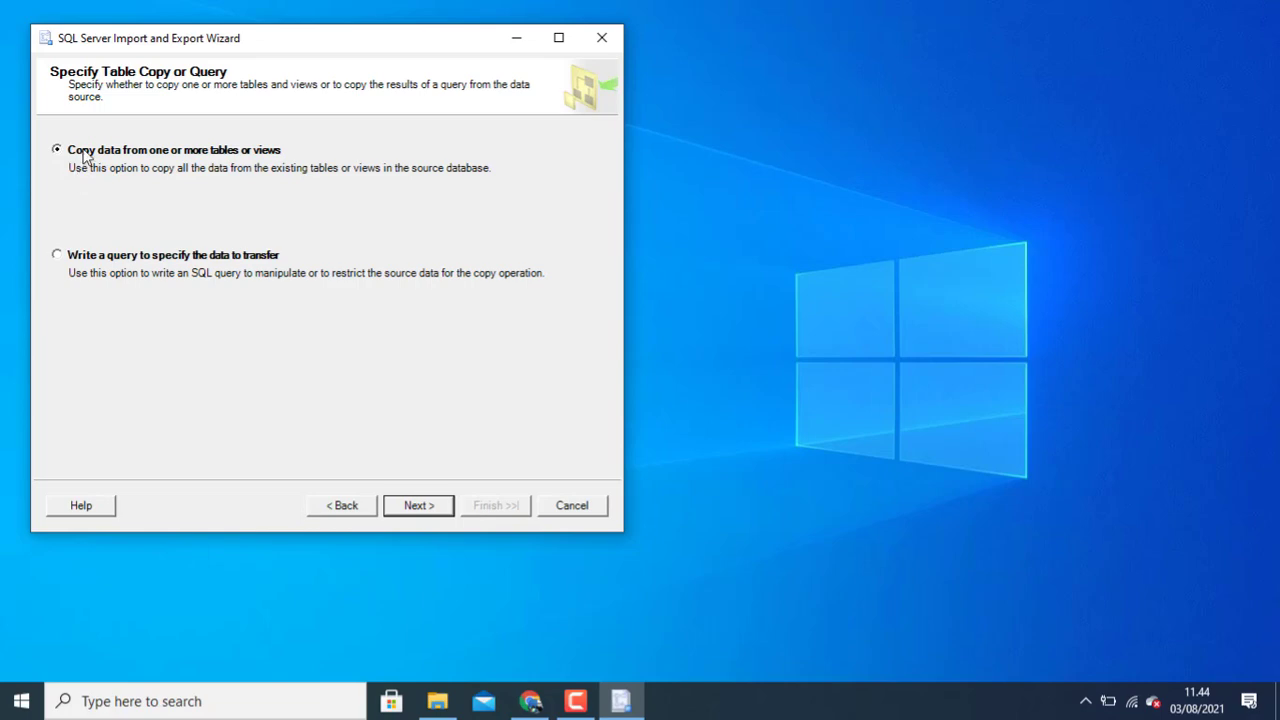
{"action": "mouse_move", "coordinate": [156, 160]}
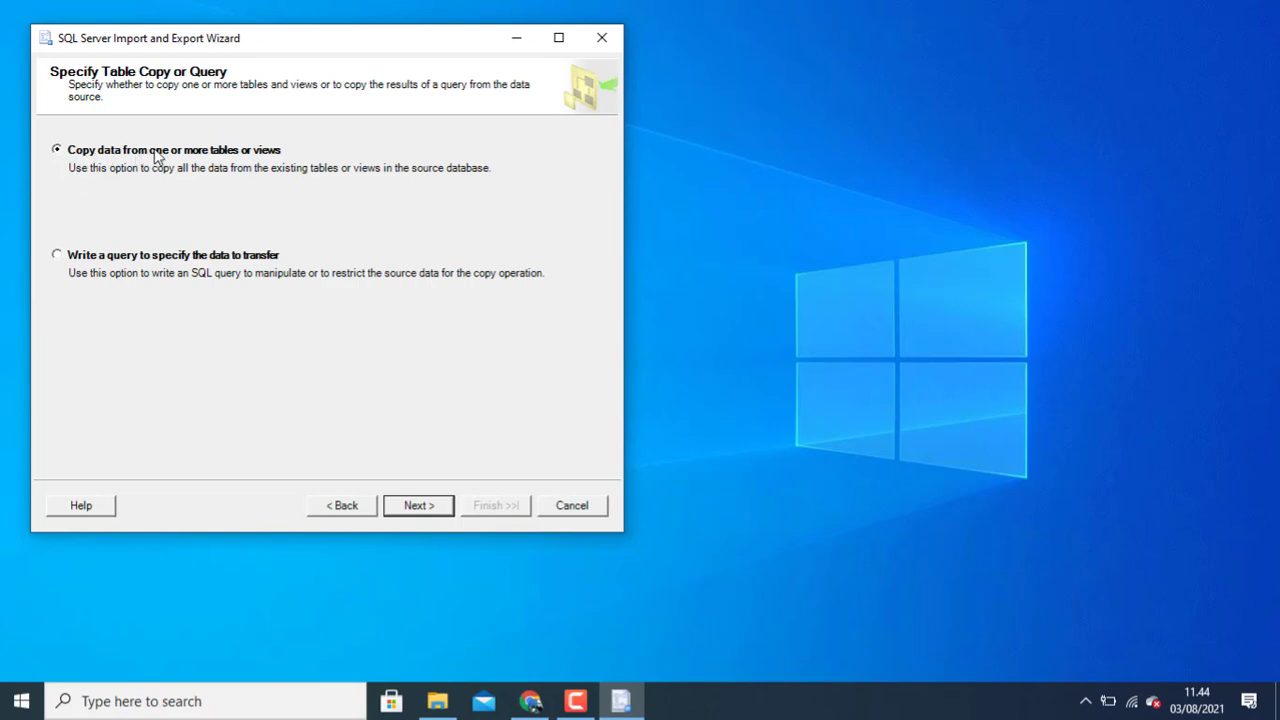
{"action": "mouse_move", "coordinate": [116, 160]}
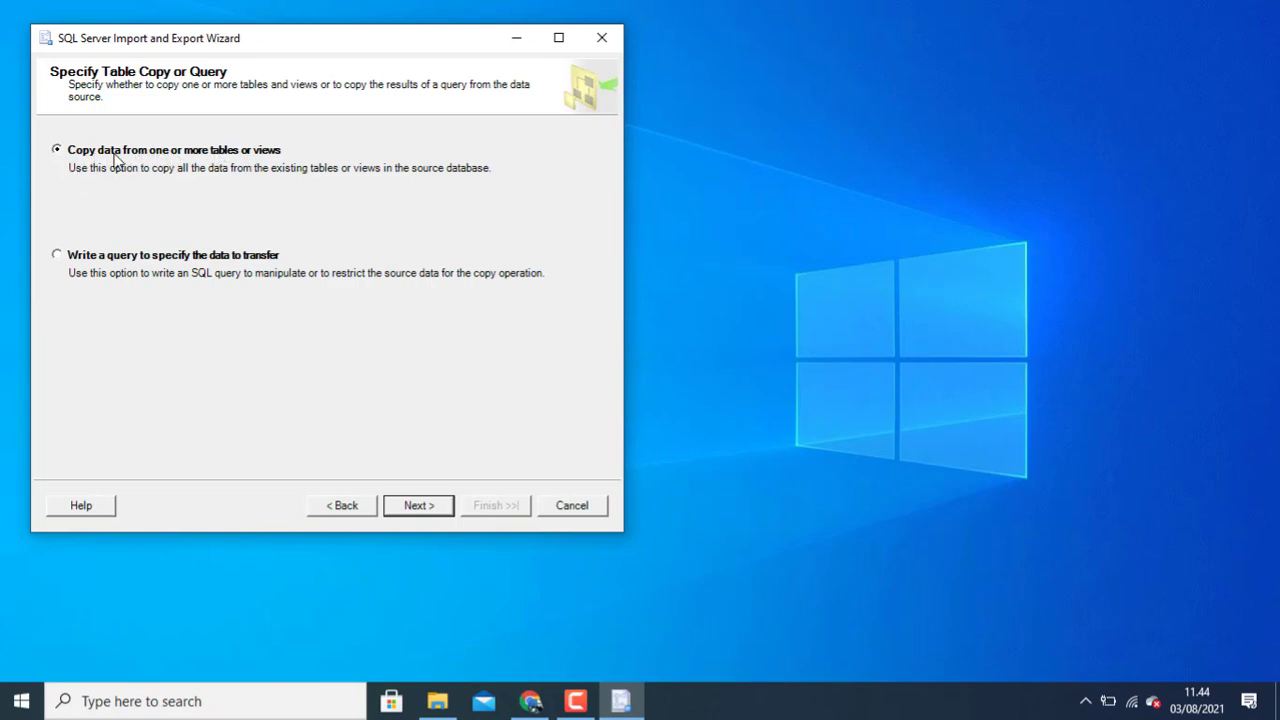
Step: Select only Sheet1$ for copying to [dbo].[Sheet1$] and continue to the Save and Run Package options
{"action": "left_click", "coordinate": [418, 504]}
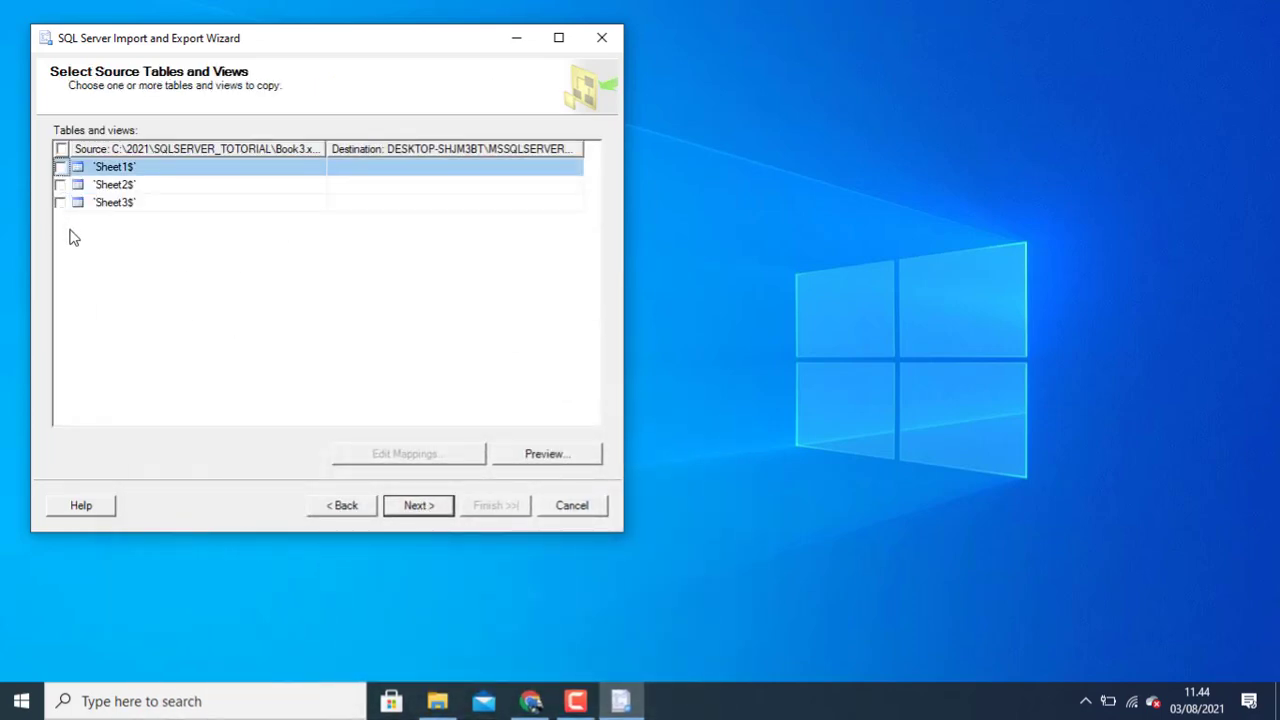
{"action": "left_click", "coordinate": [60, 166]}
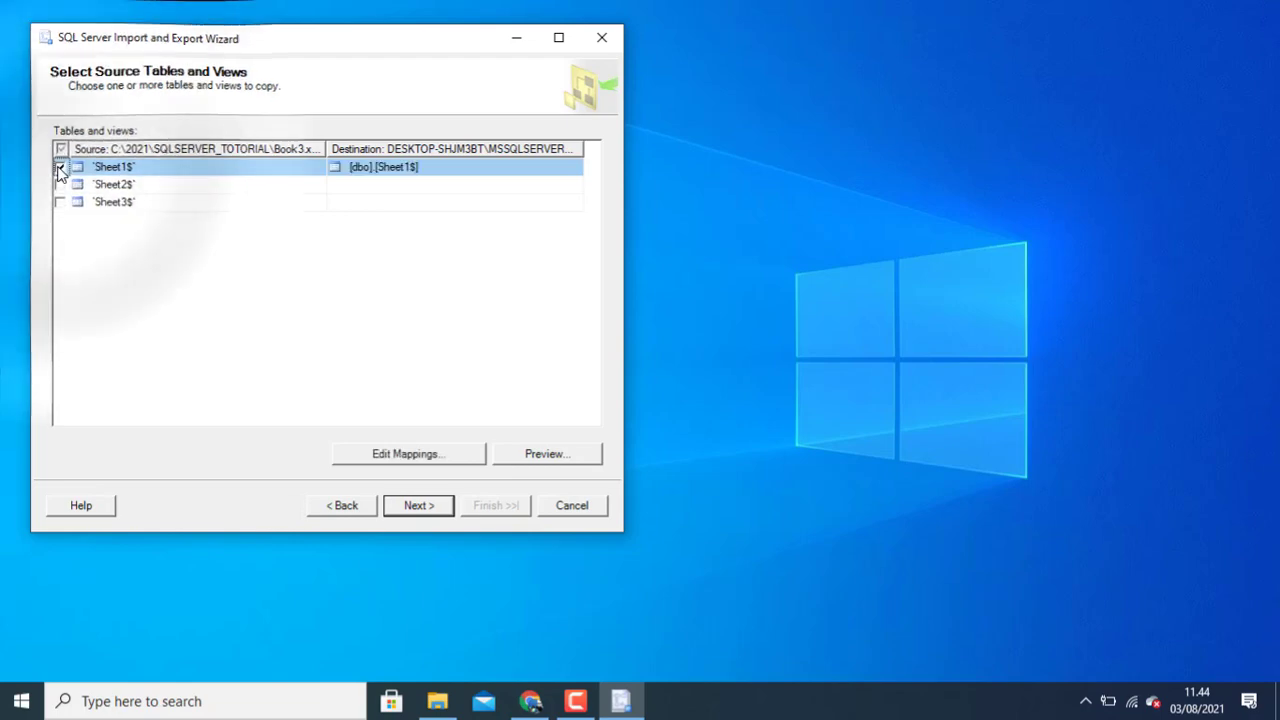
{"action": "left_click", "coordinate": [60, 166]}
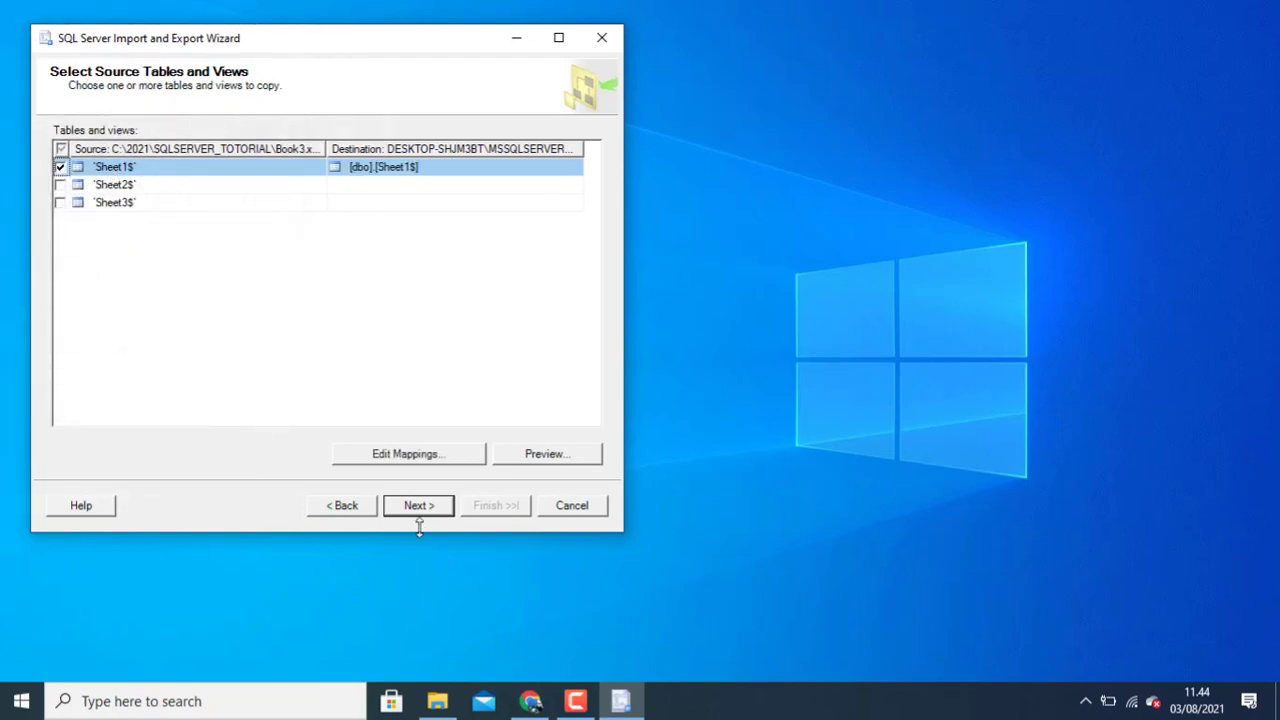
{"action": "left_click", "coordinate": [418, 504]}
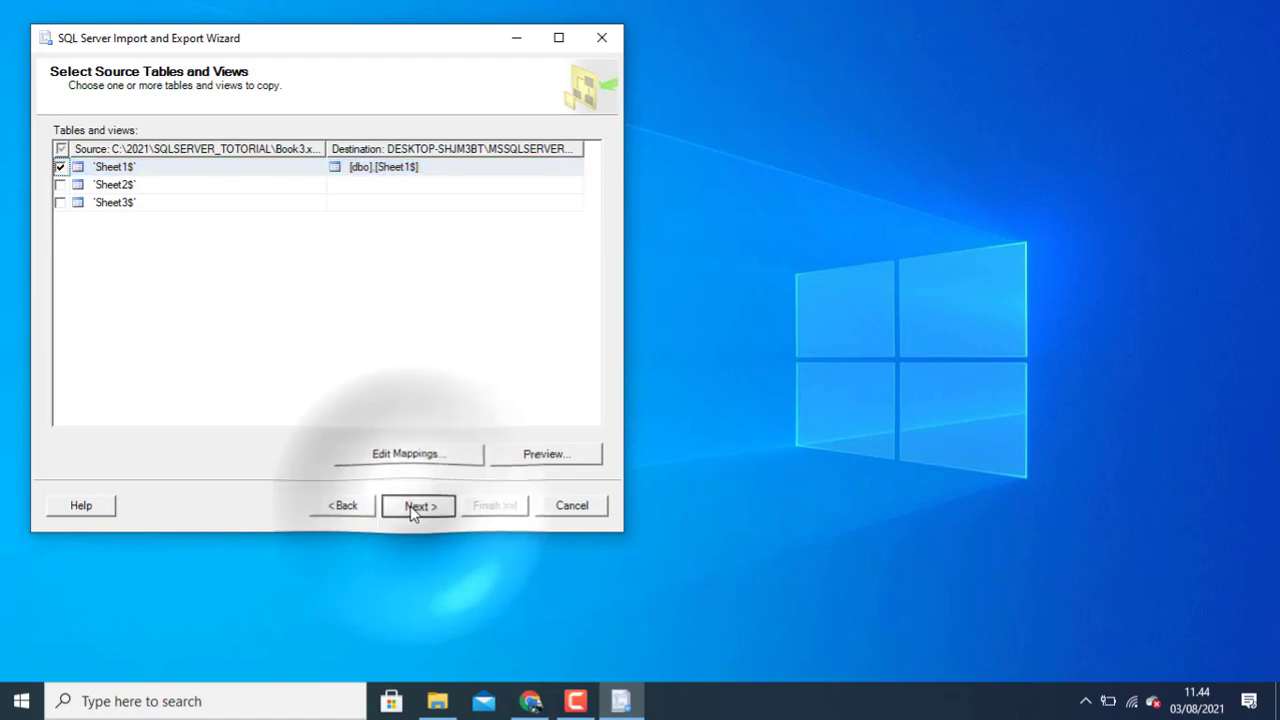
{"action": "left_click", "coordinate": [416, 504]}
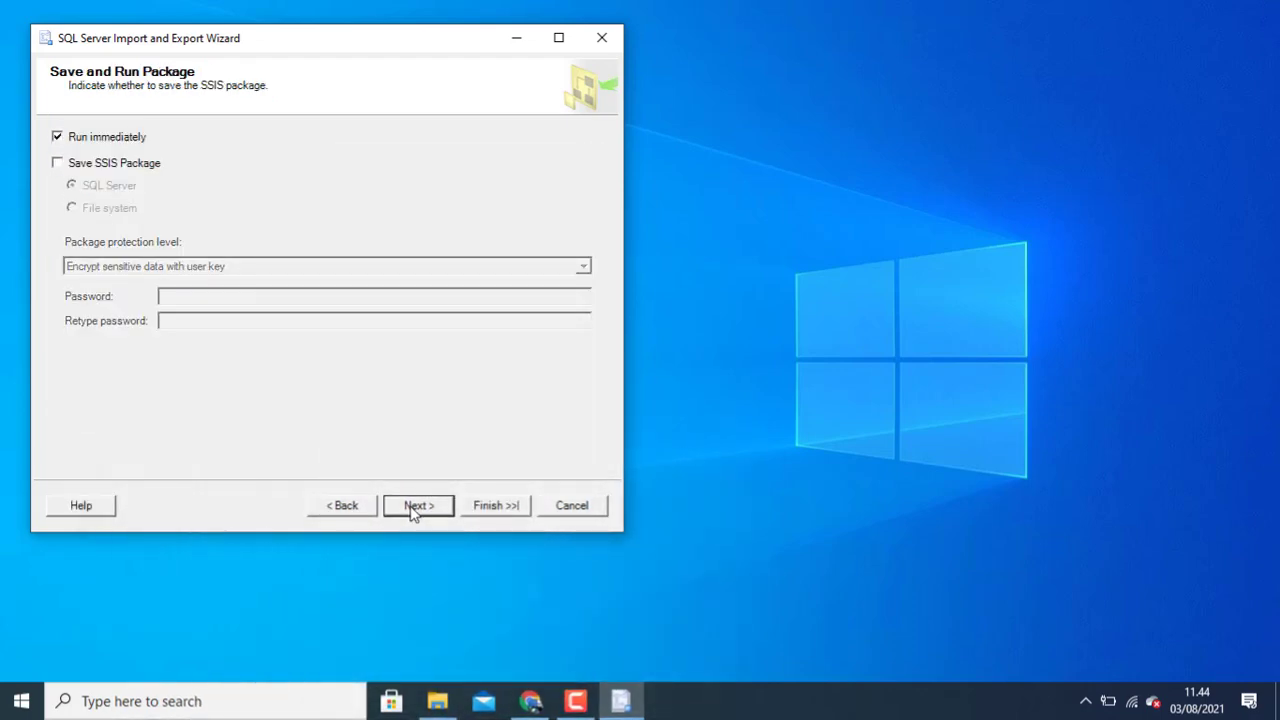
{"action": "mouse_move", "coordinate": [436, 570]}
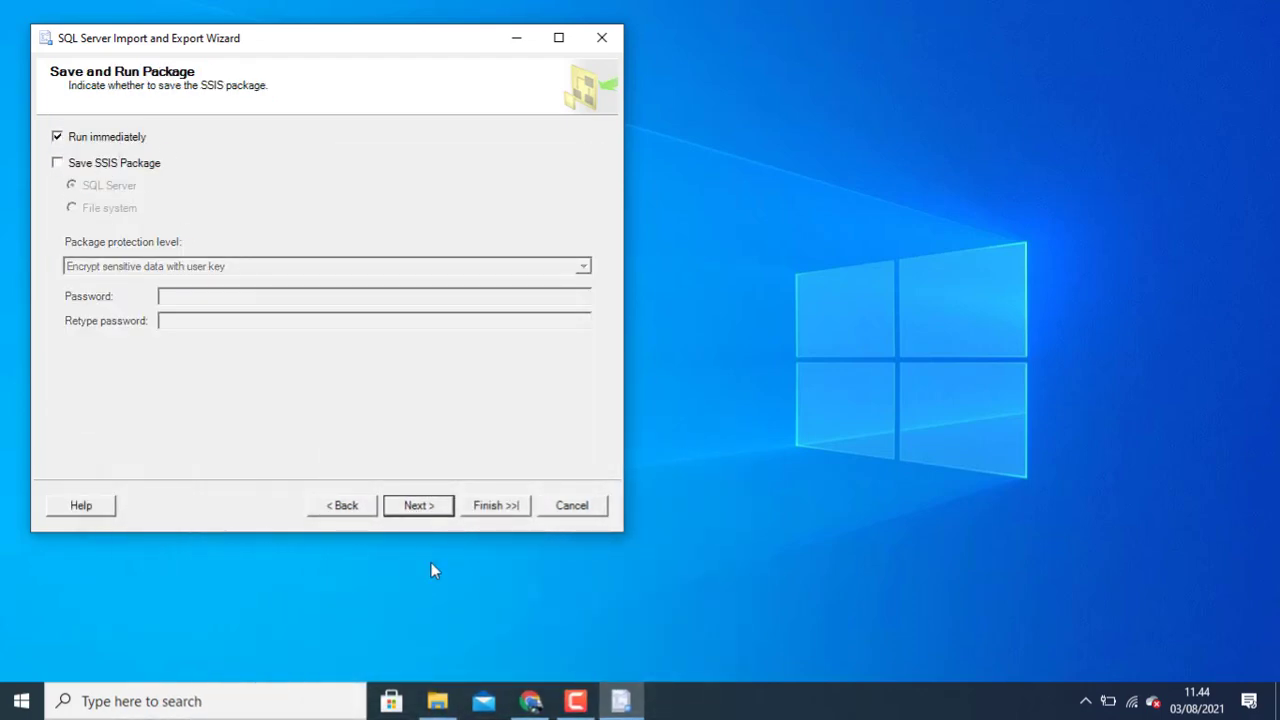
Step: Review the summary and finish, importing 16 rows into dbo.Sheet1$
{"action": "left_click", "coordinate": [418, 504]}
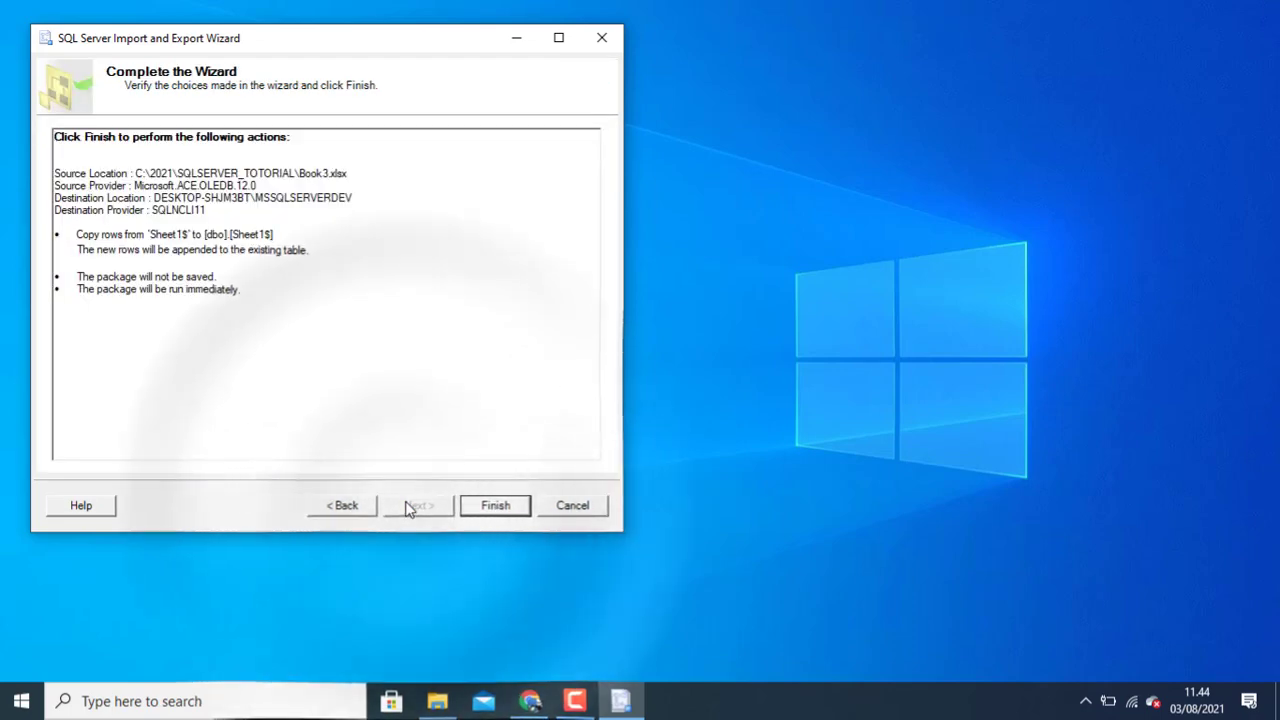
{"action": "left_click", "coordinate": [494, 504]}
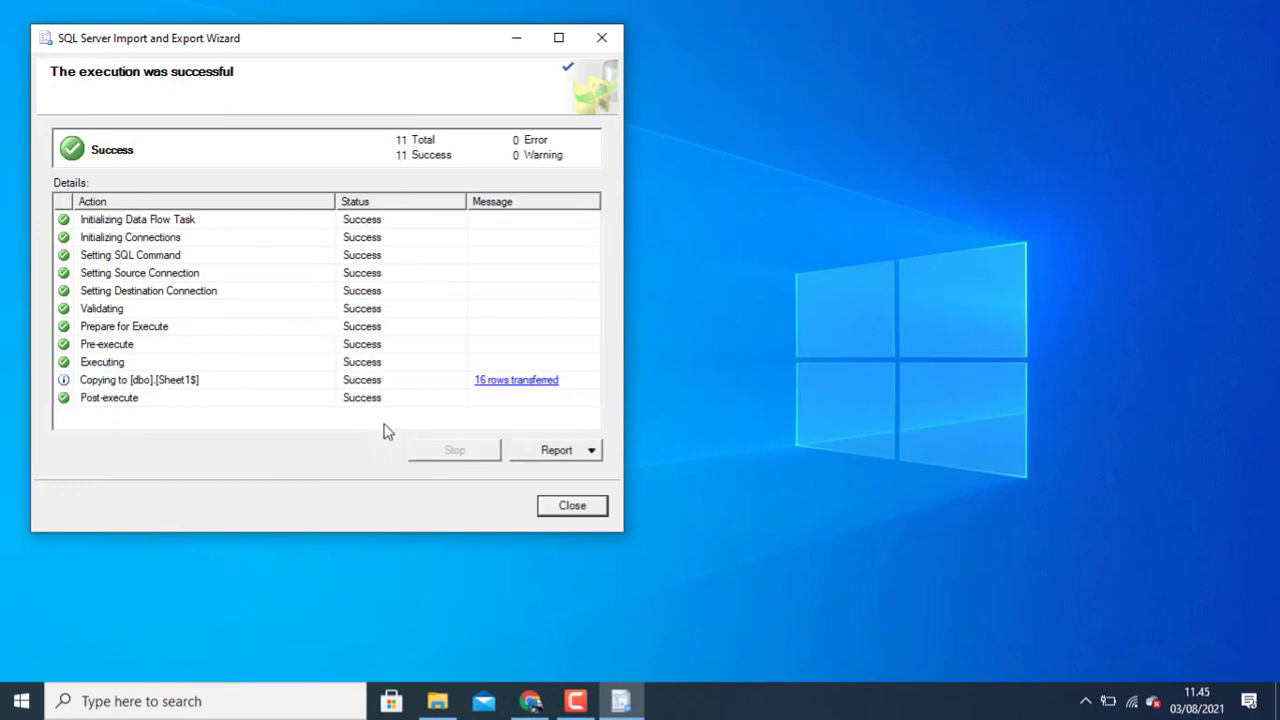
{"action": "mouse_move", "coordinate": [600, 38]}
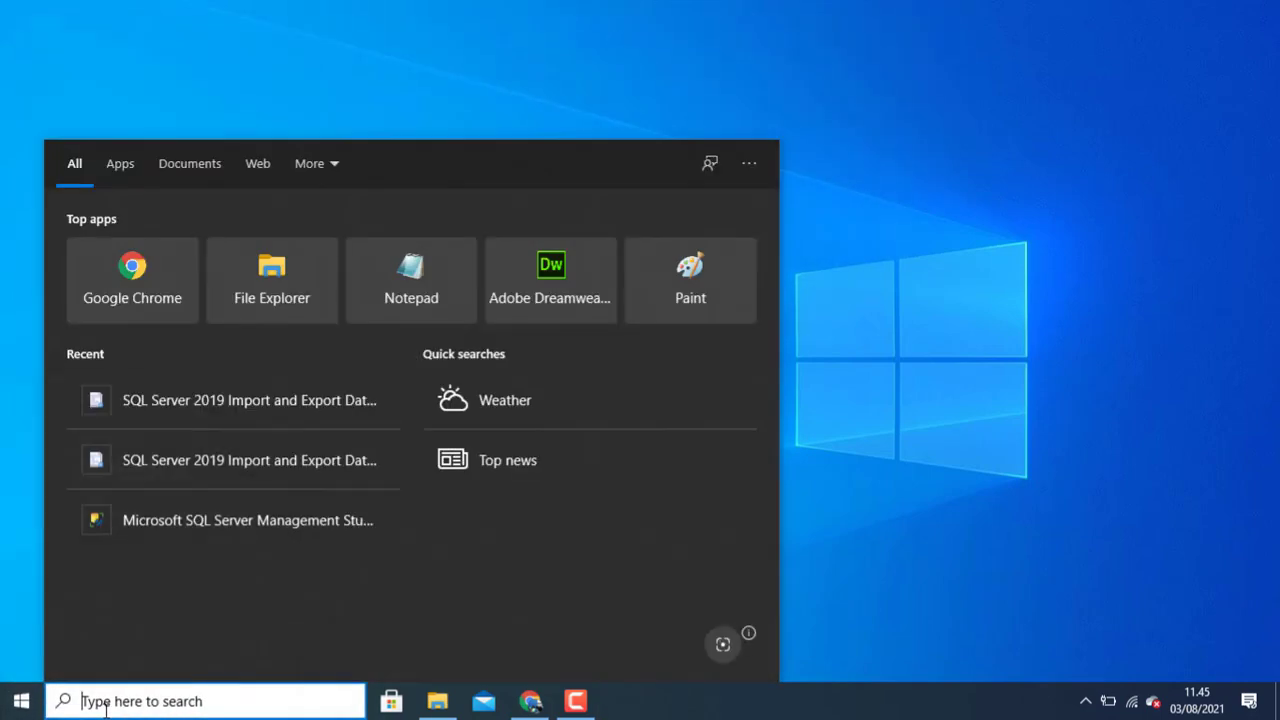
{"action": "mouse_move", "coordinate": [232, 520]}
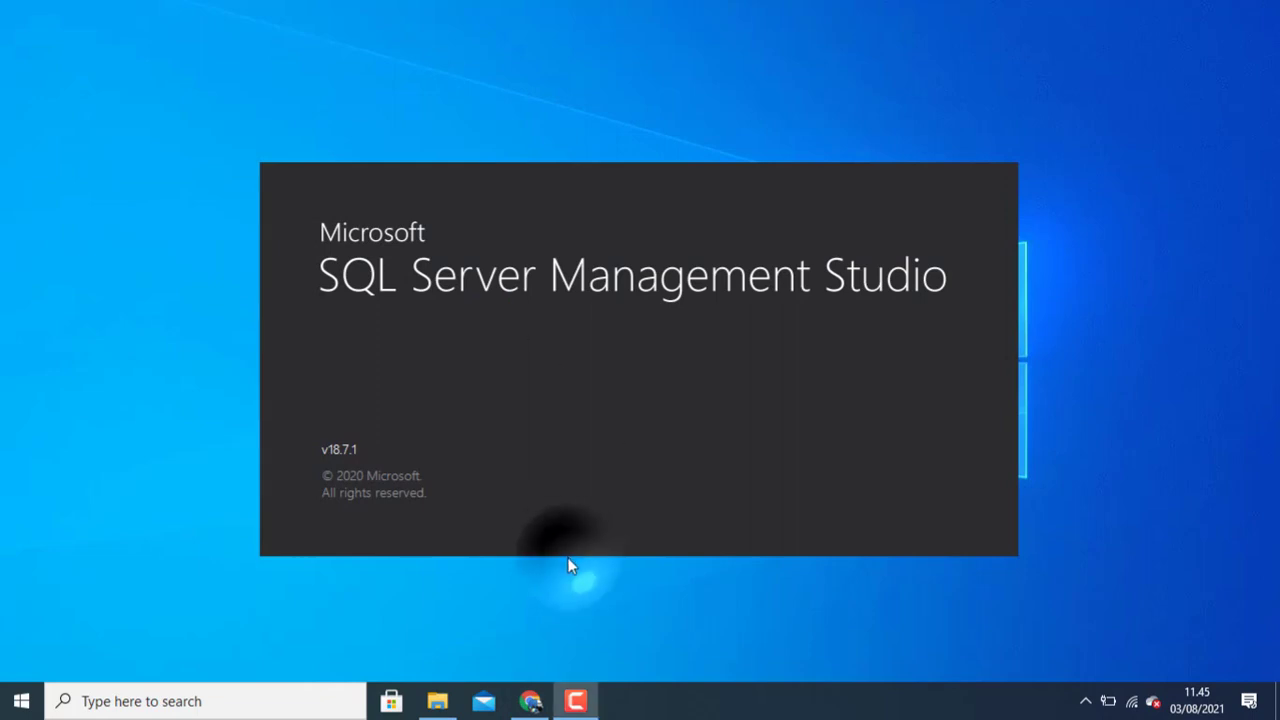
{"action": "mouse_move", "coordinate": [764, 624]}
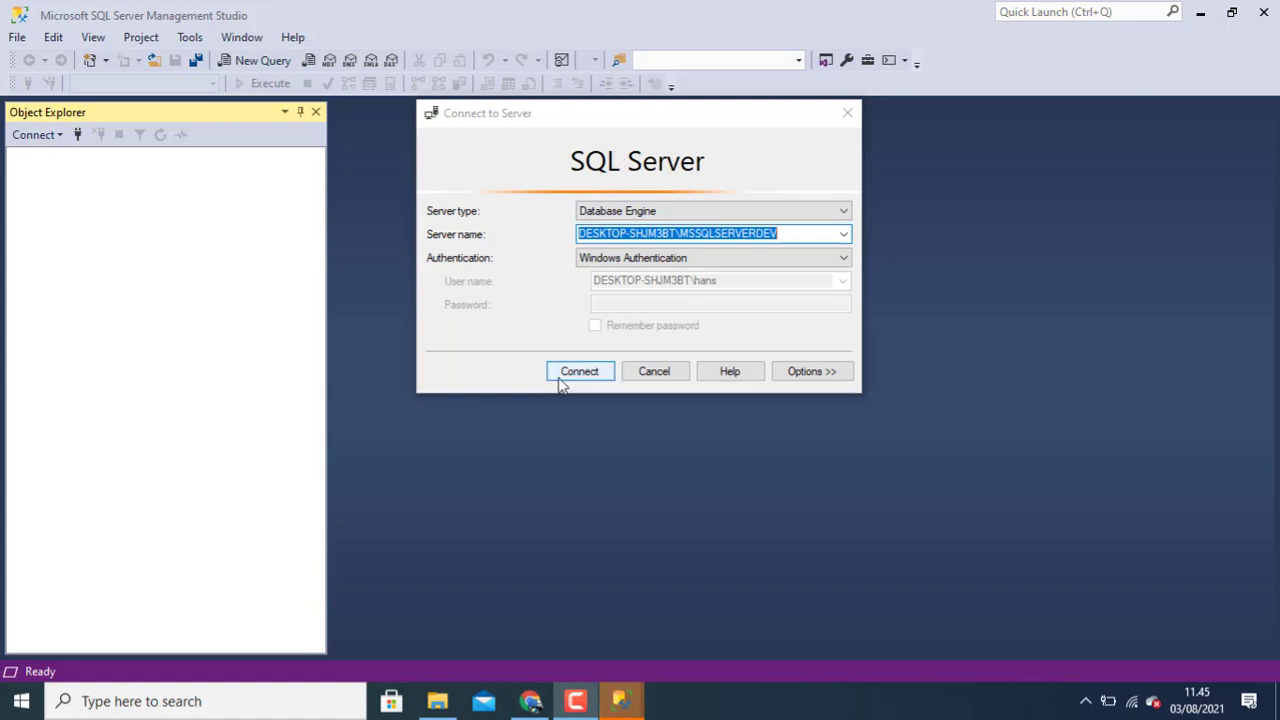
Step: Connect SSMS to the local MSSQLSERVERDEV instance with Windows Authentication
{"action": "left_click", "coordinate": [580, 370]}
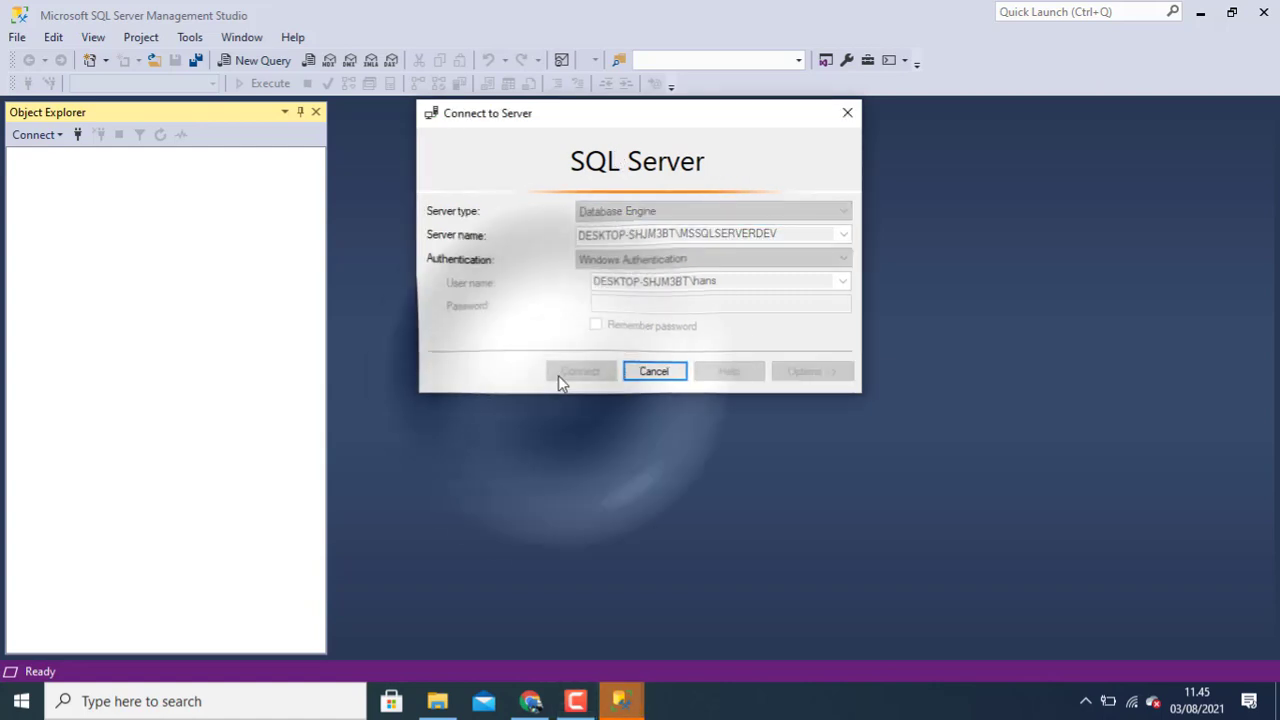
{"action": "left_click", "coordinate": [580, 370]}
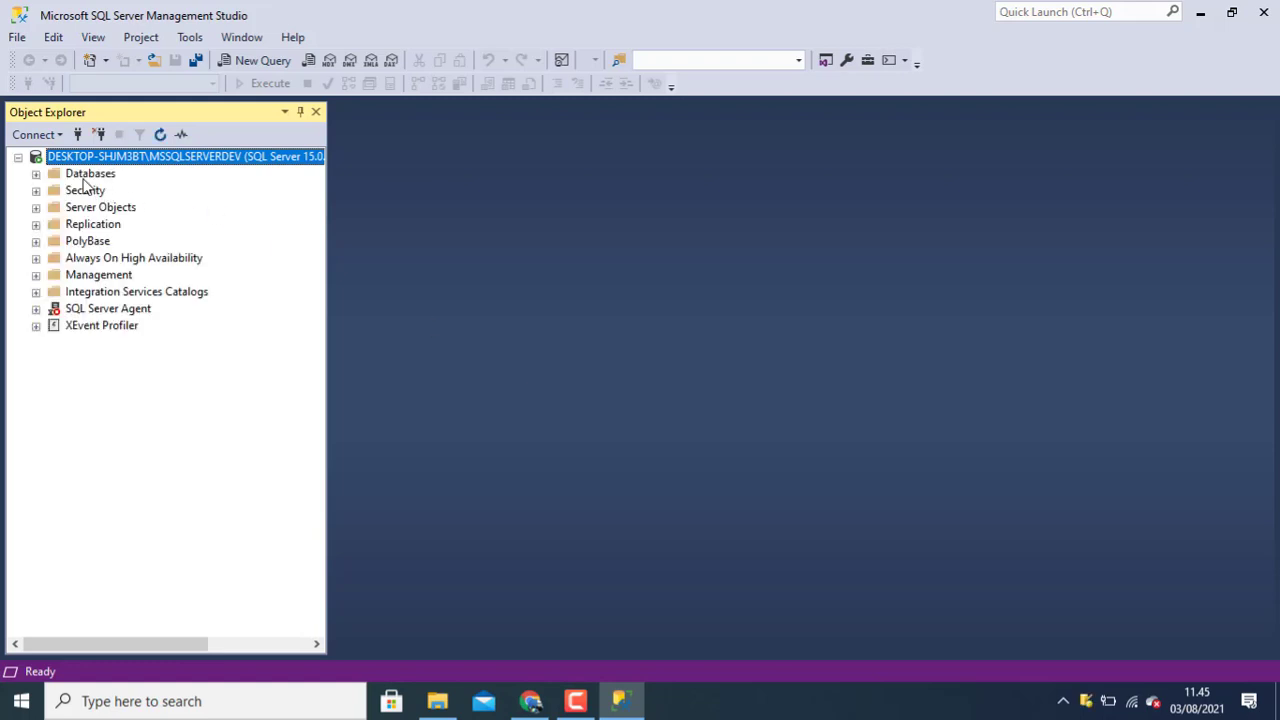
{"action": "mouse_move", "coordinate": [84, 180]}
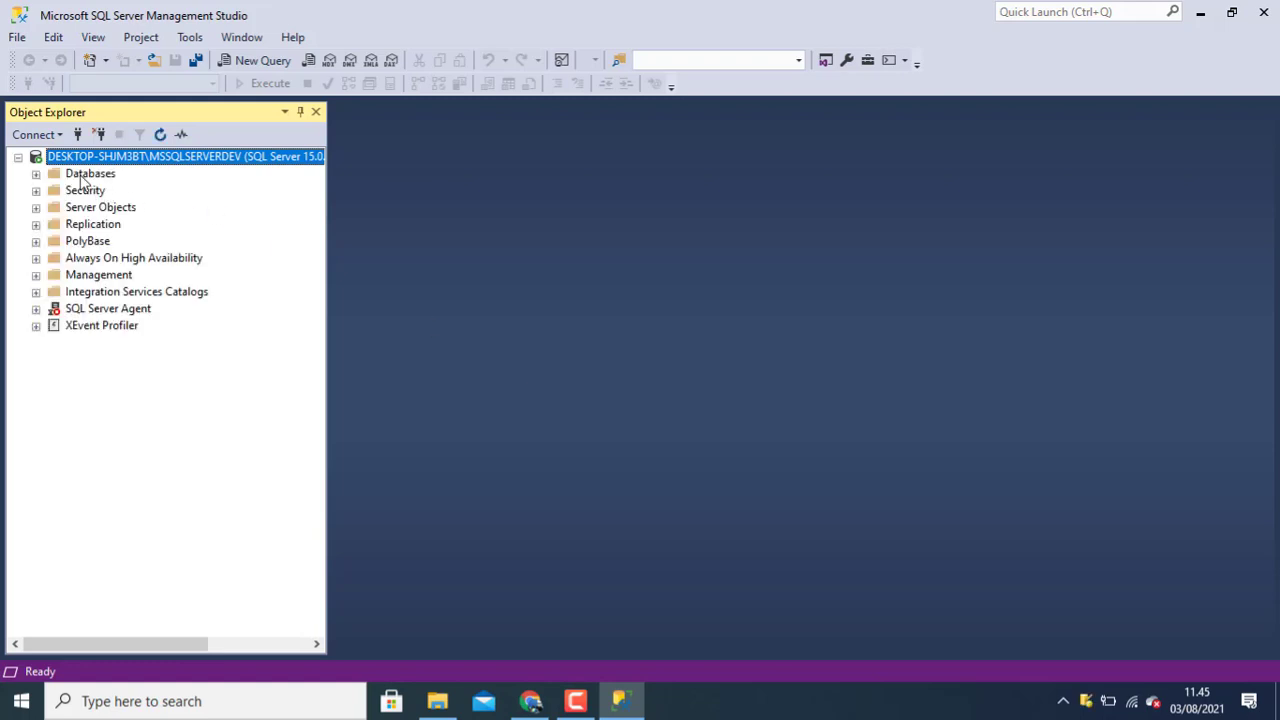
Step: Expand Databases > TMII > Tables in Object Explorer
{"action": "left_click", "coordinate": [36, 172]}
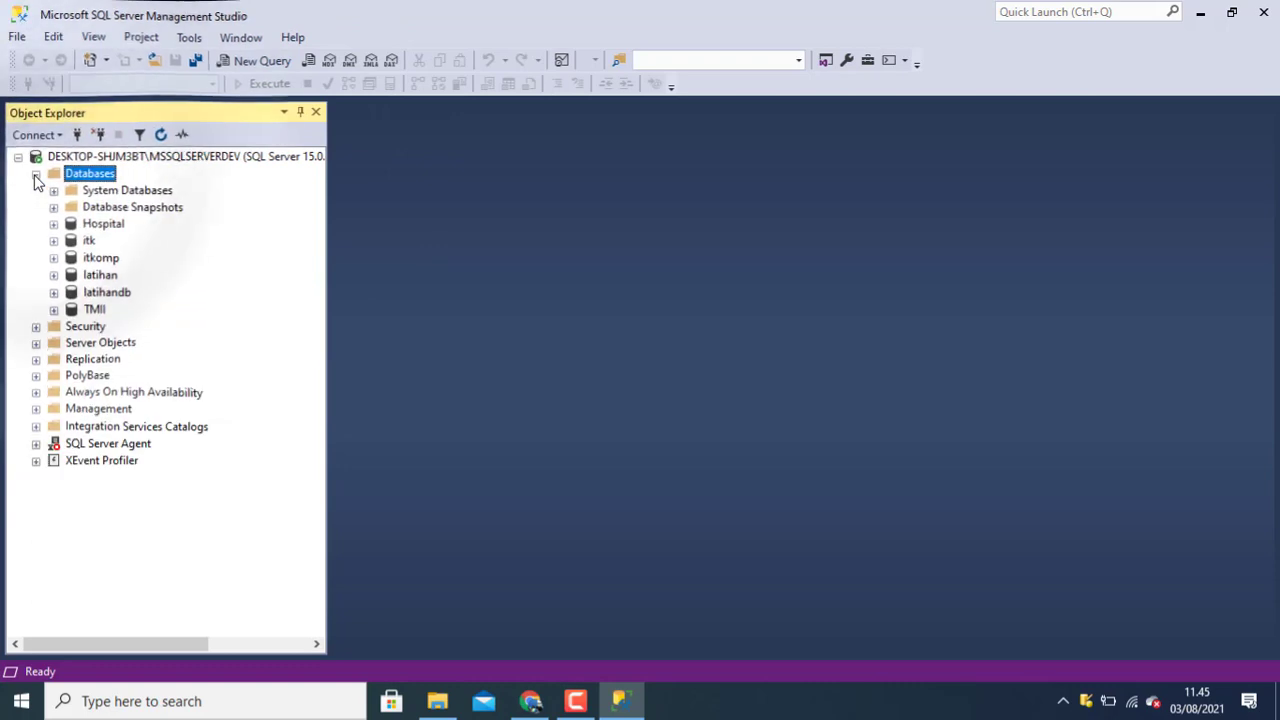
{"action": "left_click", "coordinate": [94, 308]}
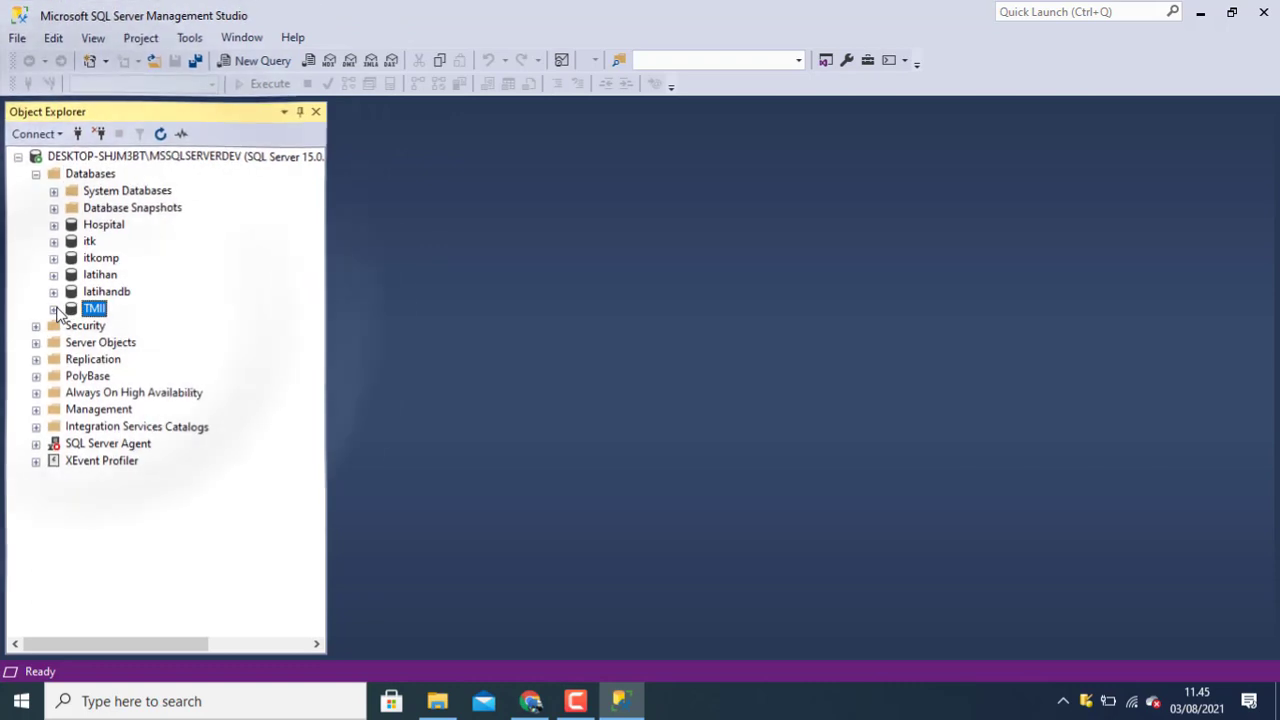
{"action": "left_click", "coordinate": [54, 308]}
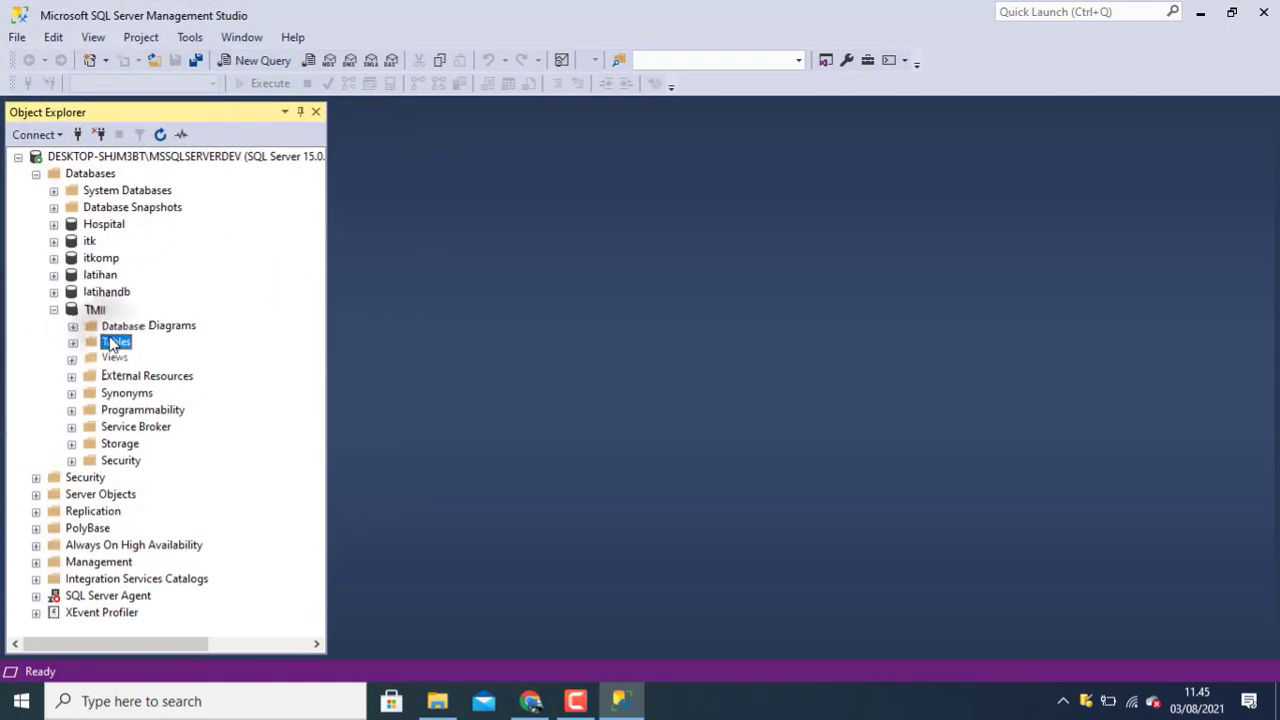
{"action": "double_click", "coordinate": [116, 342]}
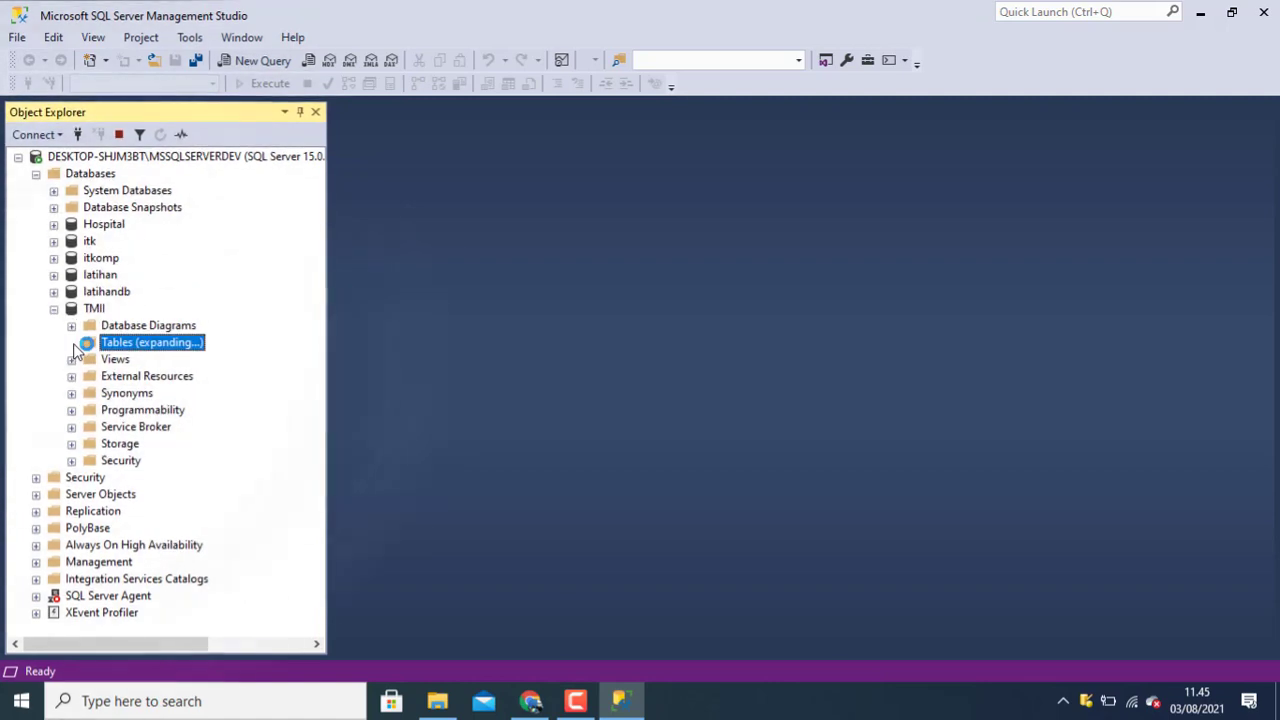
{"action": "double_click", "coordinate": [116, 342]}
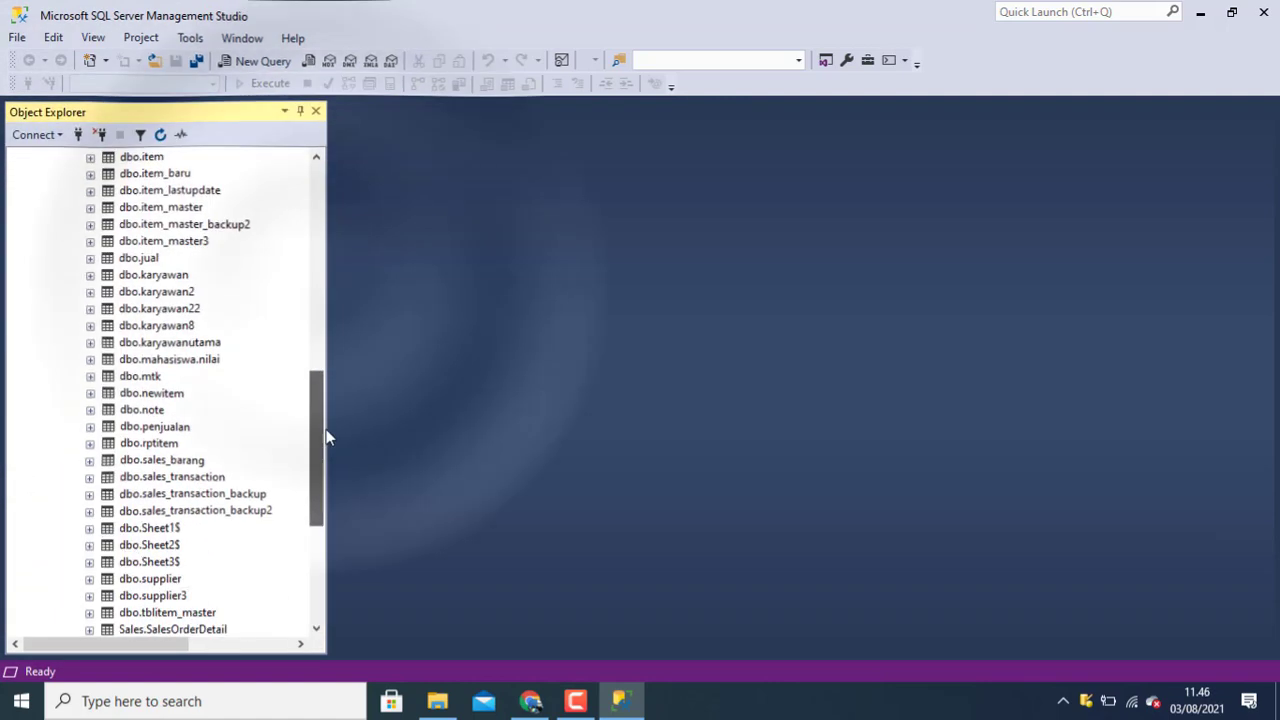
Step: Select the imported dbo.Sheet1$ table and bring up its context actions
{"action": "left_click", "coordinate": [148, 444]}
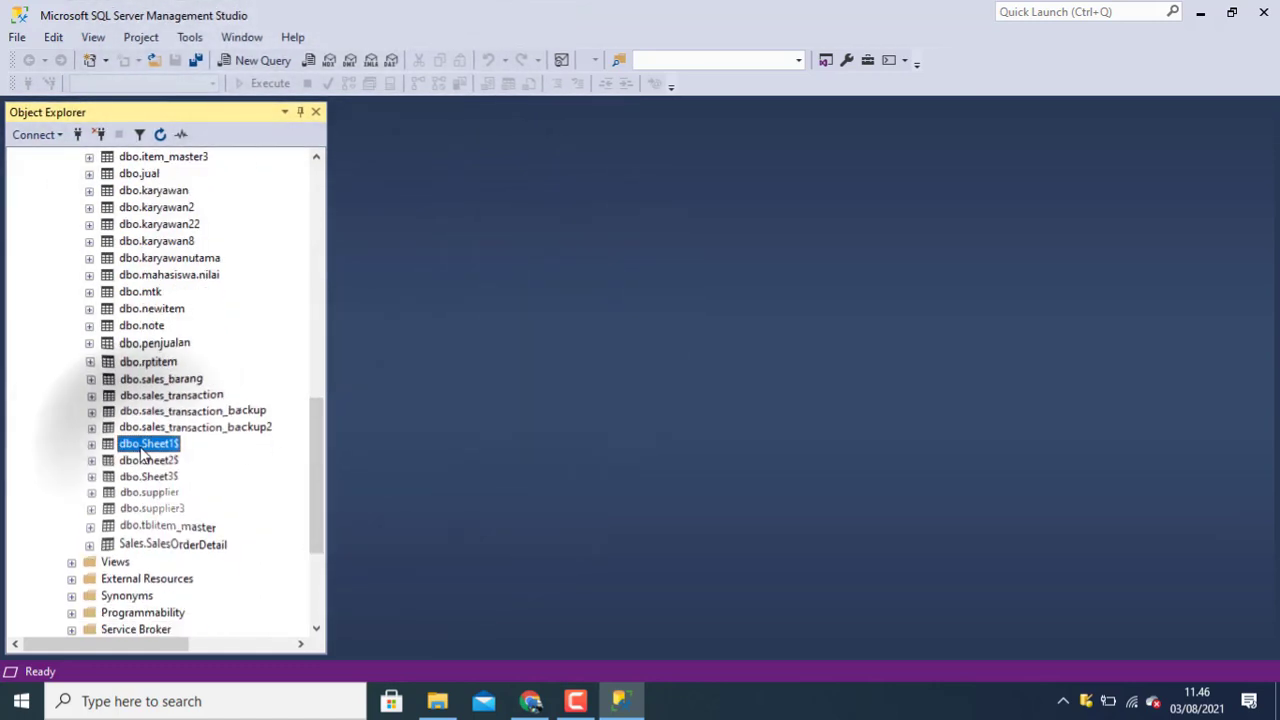
{"action": "right_click", "coordinate": [148, 444]}
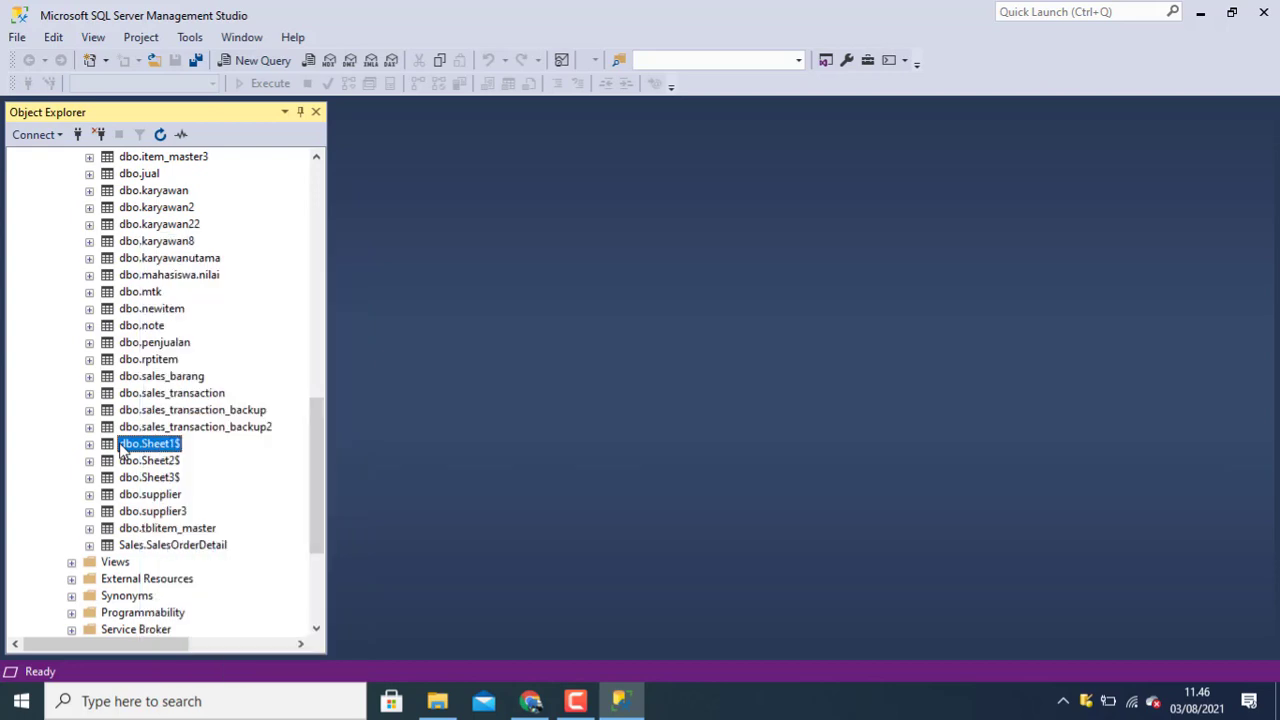
{"action": "right_click", "coordinate": [150, 444]}
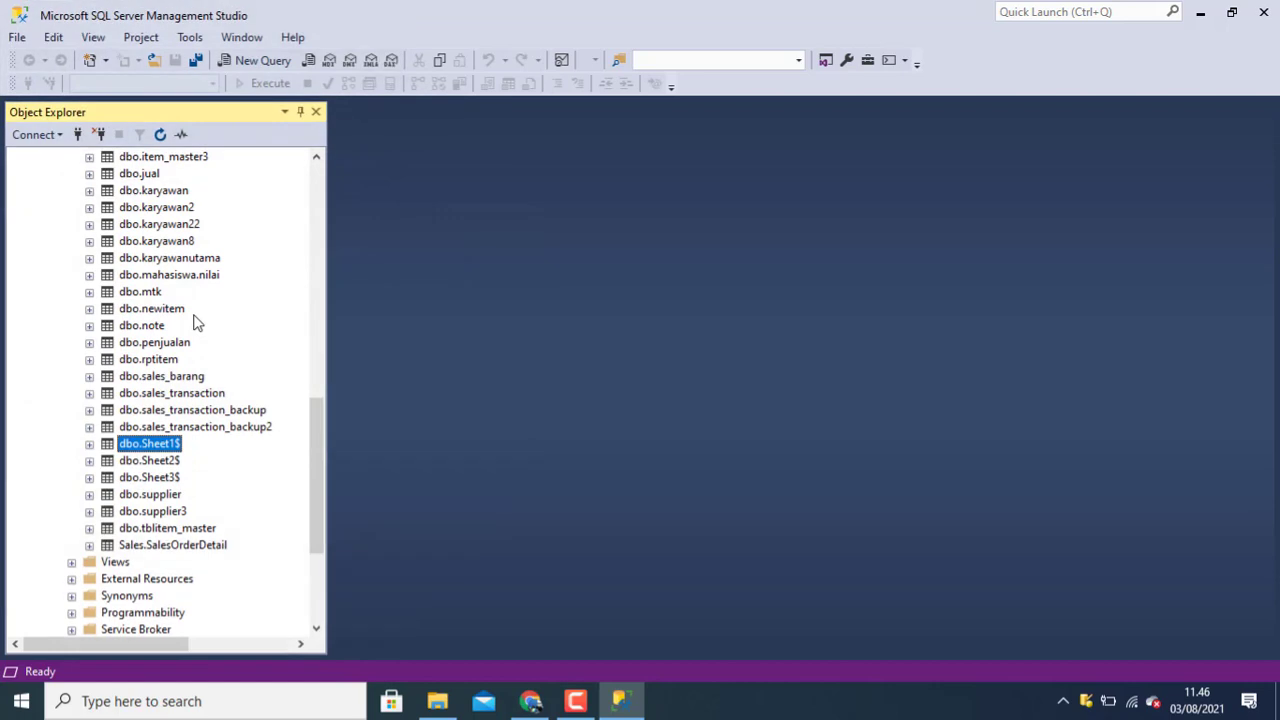
Step: View the dbo.Sheet1$ rows of quantities, prices and discounts, then close the grid and Management Studio
{"action": "double_click", "coordinate": [148, 444]}
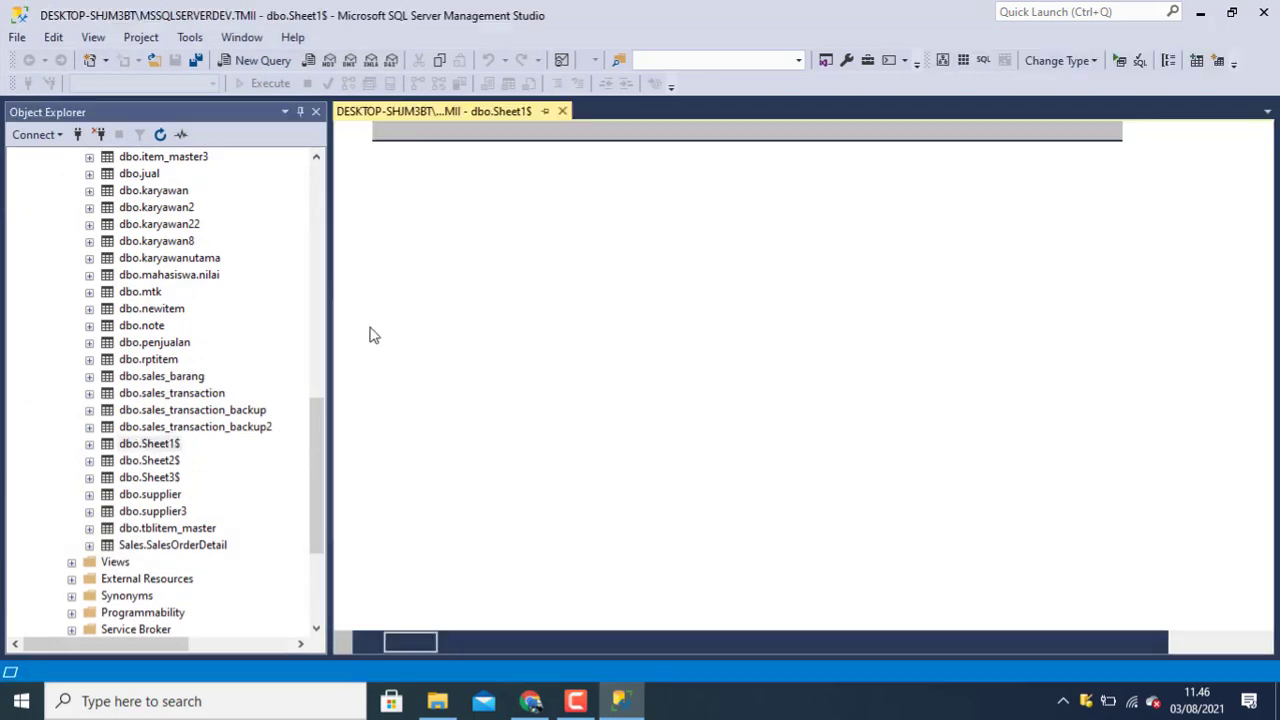
{"action": "left_click", "coordinate": [270, 84]}
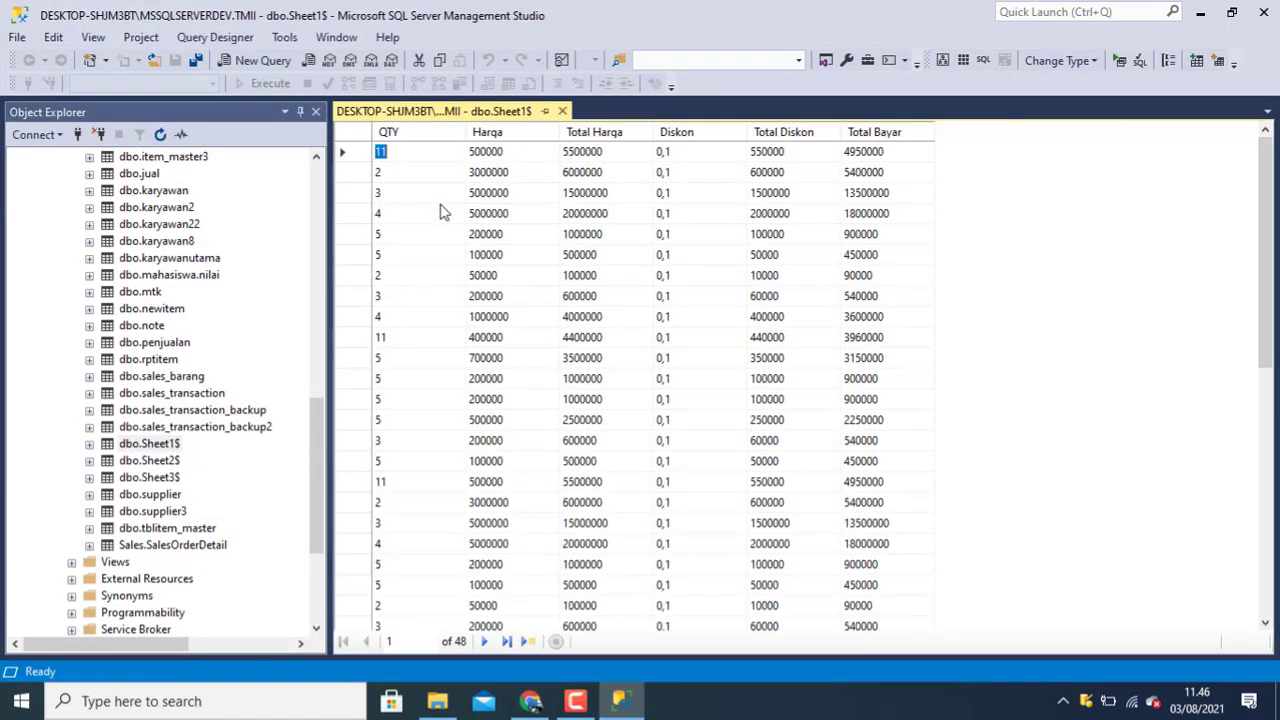
{"action": "mouse_move", "coordinate": [668, 252]}
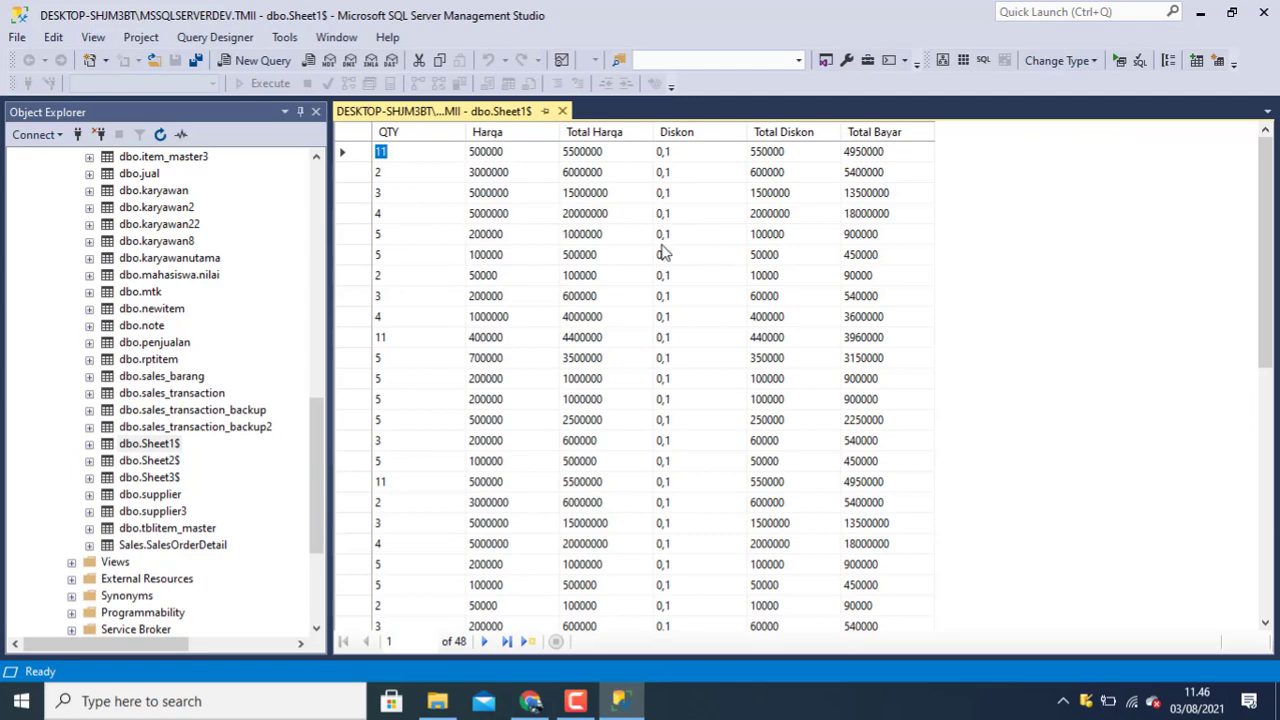
{"action": "mouse_move", "coordinate": [510, 242]}
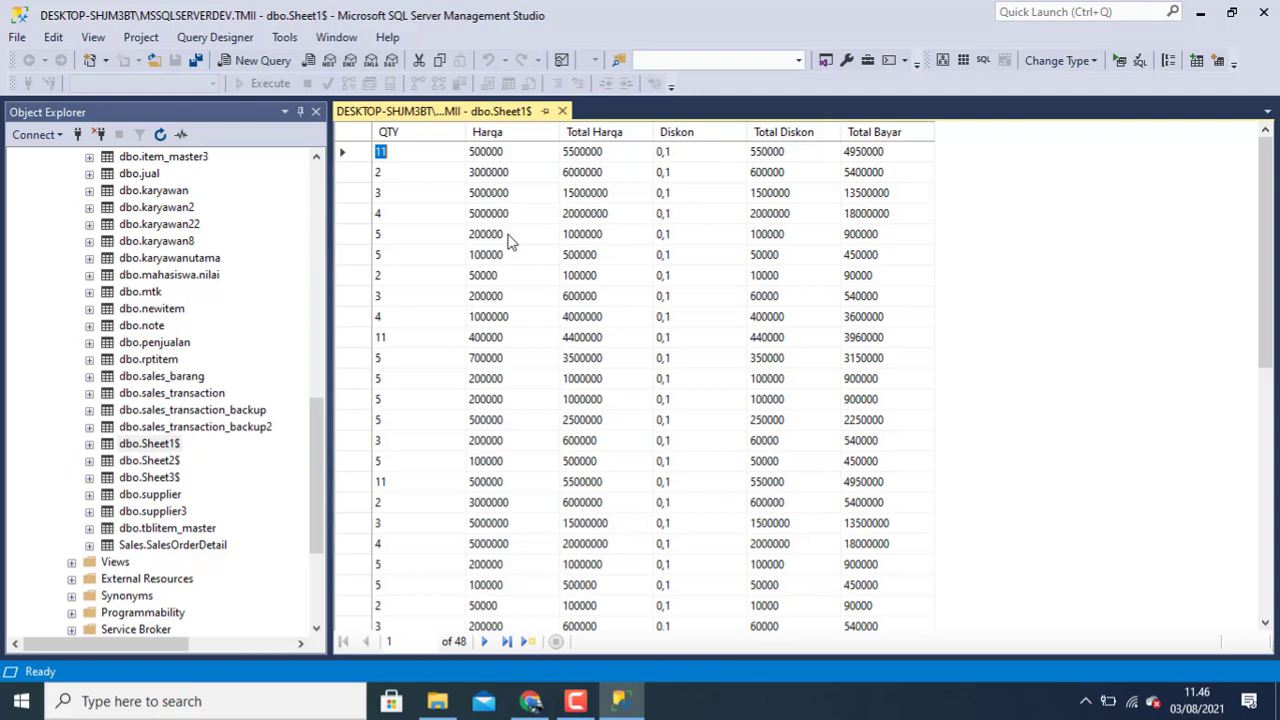
{"action": "mouse_move", "coordinate": [520, 232]}
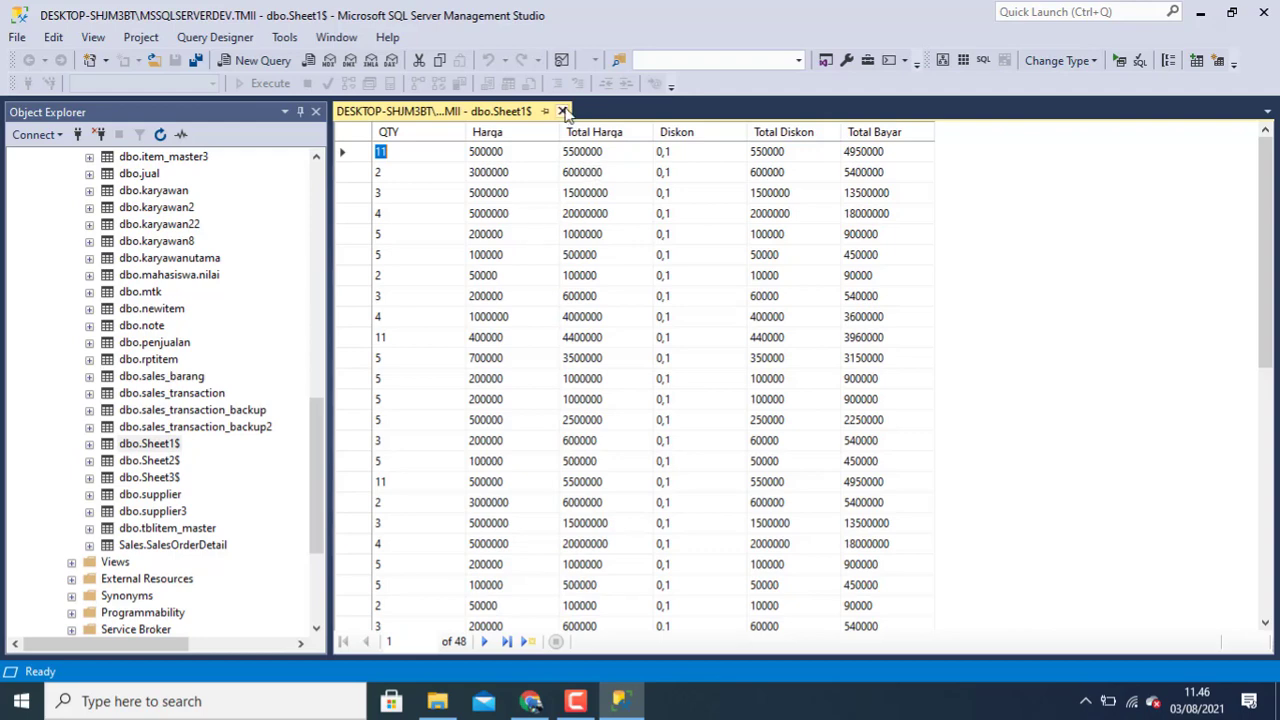
{"action": "left_click", "coordinate": [564, 112]}
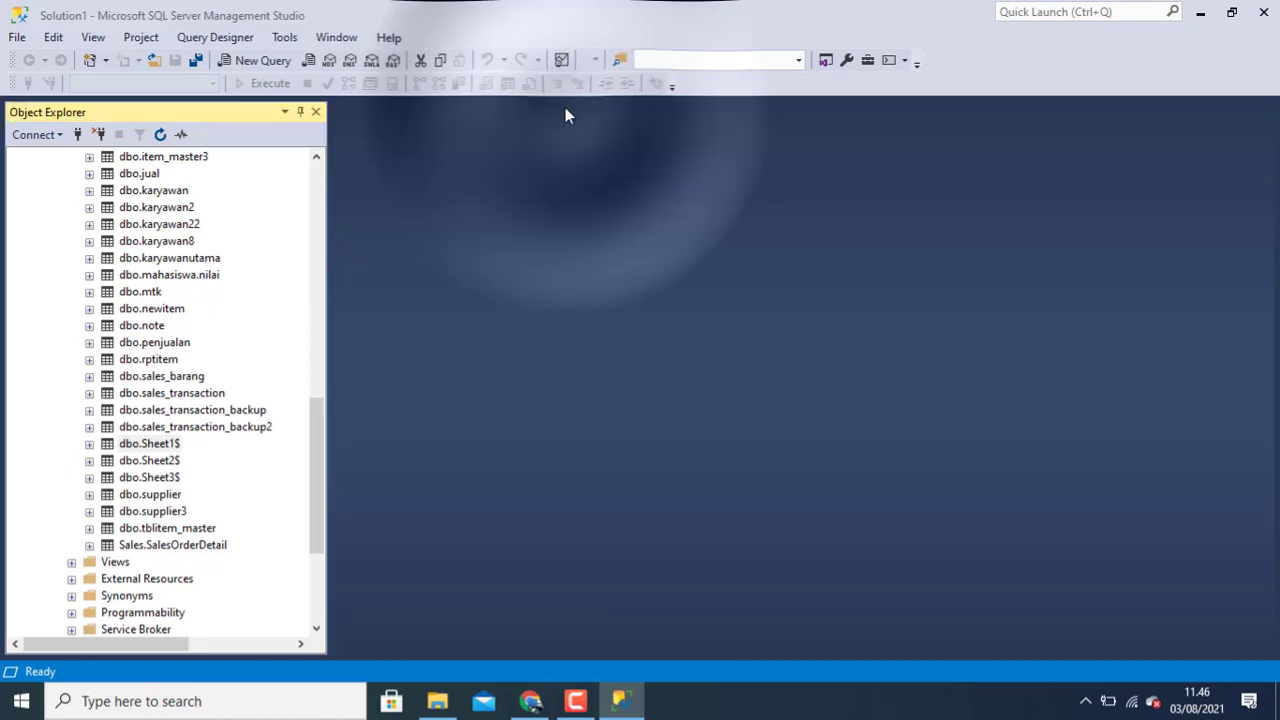
{"action": "left_click", "coordinate": [148, 444]}
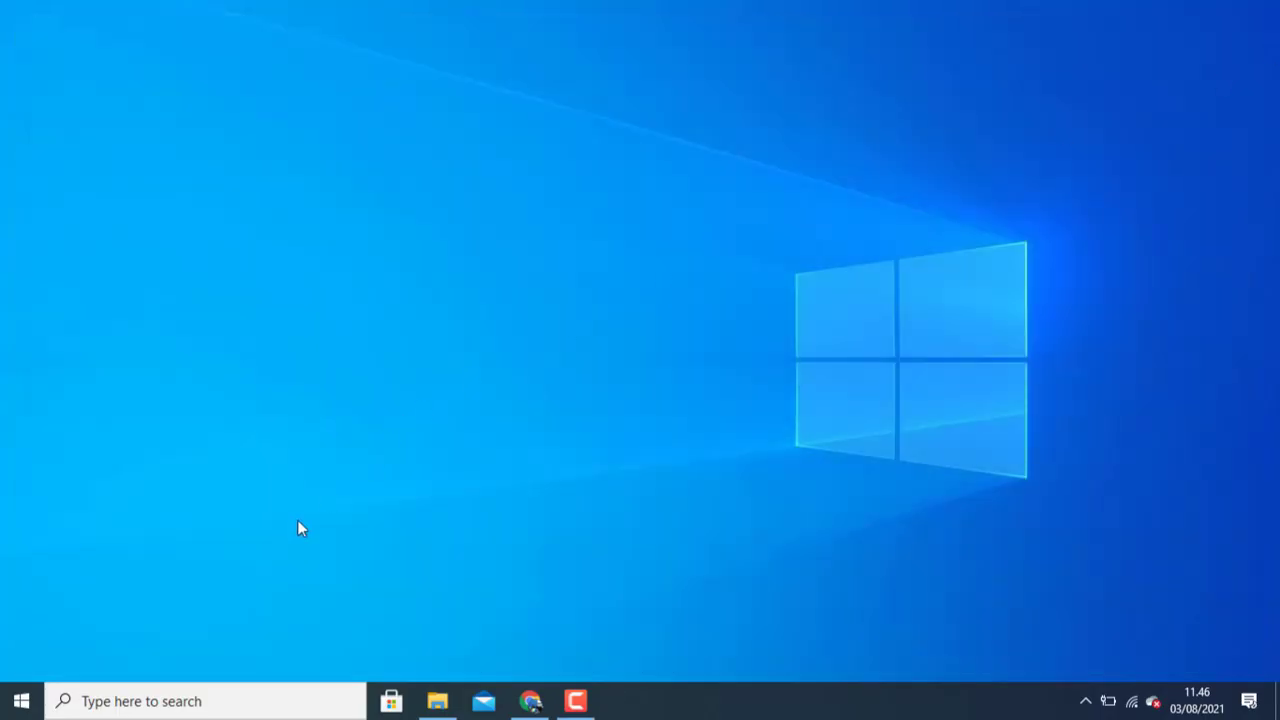
Step: Start the Import and Export Wizard via a Start search for 'imp' and reach the data source list
{"action": "left_click", "coordinate": [140, 700]}
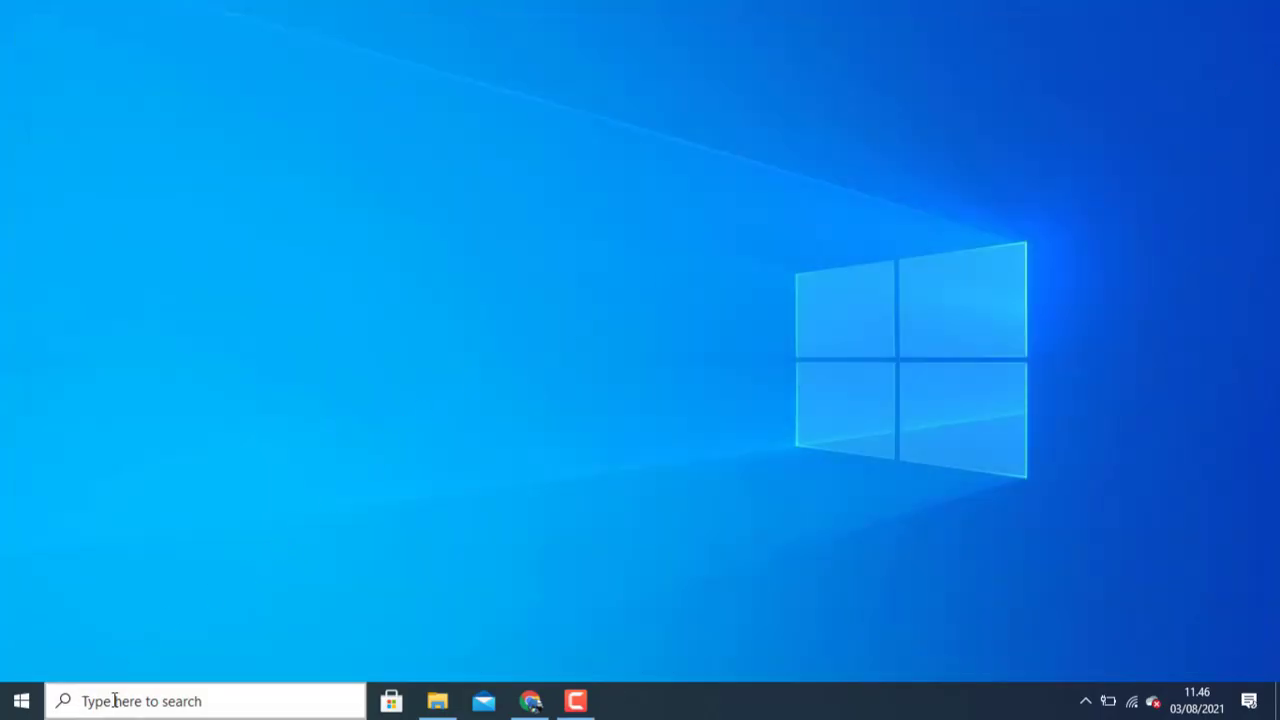
{"action": "type", "text": "imp"}
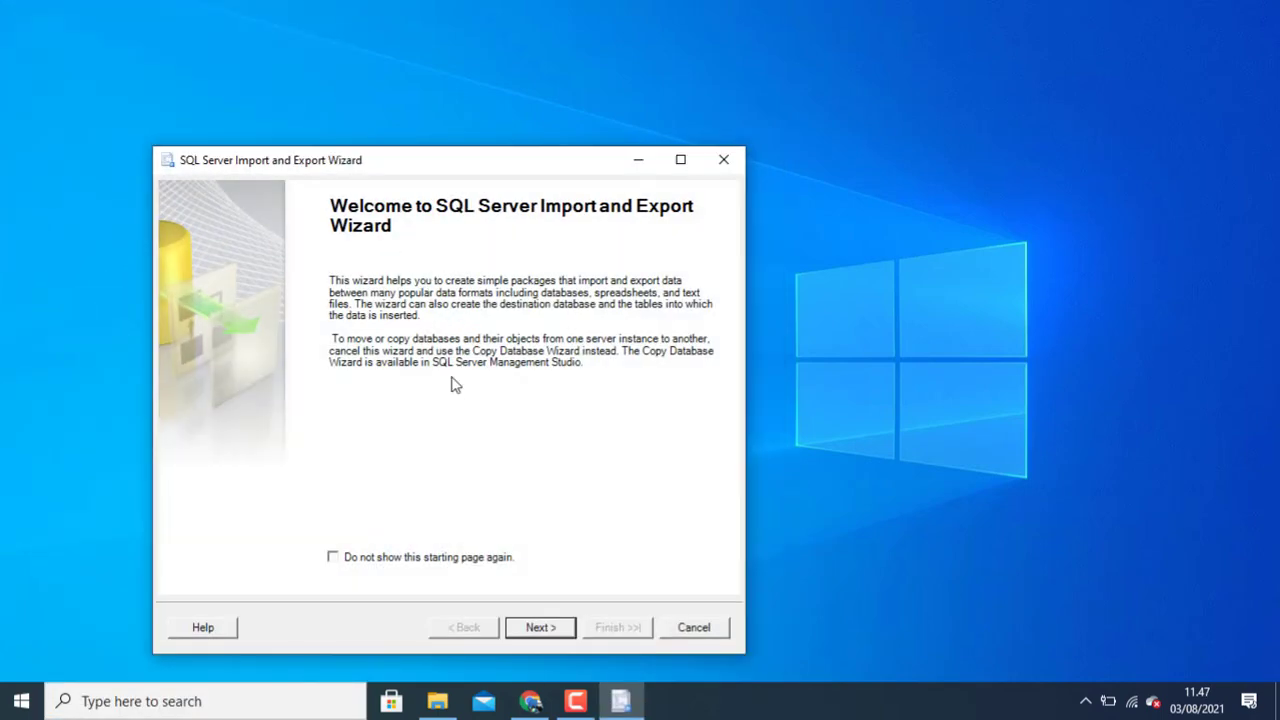
{"action": "mouse_move", "coordinate": [540, 628]}
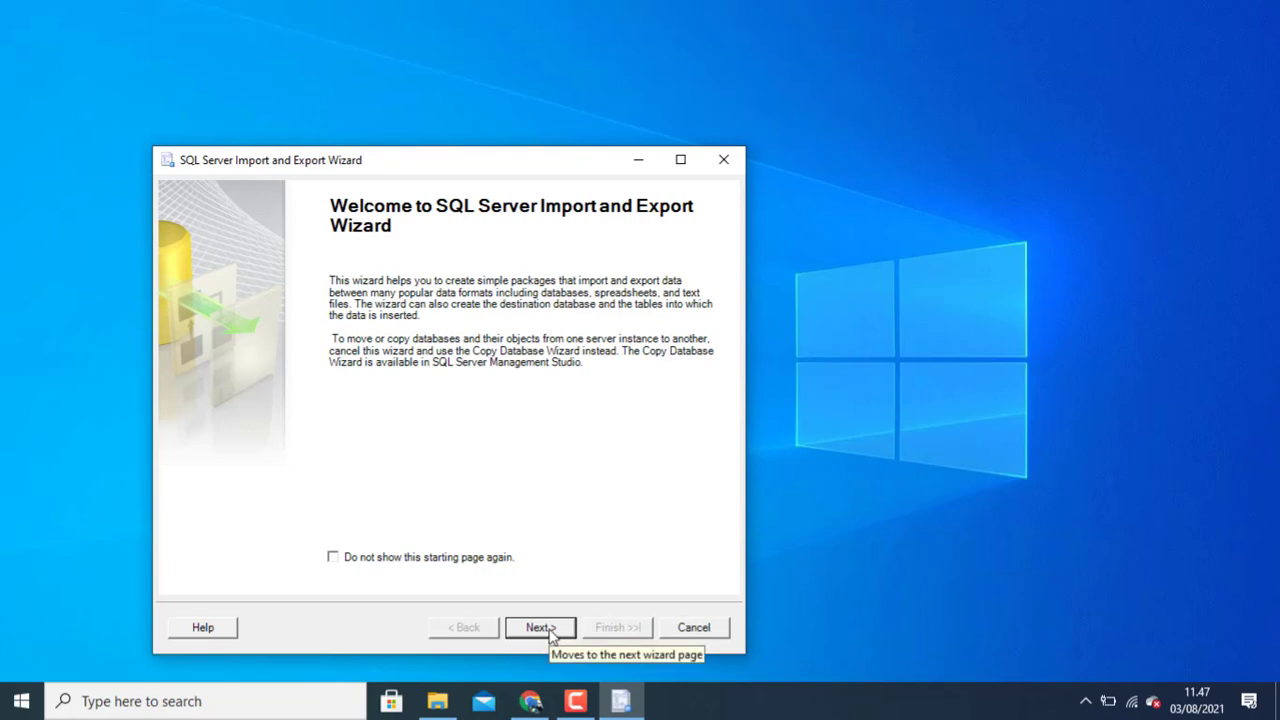
{"action": "left_click", "coordinate": [540, 628]}
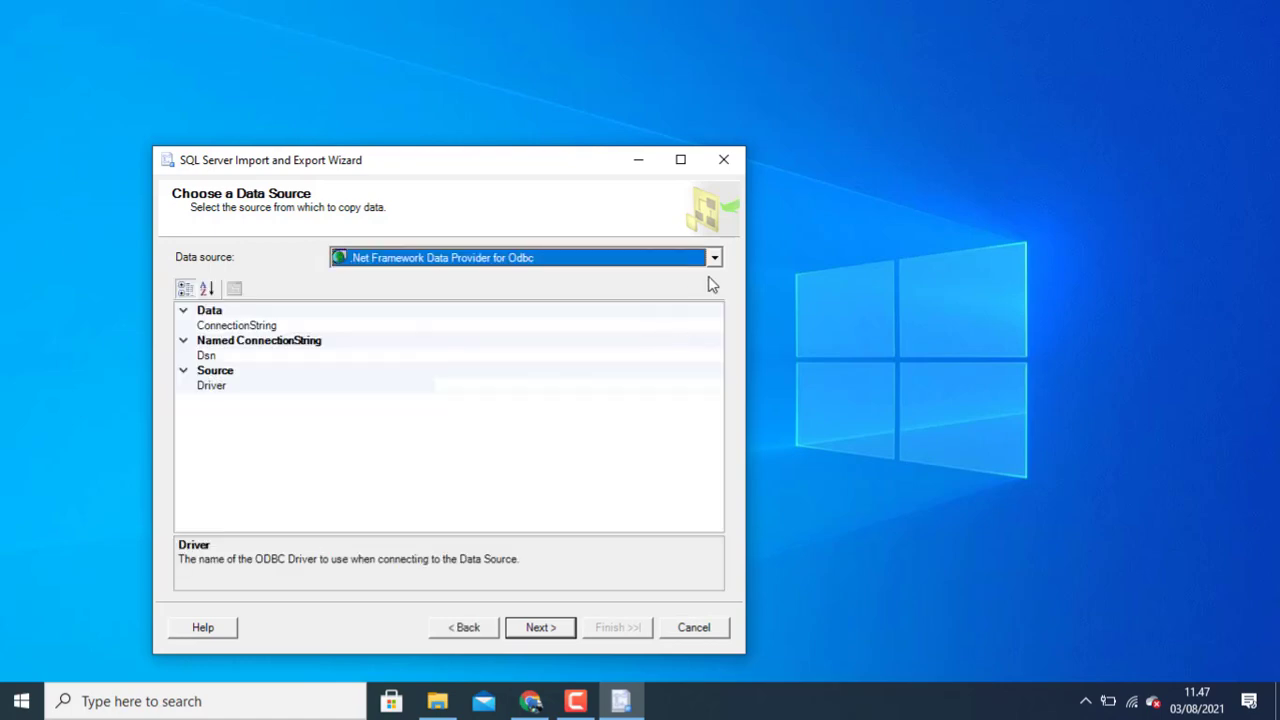
{"action": "left_click", "coordinate": [714, 256]}
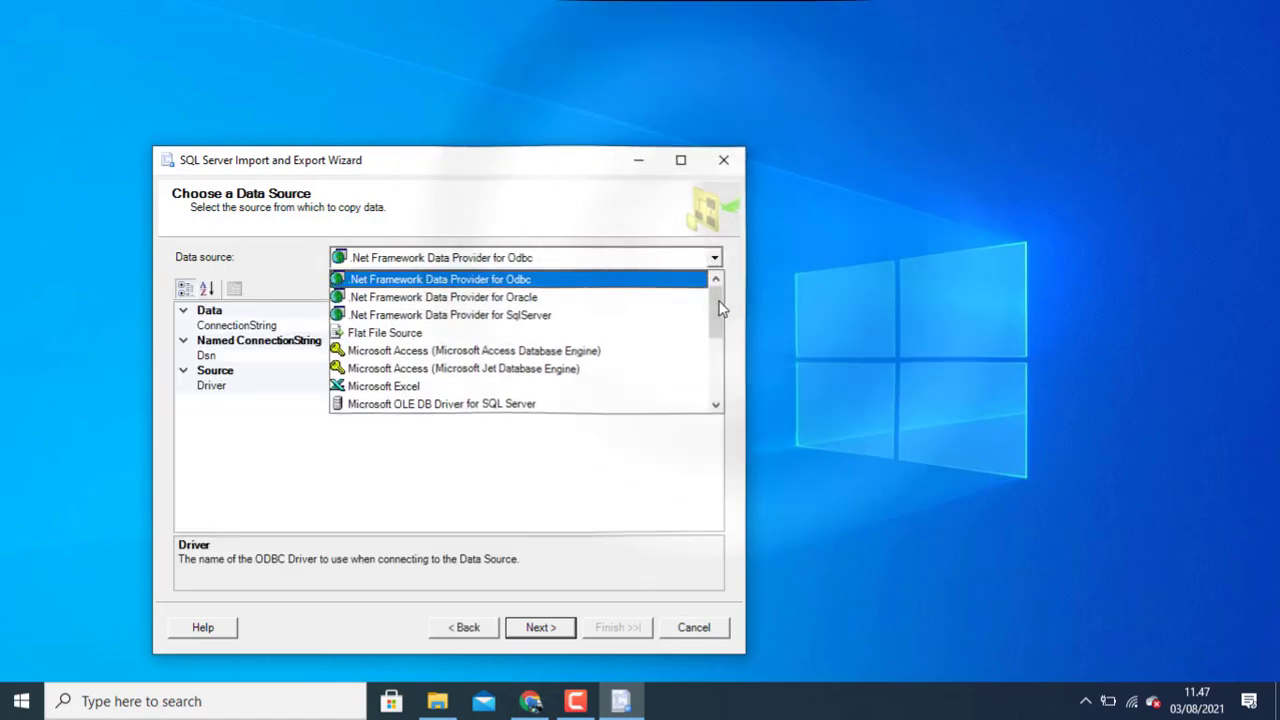
{"action": "scroll", "scroll_direction": "down", "scroll_amount": 3}
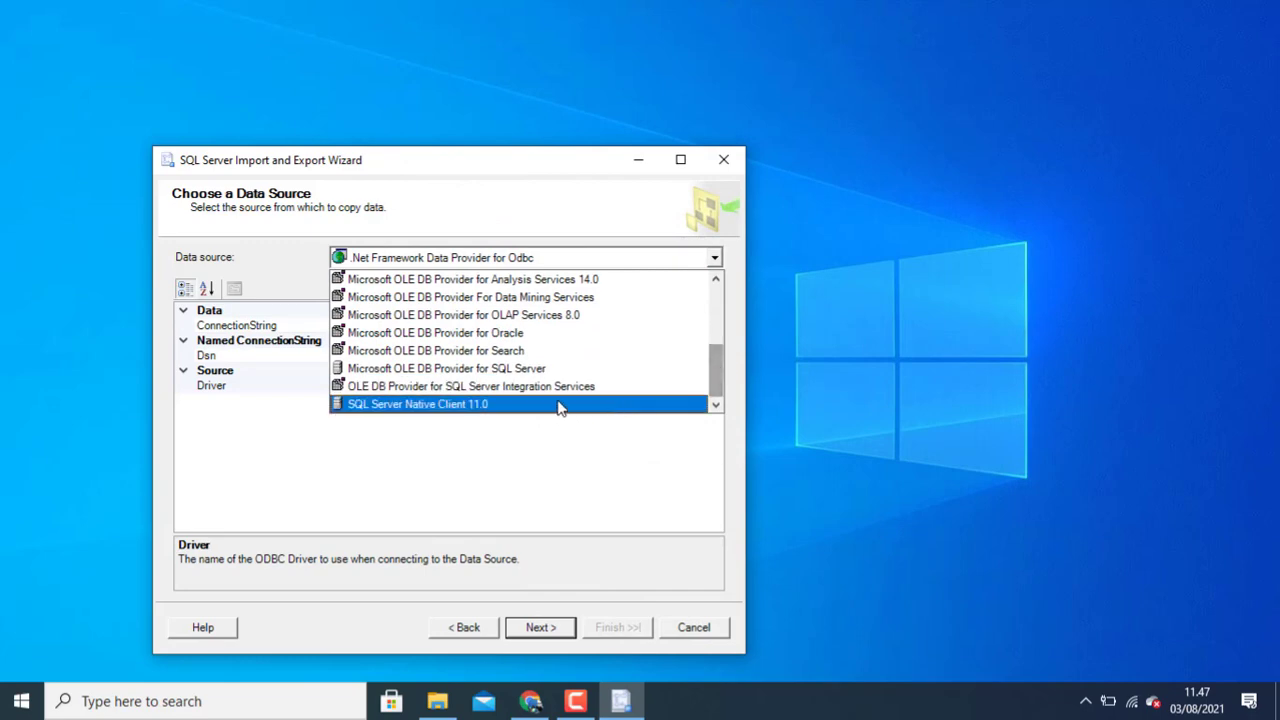
Step: Choose SQL Server Native Client 11.0 with Windows authentication and the TMII database as source
{"action": "left_click", "coordinate": [418, 404]}
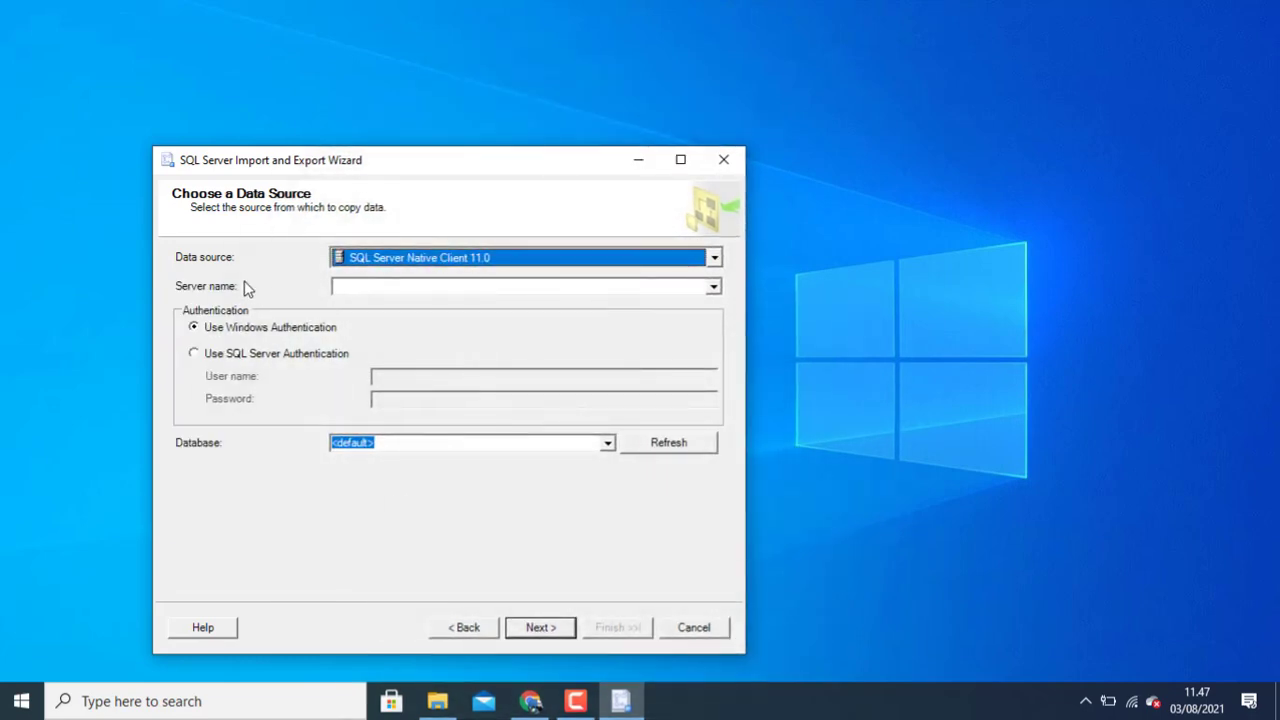
{"action": "mouse_move", "coordinate": [698, 336]}
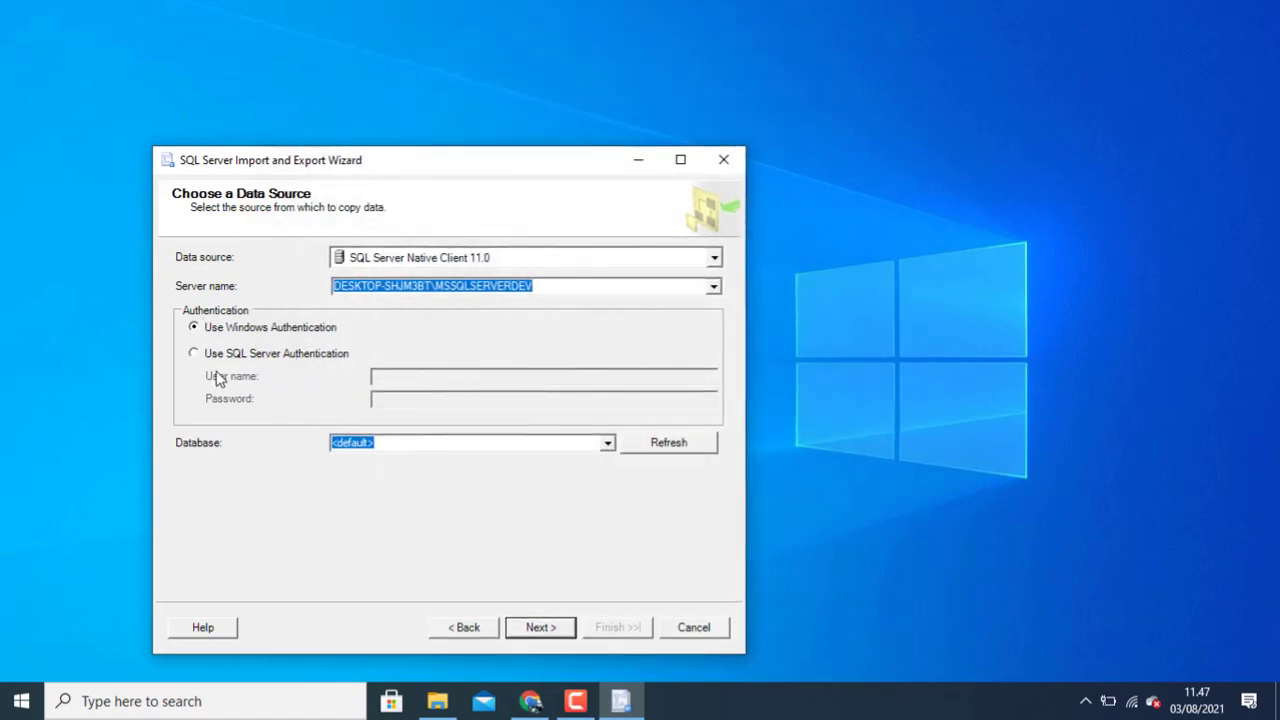
{"action": "mouse_move", "coordinate": [196, 360]}
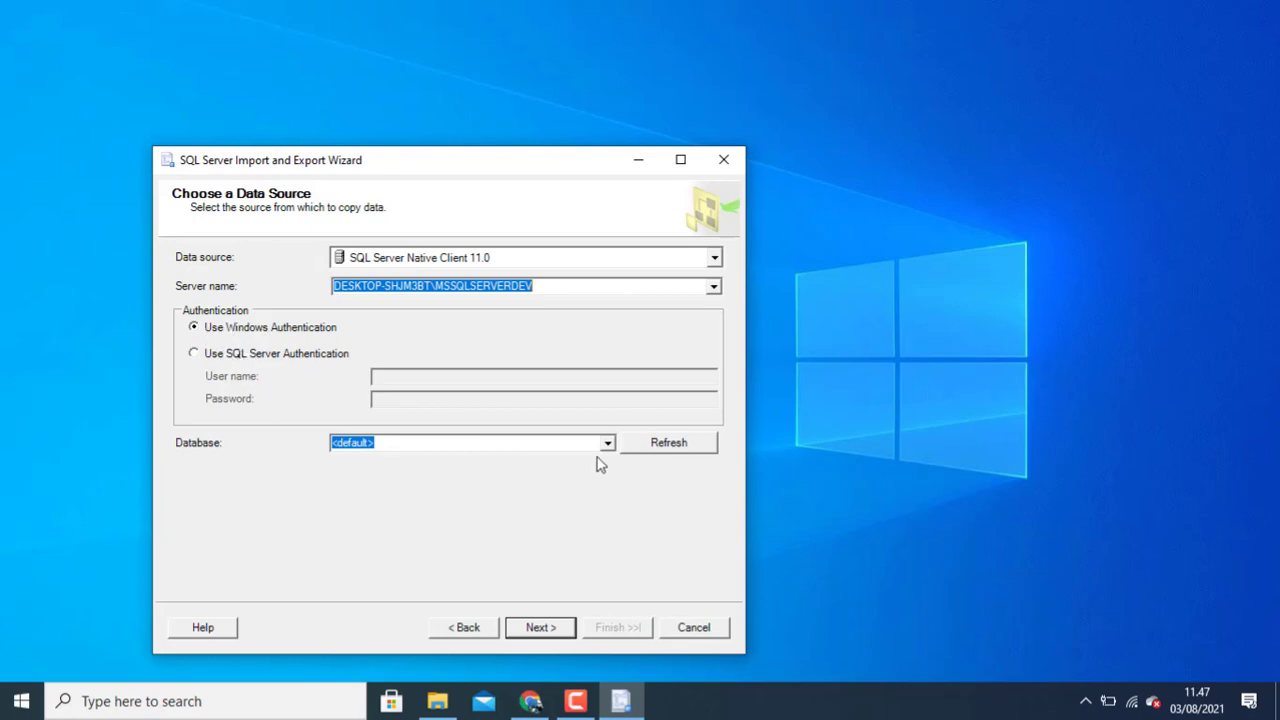
{"action": "mouse_move", "coordinate": [608, 452]}
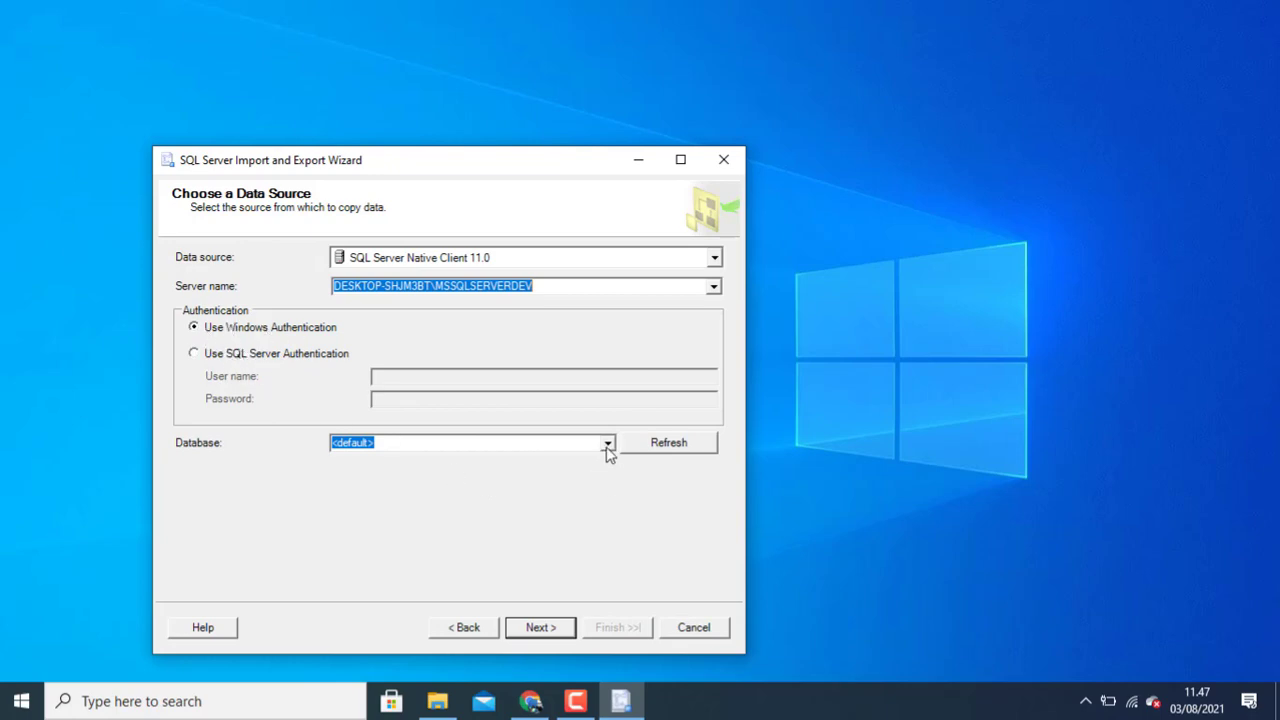
{"action": "left_click", "coordinate": [608, 442]}
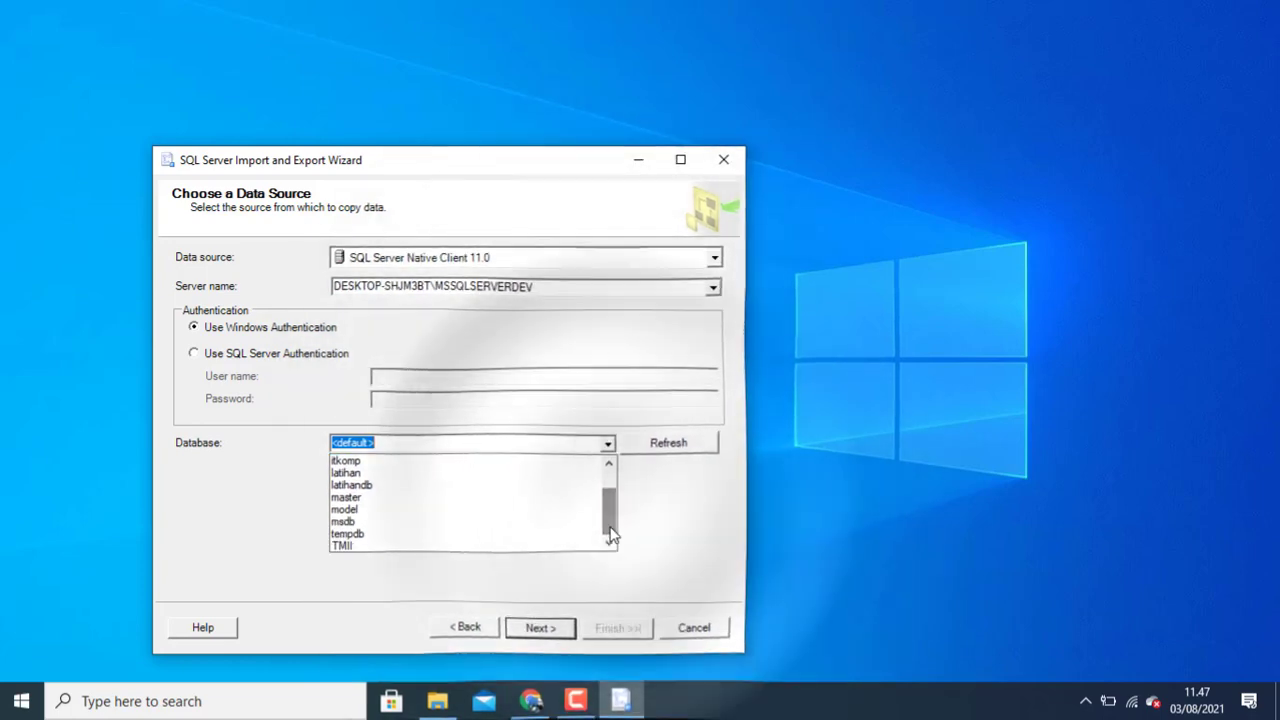
{"action": "left_click", "coordinate": [344, 544]}
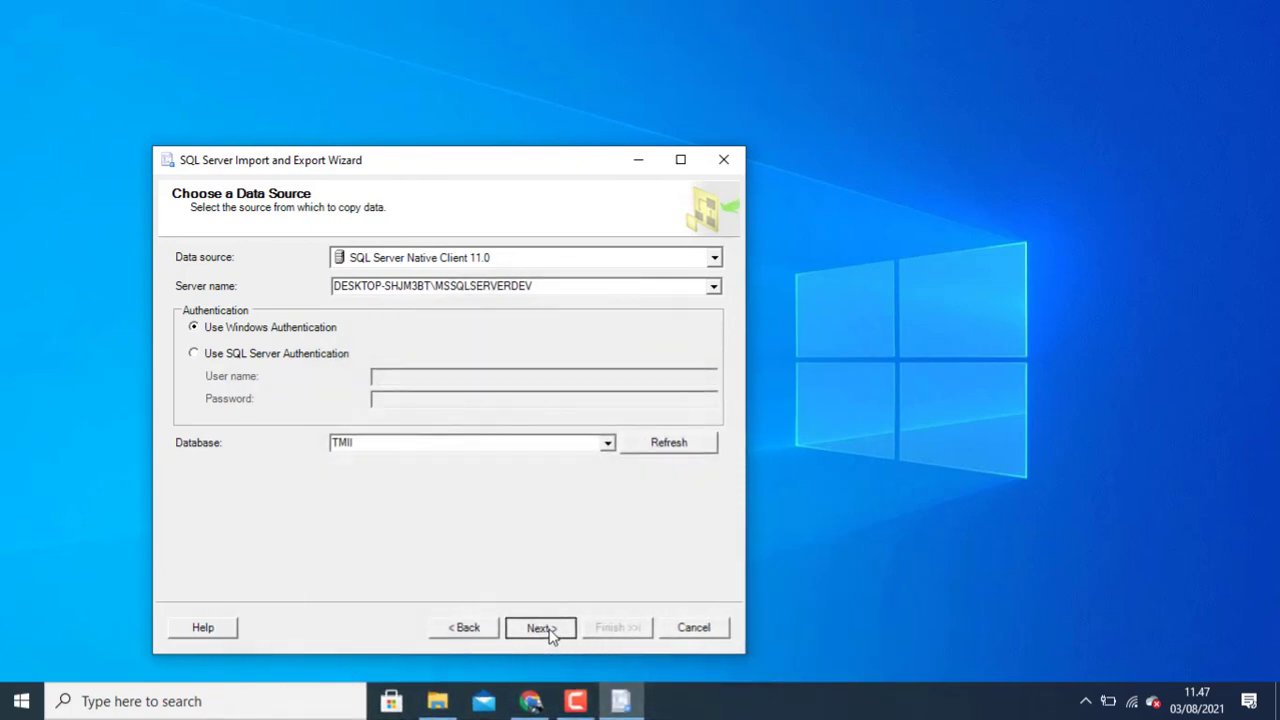
{"action": "left_click", "coordinate": [540, 628]}
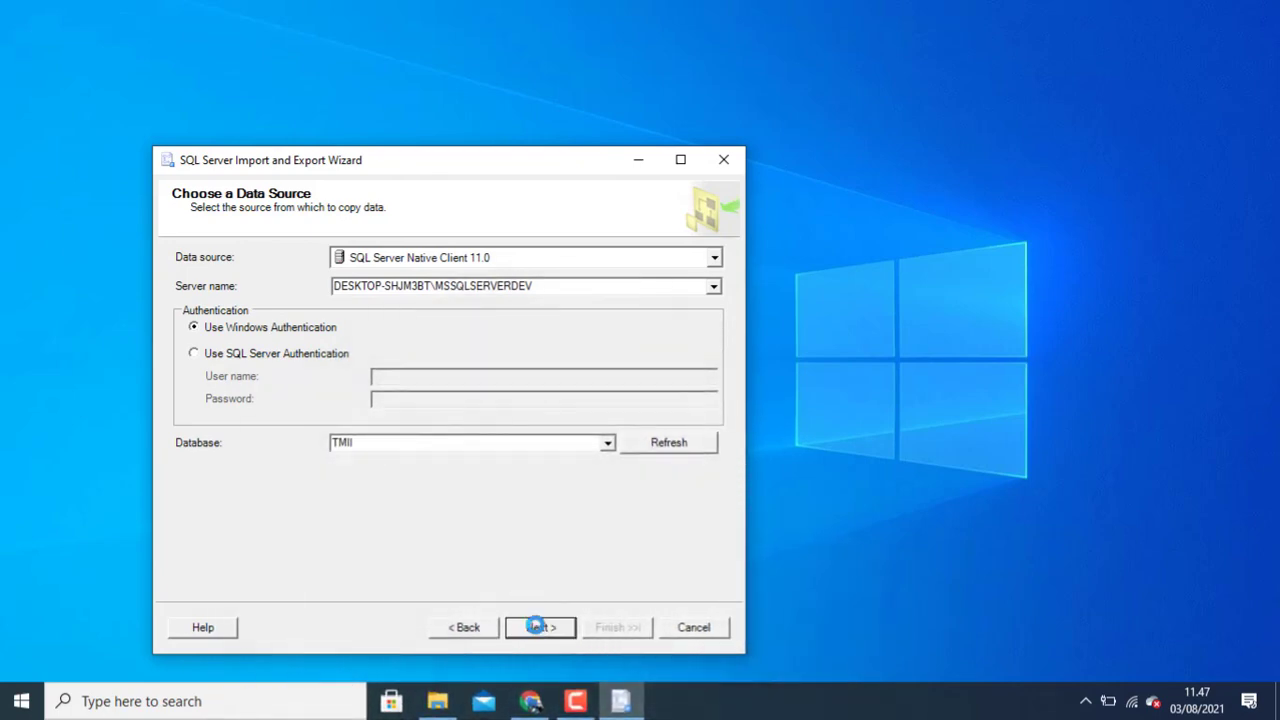
{"action": "left_click", "coordinate": [540, 628]}
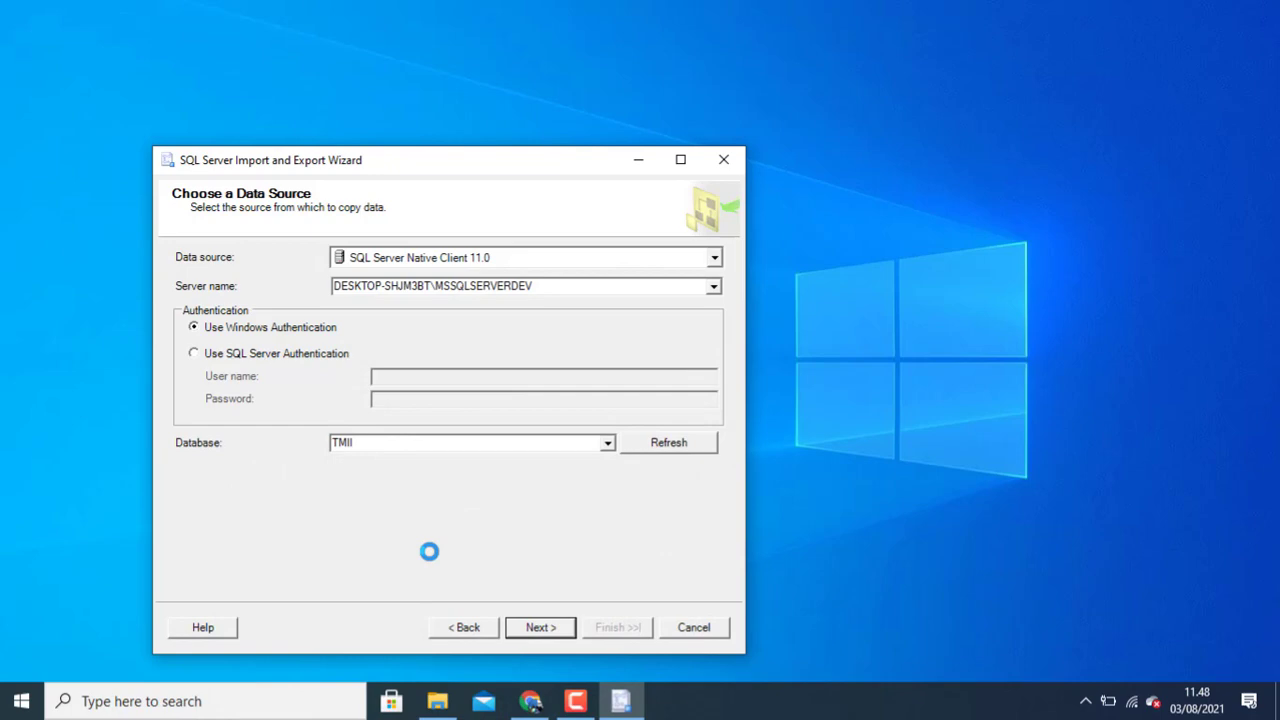
Step: Make Microsoft Excel the destination, writing to a new file named newdataimport
{"action": "left_click", "coordinate": [540, 628]}
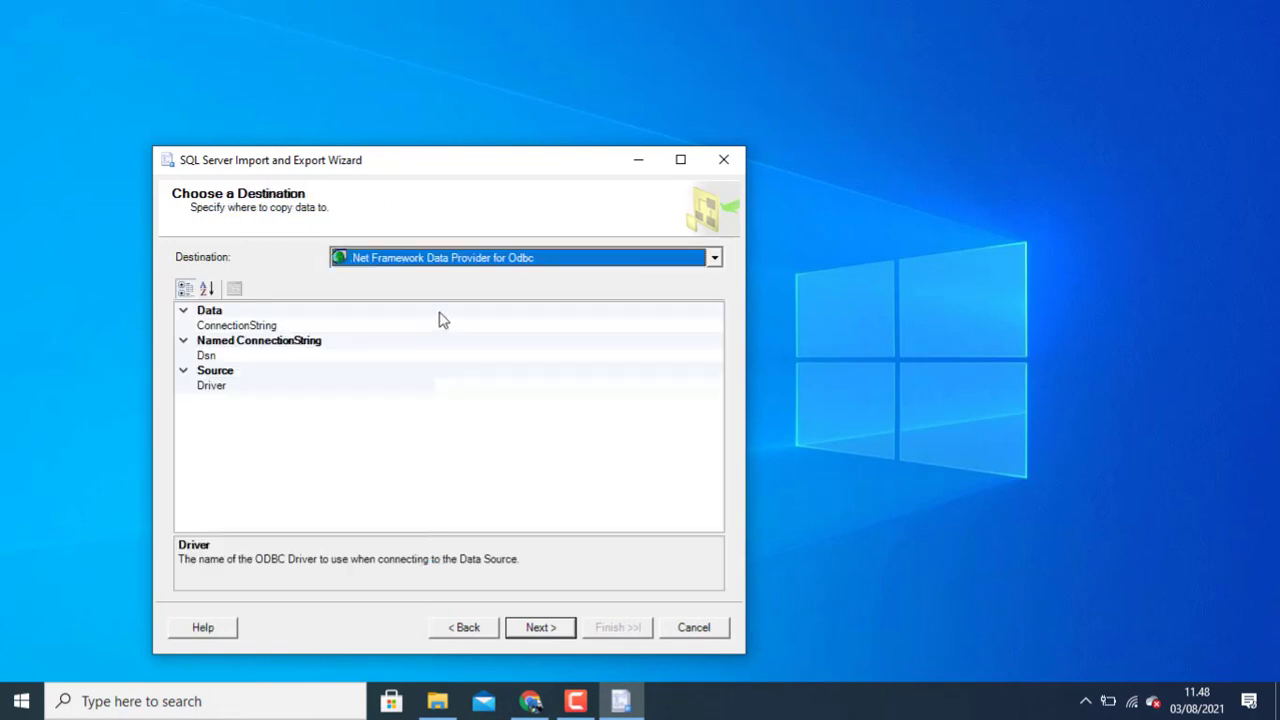
{"action": "mouse_move", "coordinate": [476, 258]}
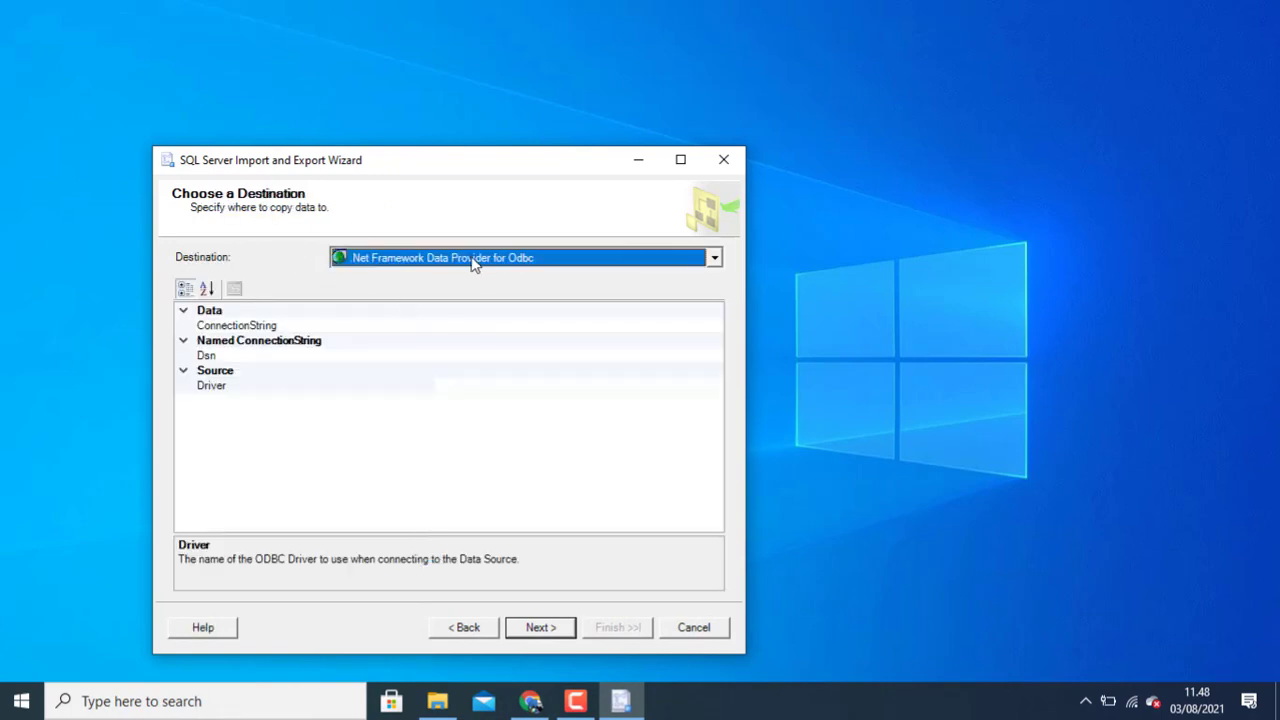
{"action": "left_click", "coordinate": [712, 256]}
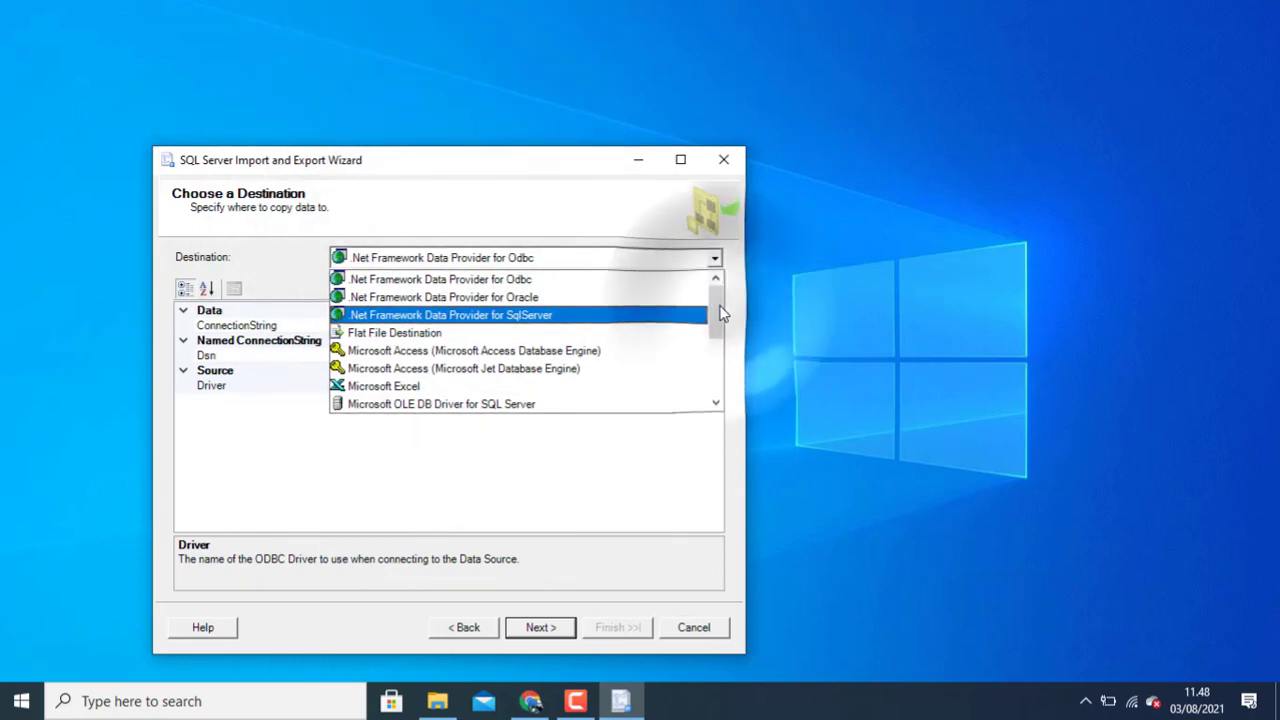
{"action": "scroll", "scroll_direction": "down", "scroll_amount": 3}
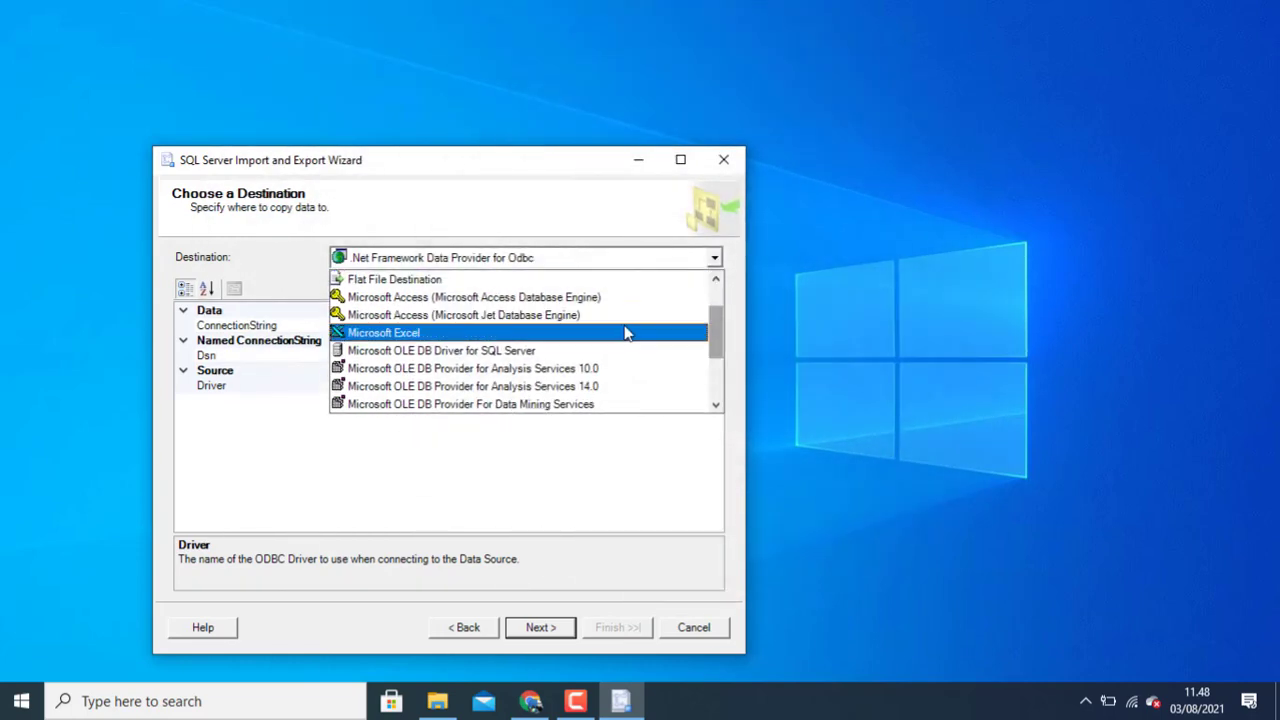
{"action": "left_click", "coordinate": [384, 332]}
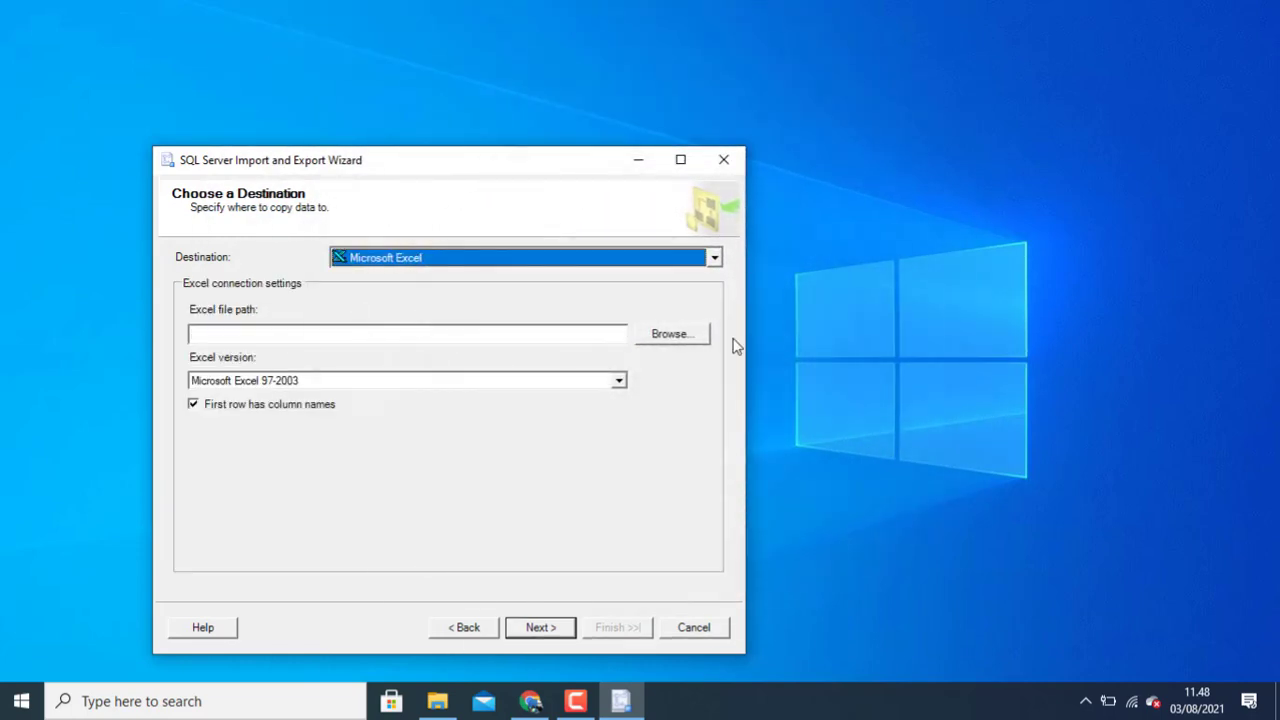
{"action": "left_click", "coordinate": [670, 332]}
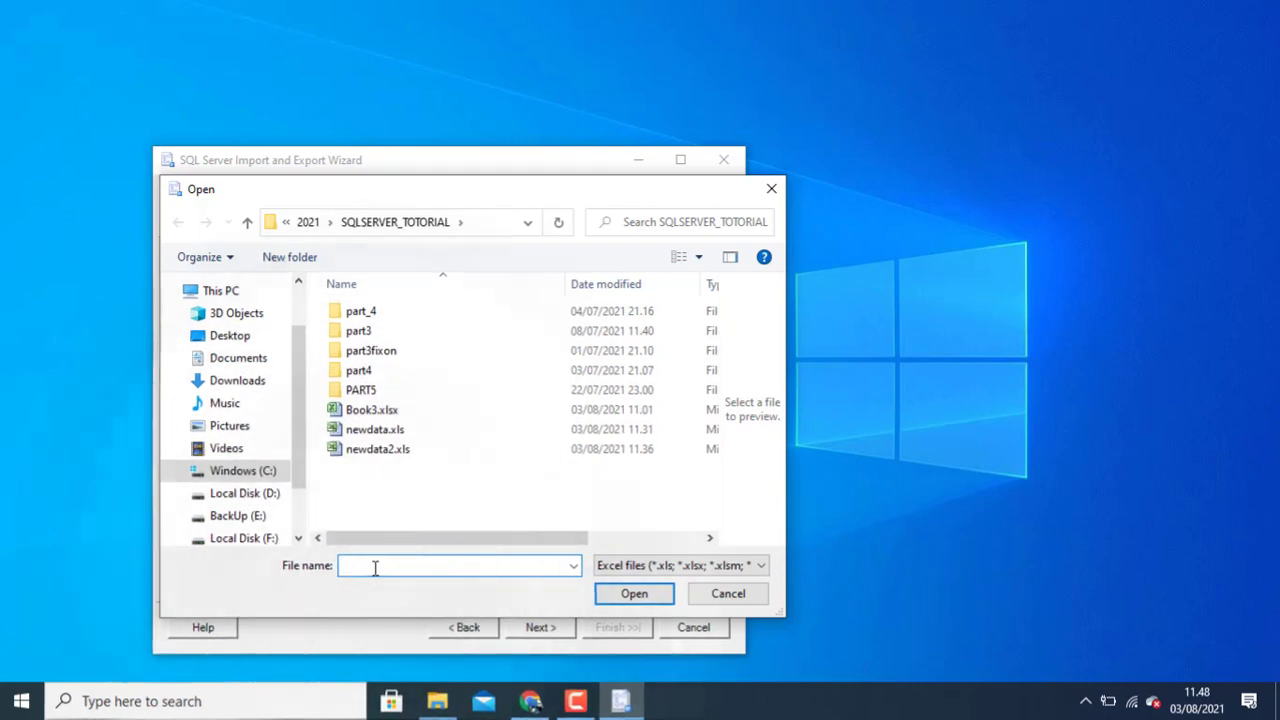
{"action": "type", "text": "newdataimport"}
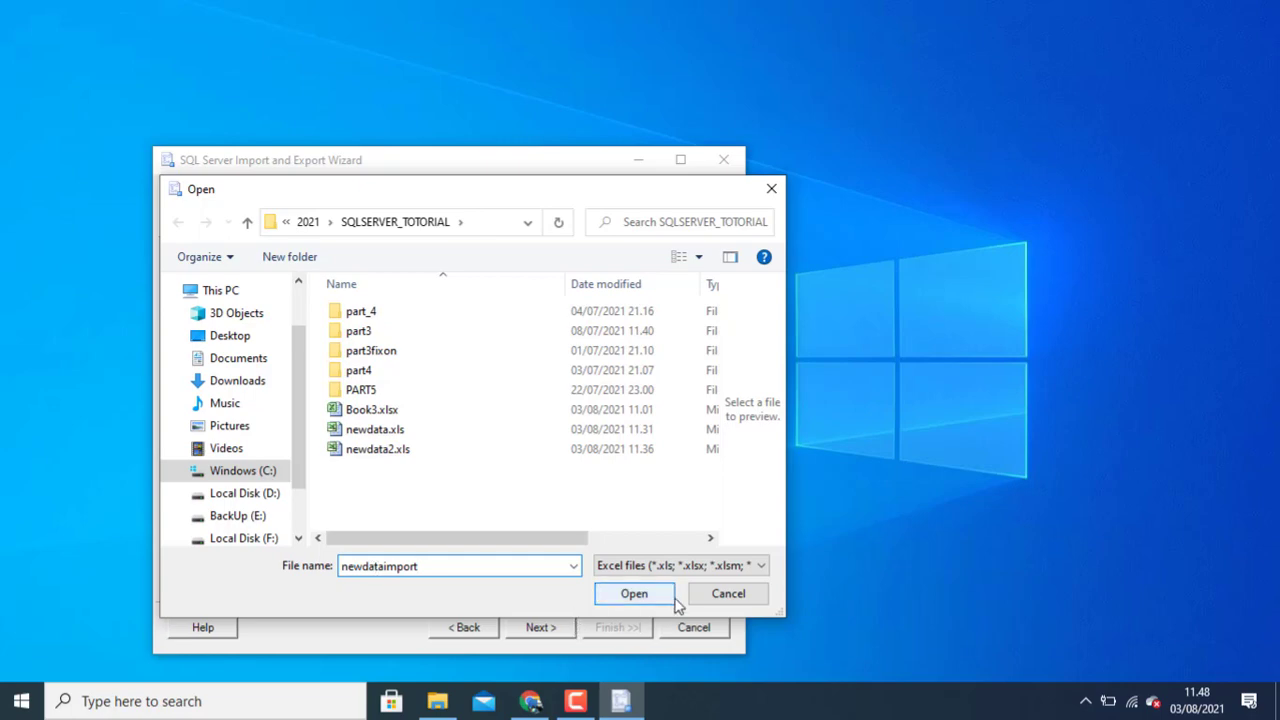
{"action": "left_click", "coordinate": [634, 592]}
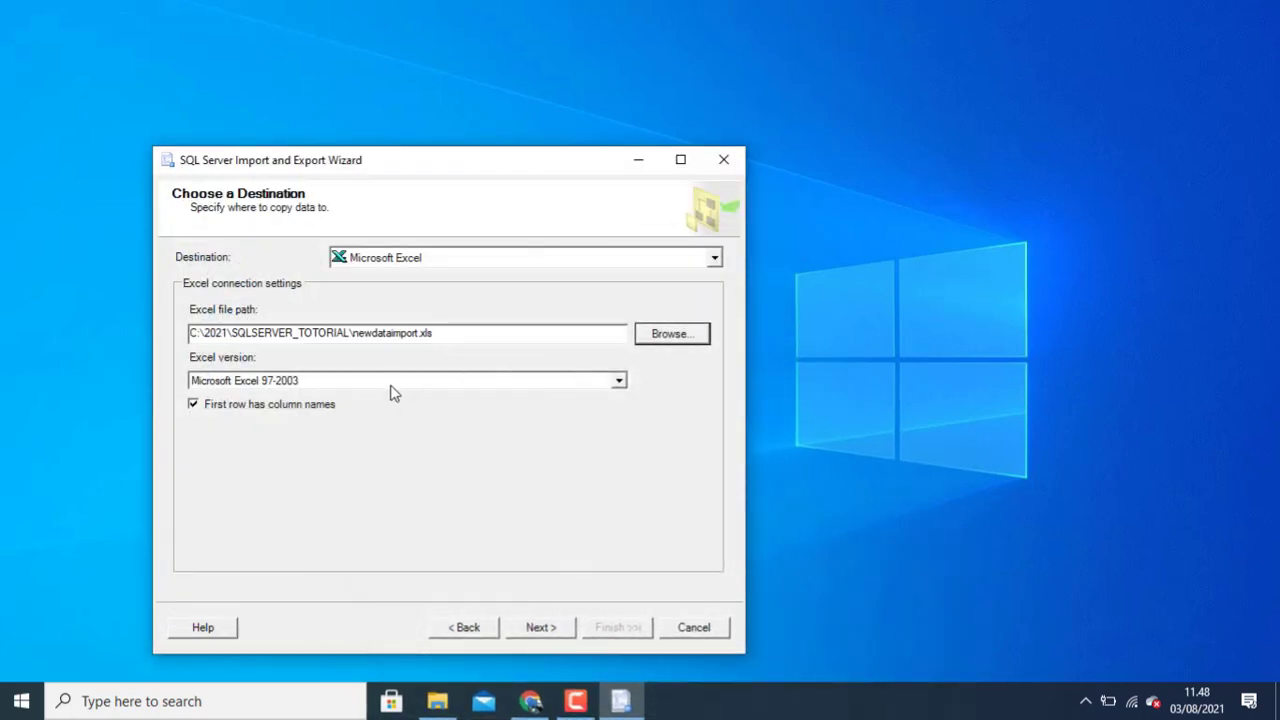
{"action": "mouse_move", "coordinate": [620, 398]}
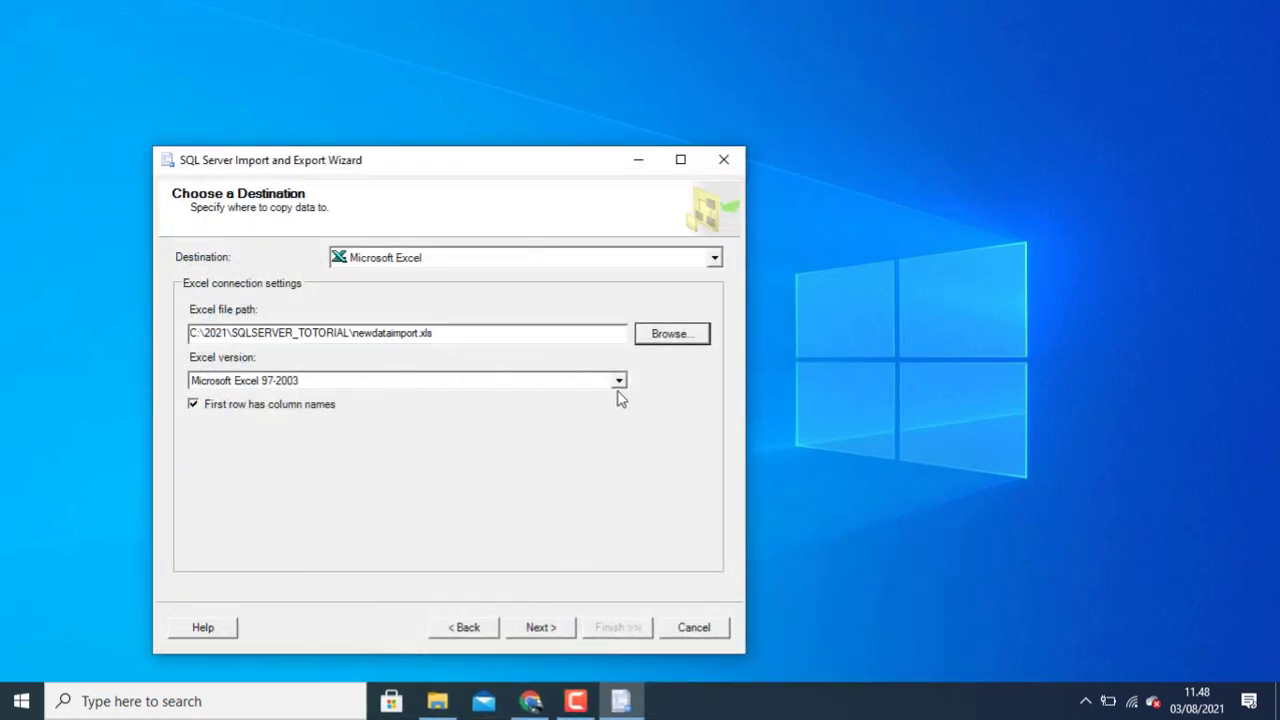
Step: Set the Excel version to Microsoft Excel 2007-2010 and continue
{"action": "left_click", "coordinate": [618, 380]}
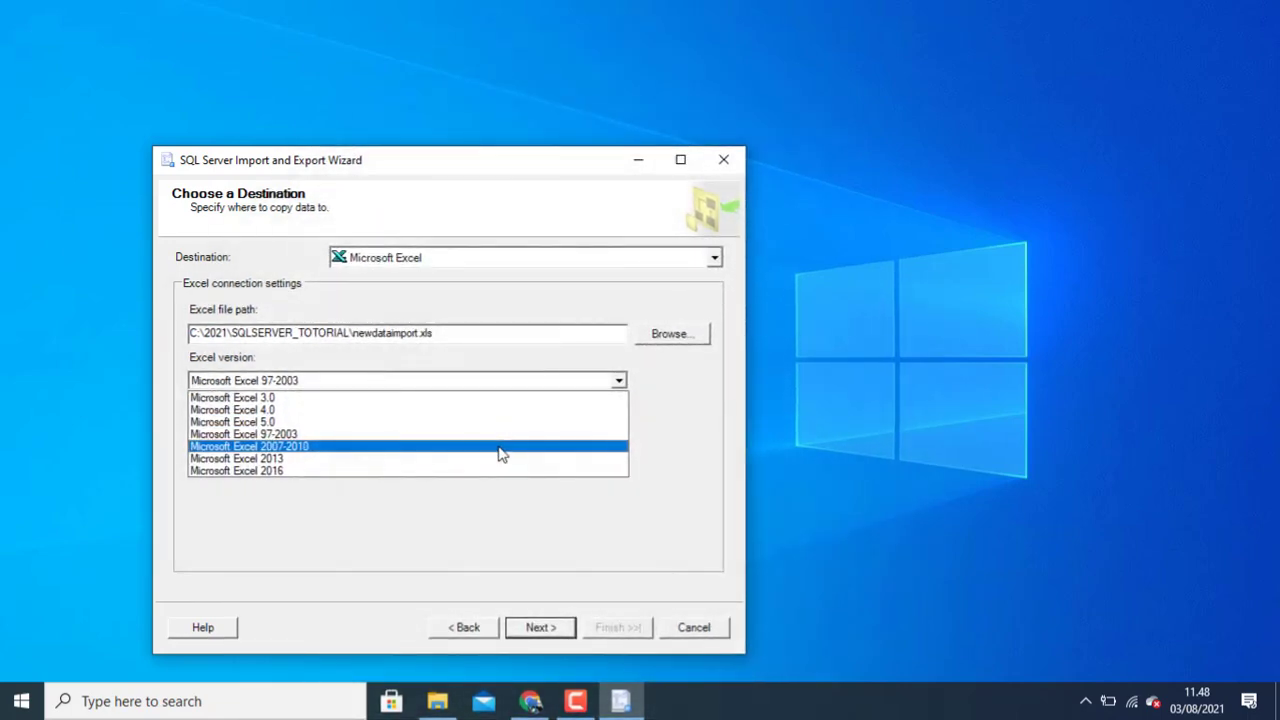
{"action": "left_click", "coordinate": [248, 446]}
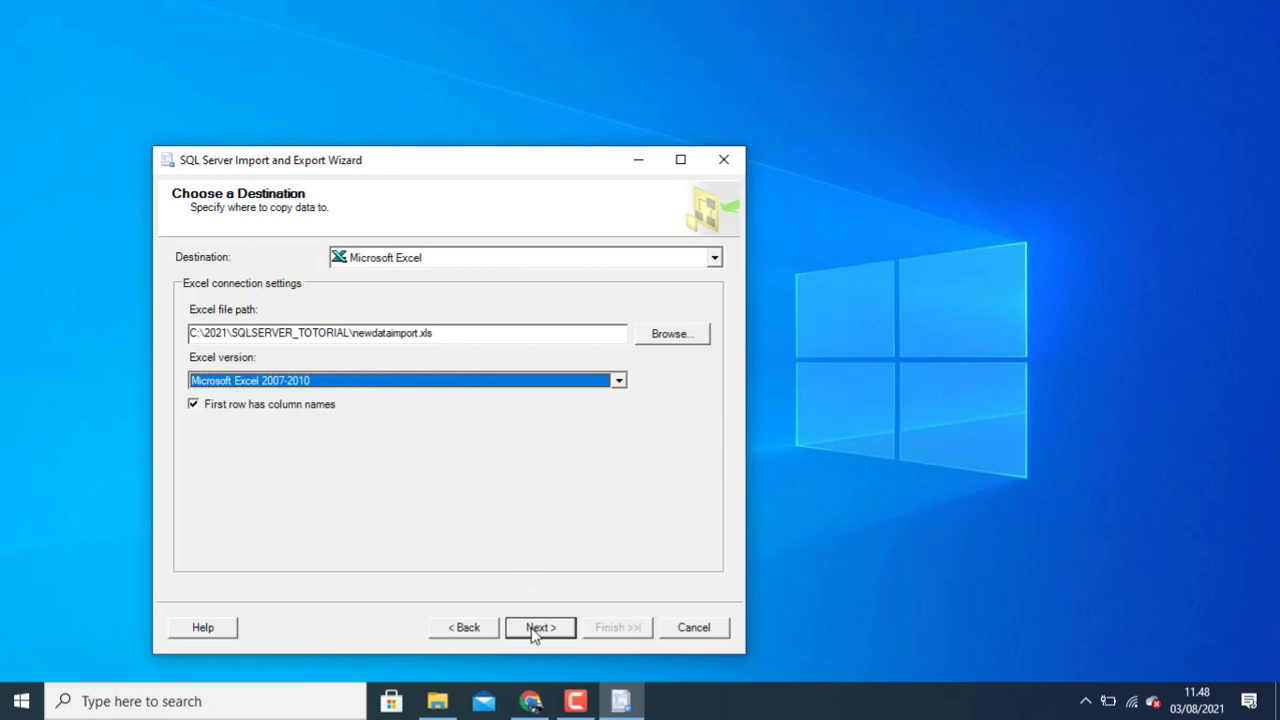
{"action": "left_click", "coordinate": [540, 628]}
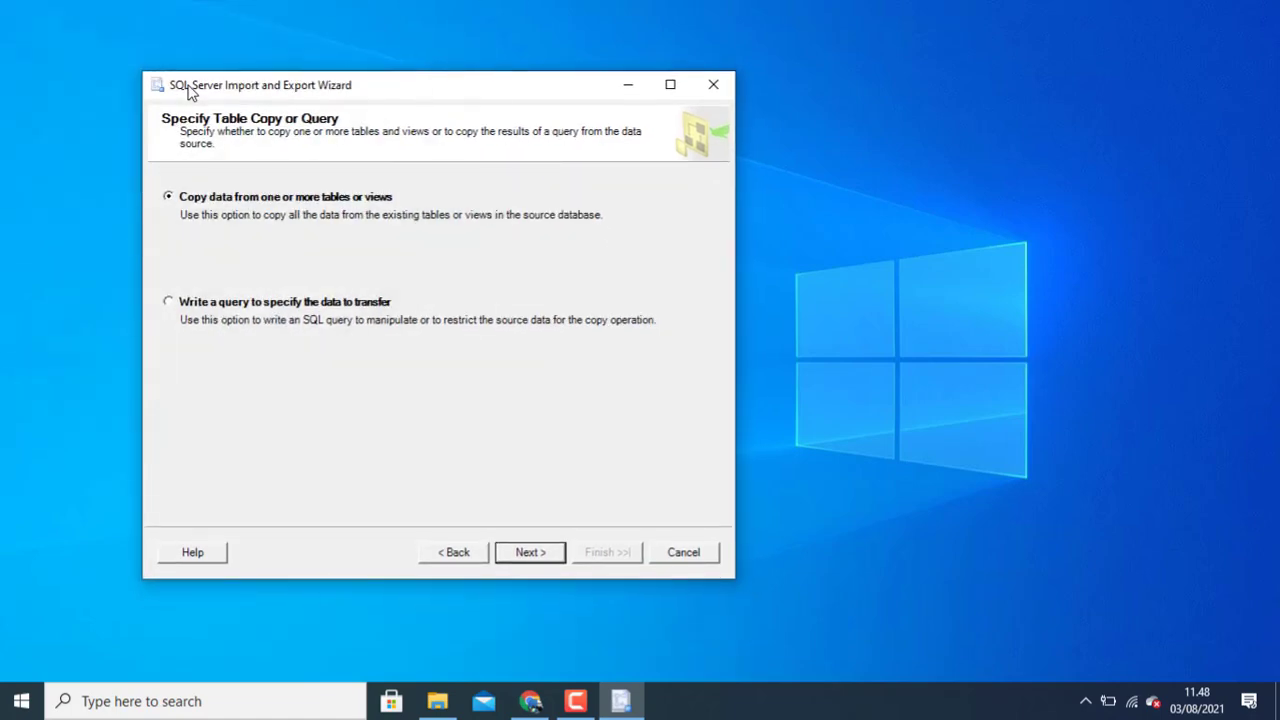
{"action": "mouse_move", "coordinate": [278, 214]}
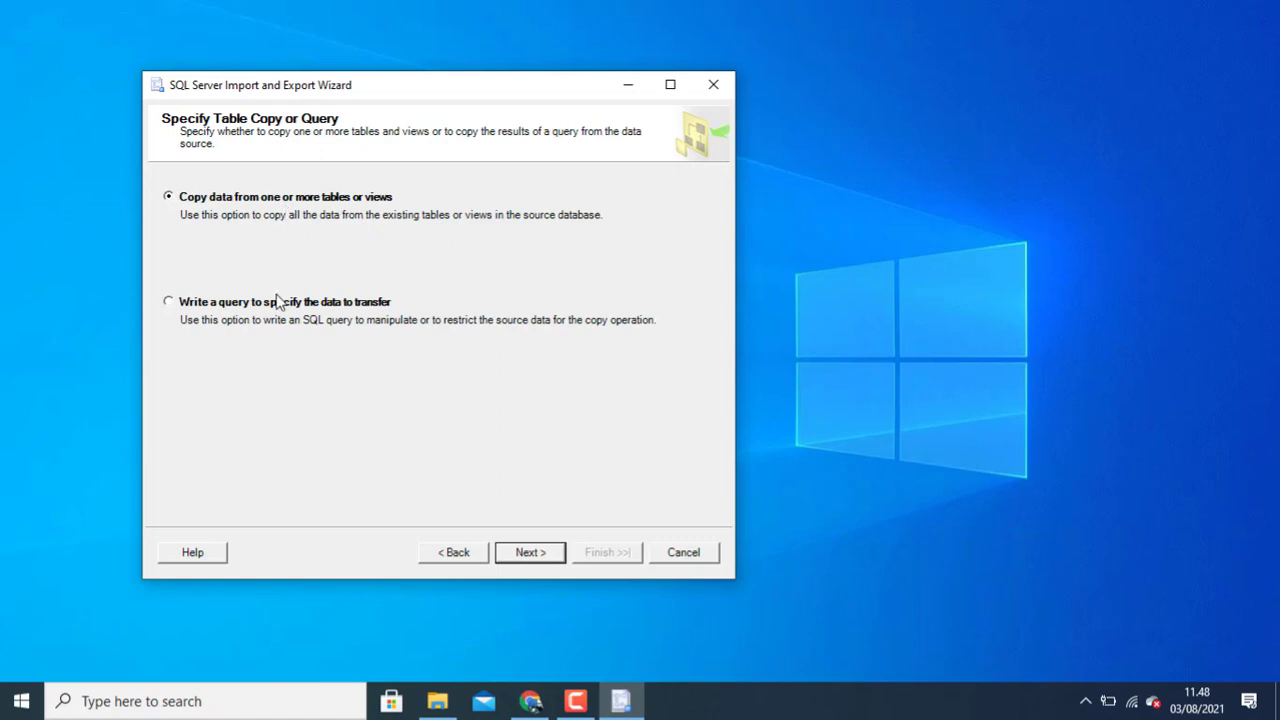
{"action": "mouse_move", "coordinate": [296, 328]}
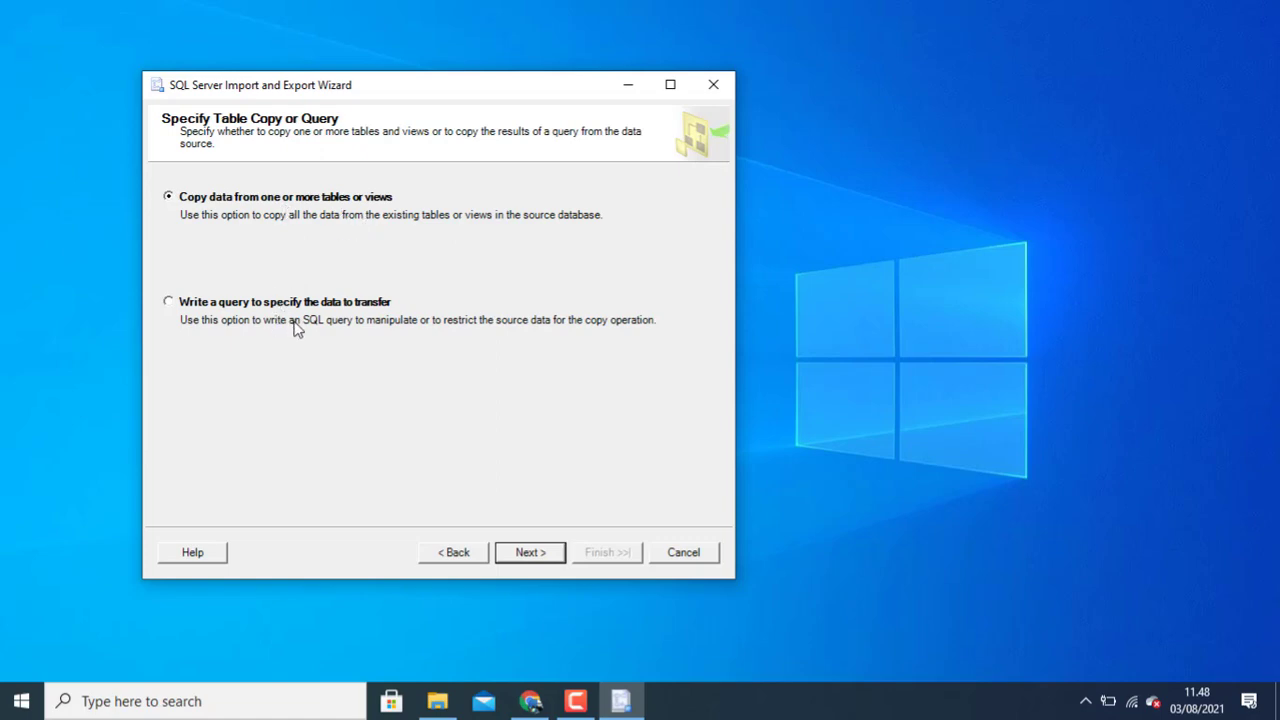
{"action": "mouse_move", "coordinate": [244, 234]}
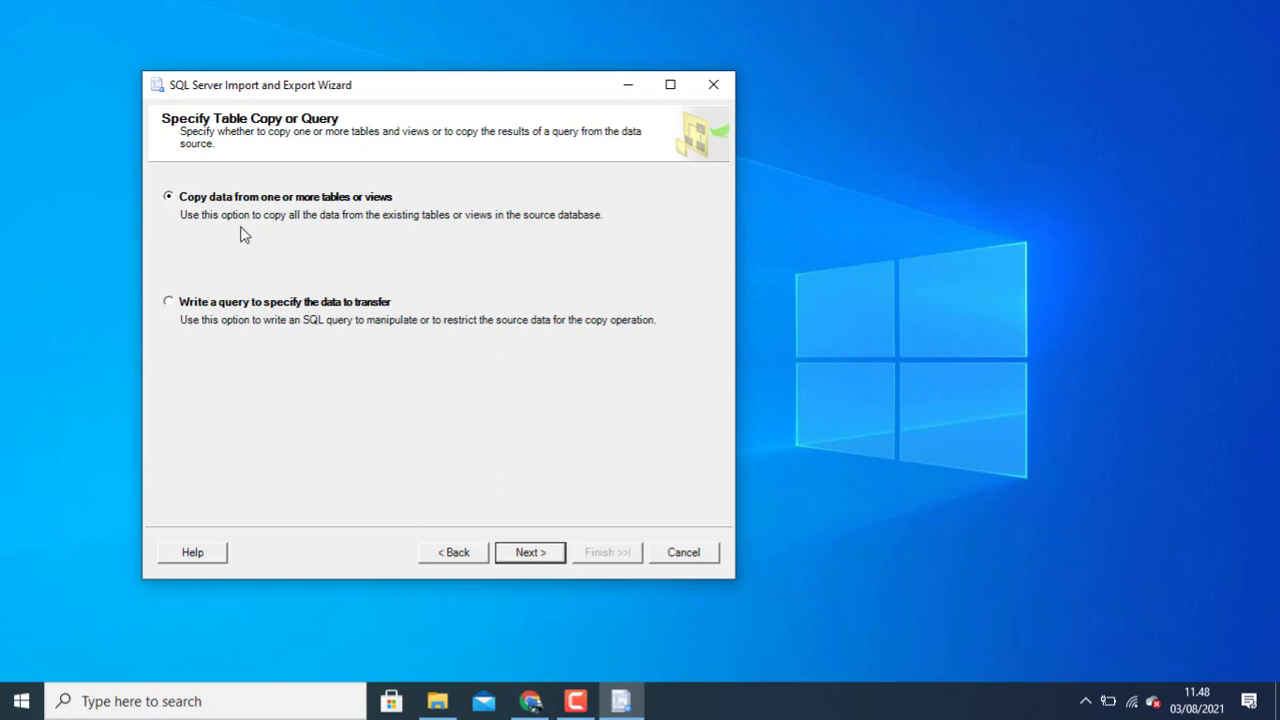
{"action": "mouse_move", "coordinate": [258, 220]}
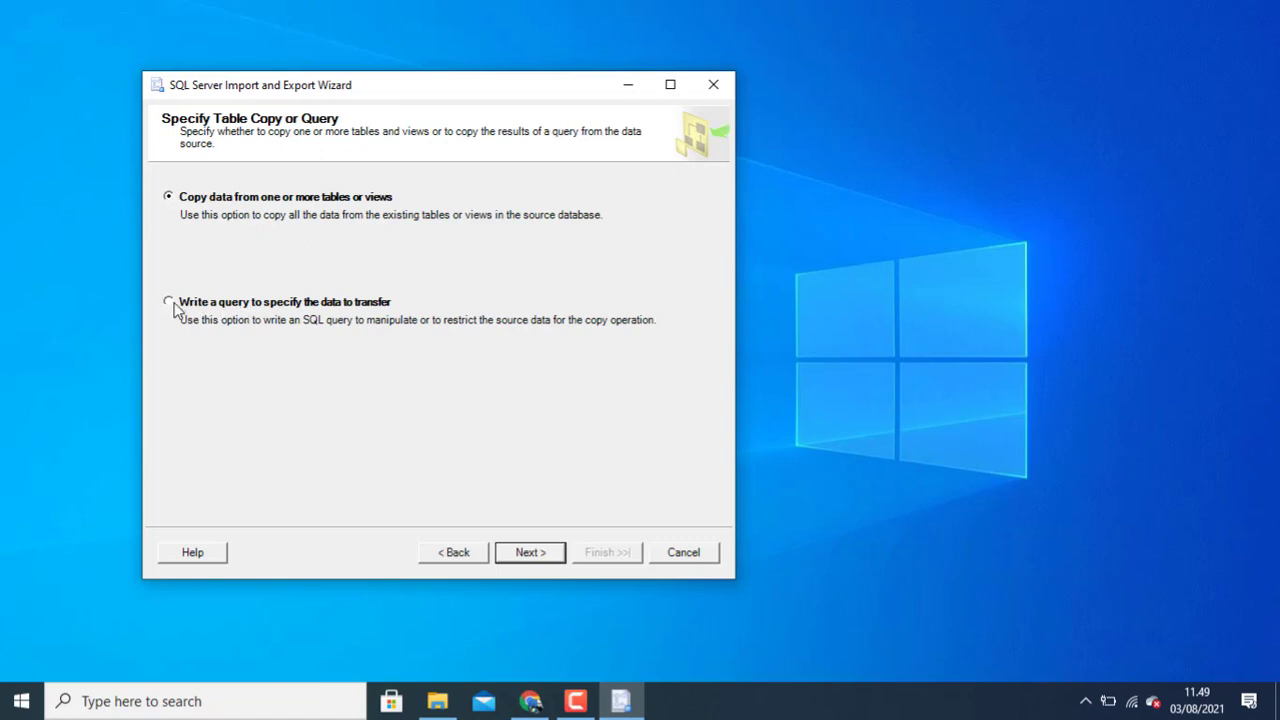
Step: Select 'Write a query to specify the data to transfer' and continue
{"action": "left_click", "coordinate": [168, 300]}
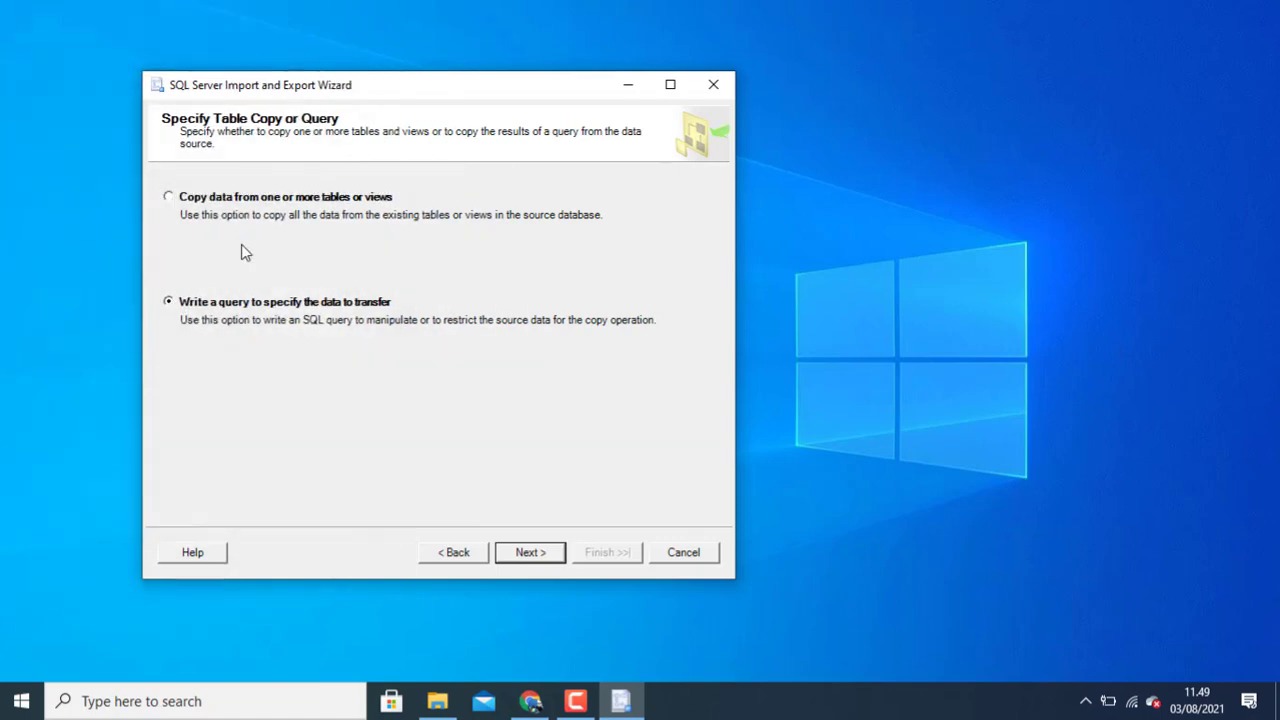
{"action": "mouse_move", "coordinate": [254, 334]}
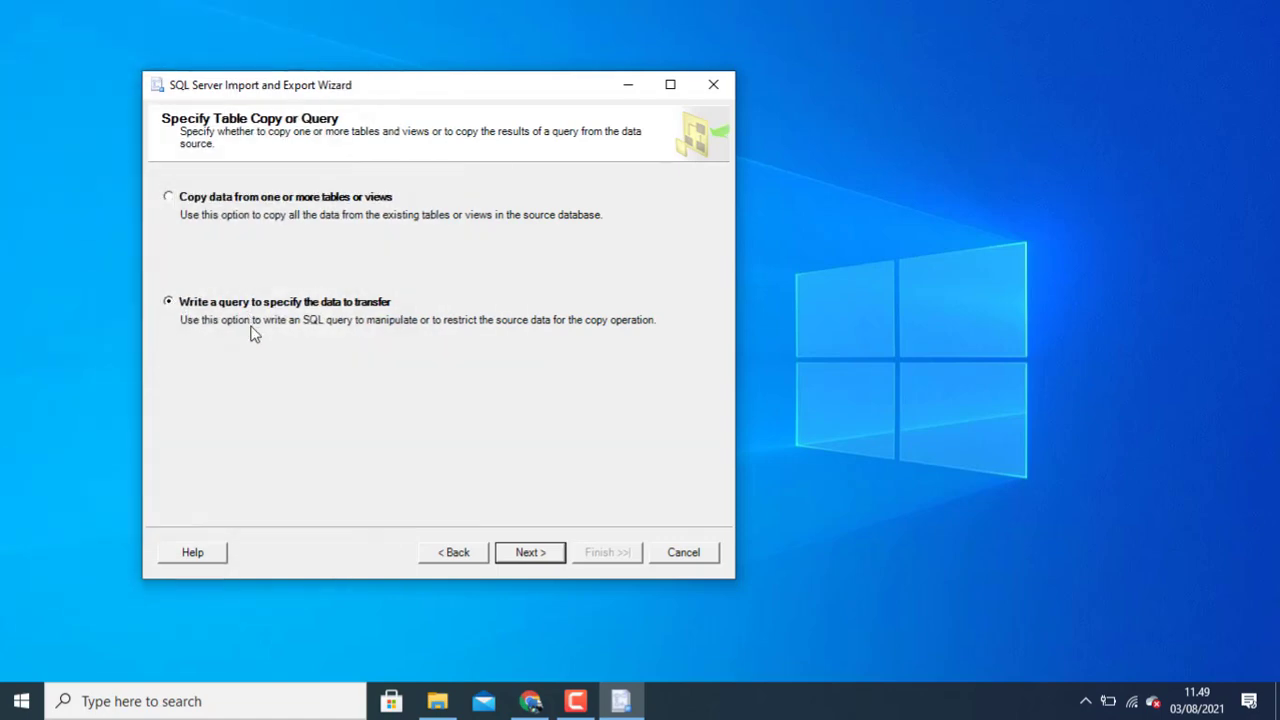
{"action": "mouse_move", "coordinate": [392, 420]}
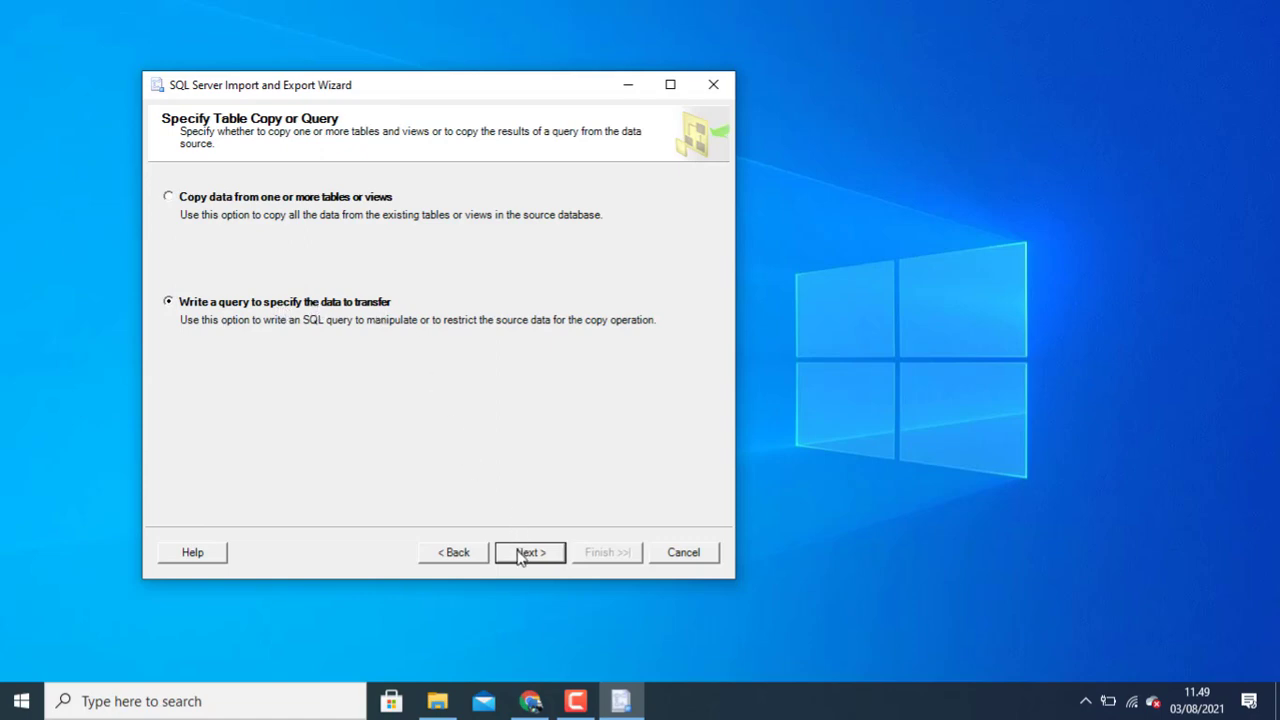
{"action": "left_click", "coordinate": [530, 552]}
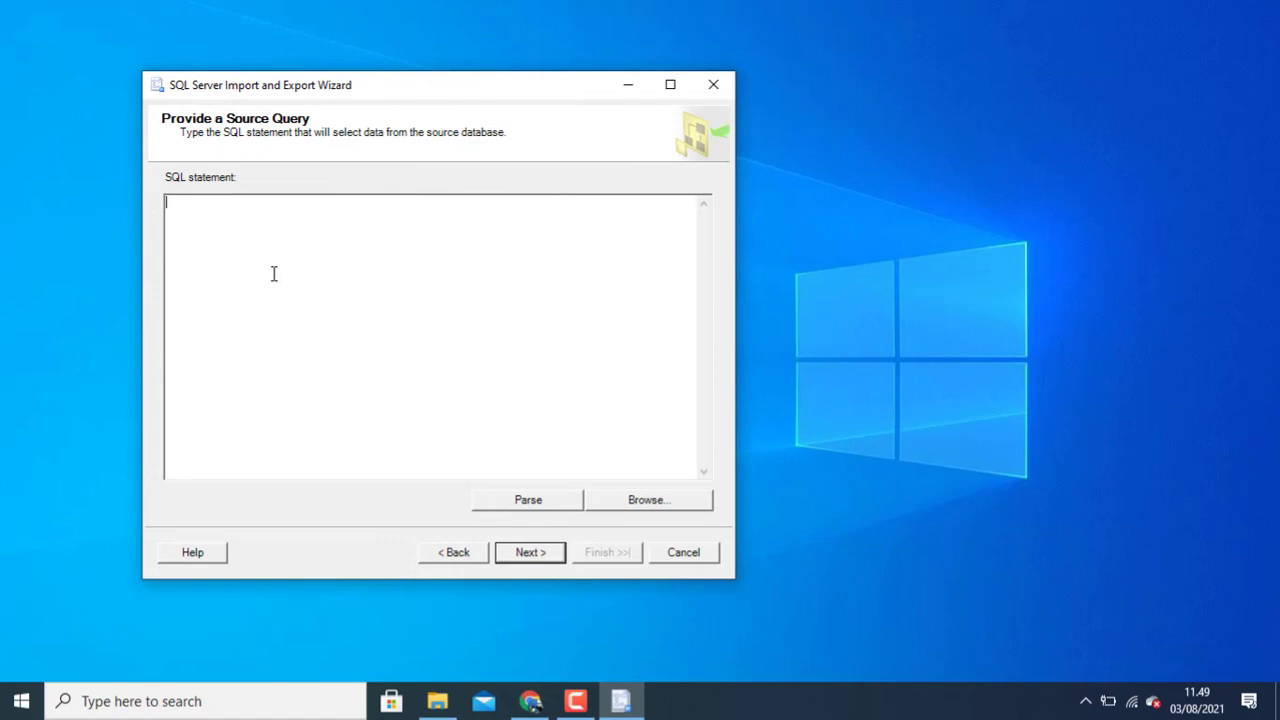
Step: Enter the source query select * from item_master where id='2'
{"action": "type", "text": "se"}
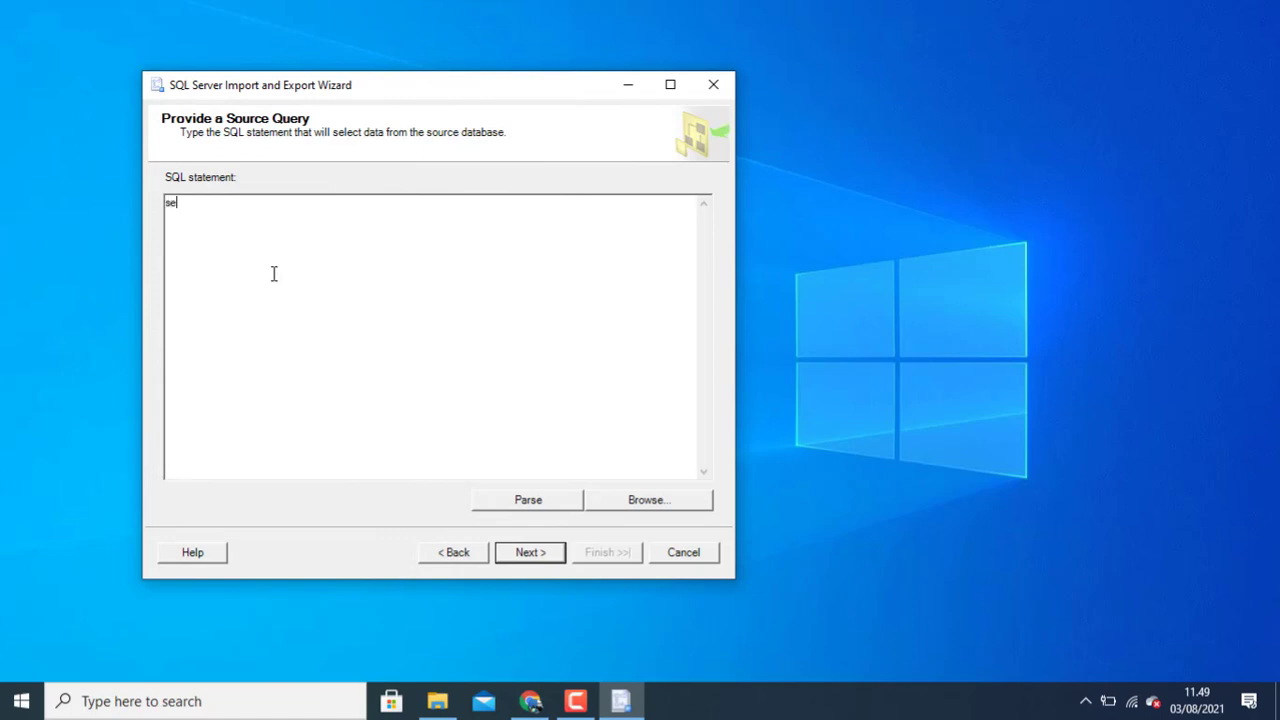
{"action": "type", "text": "lect"}
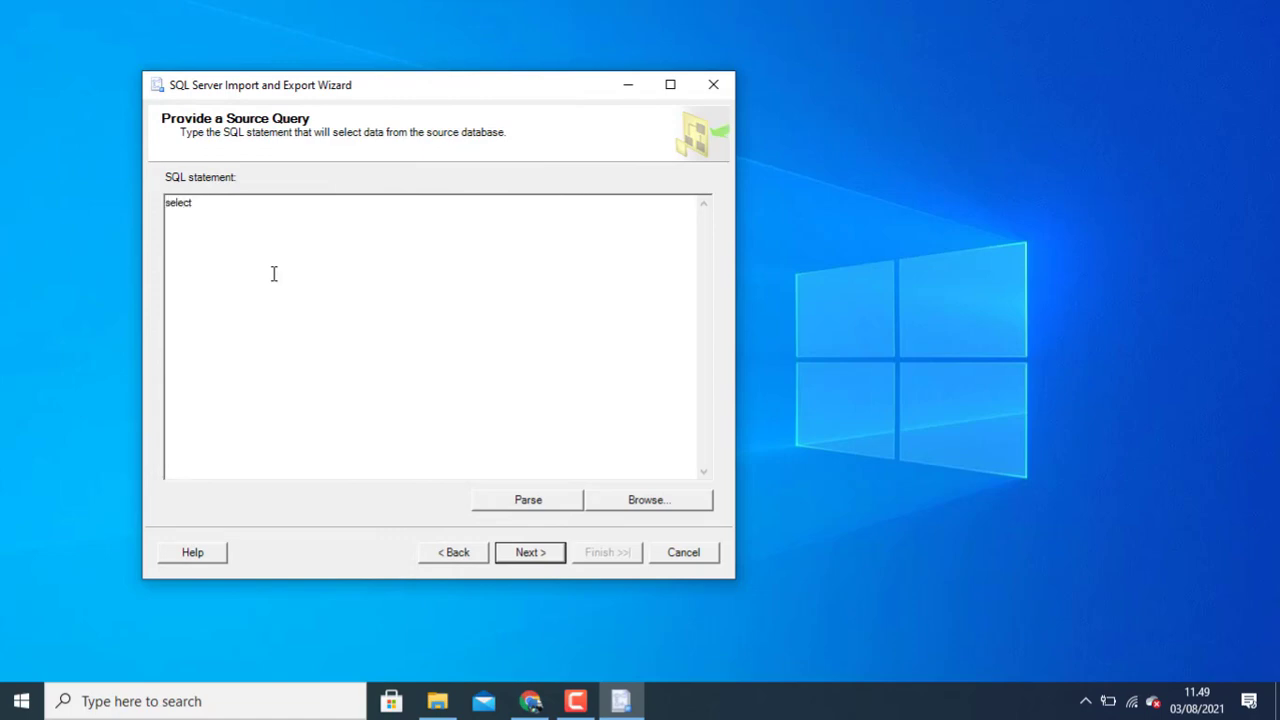
{"action": "type", "text": "* from"}
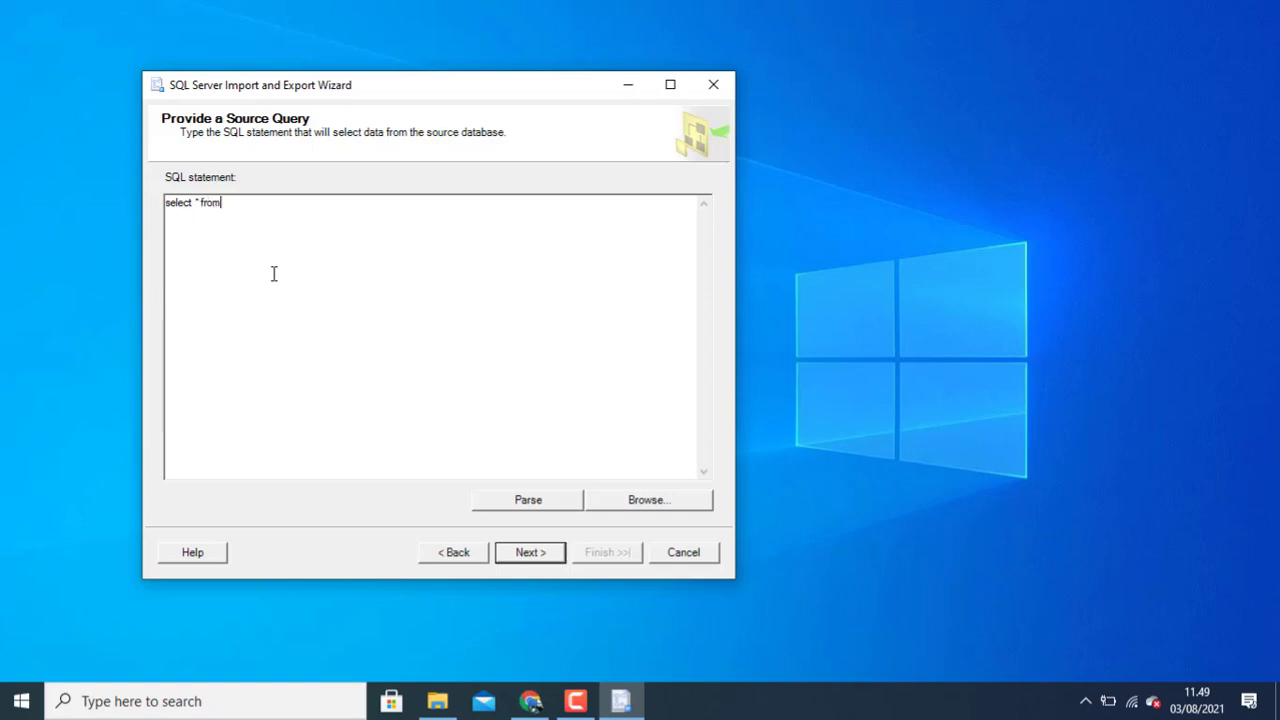
{"action": "type", "text": "i"}
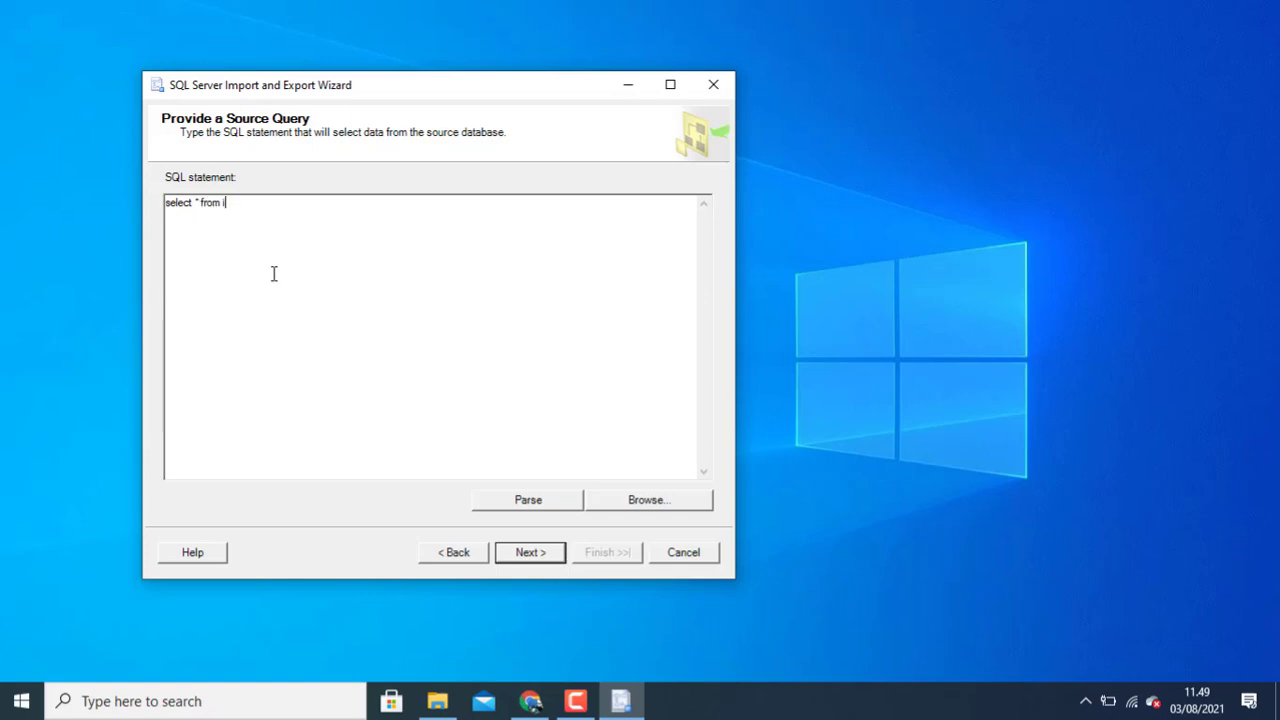
{"action": "type", "text": "item"}
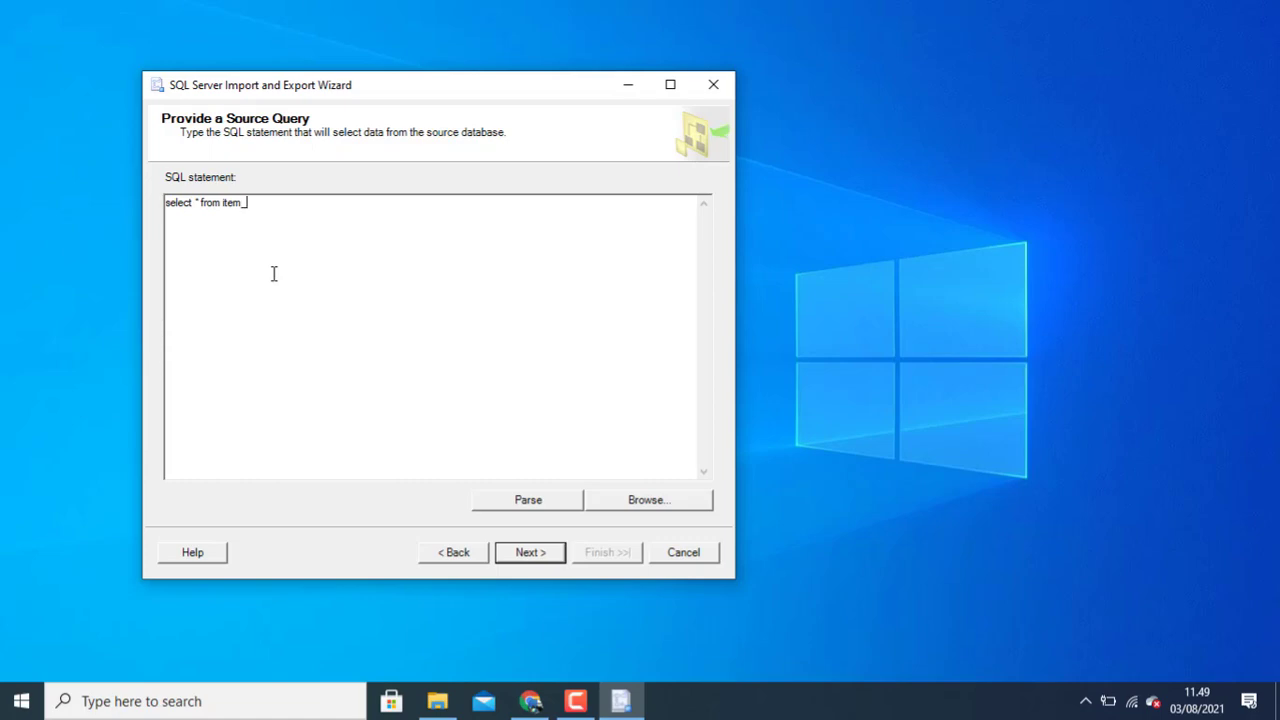
{"action": "type", "text": "_master"}
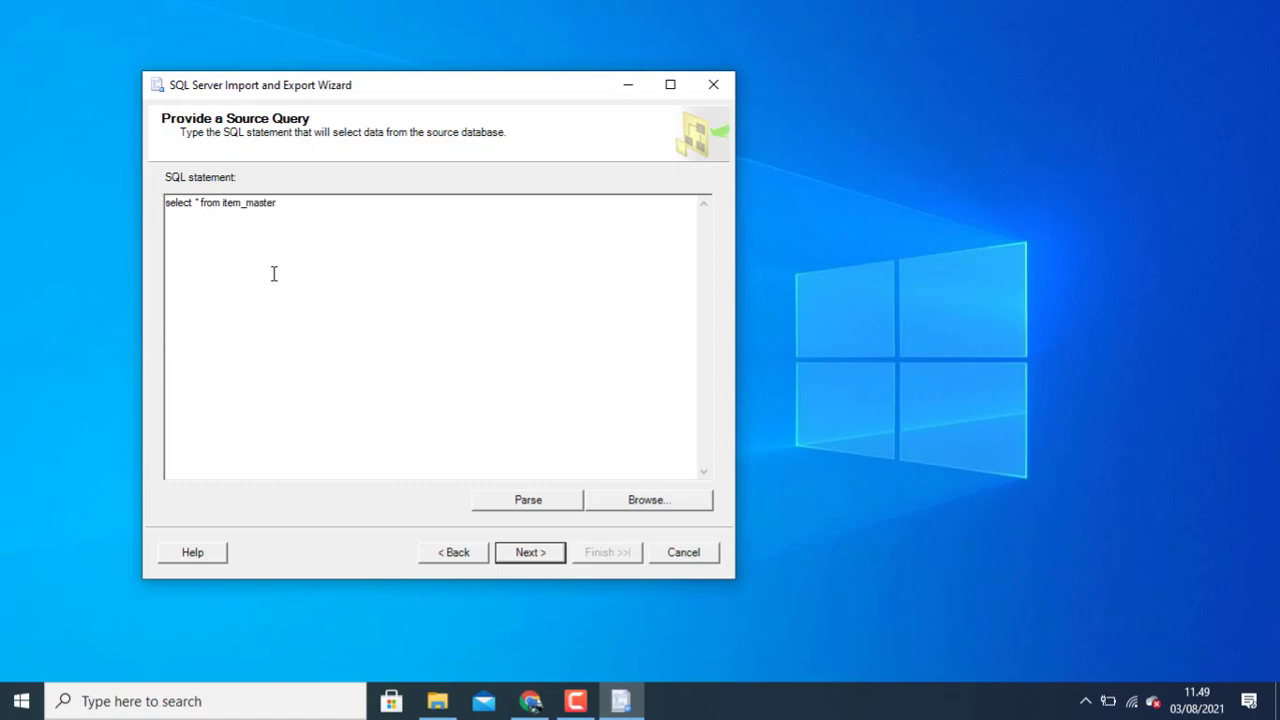
{"action": "left_click", "coordinate": [276, 202]}
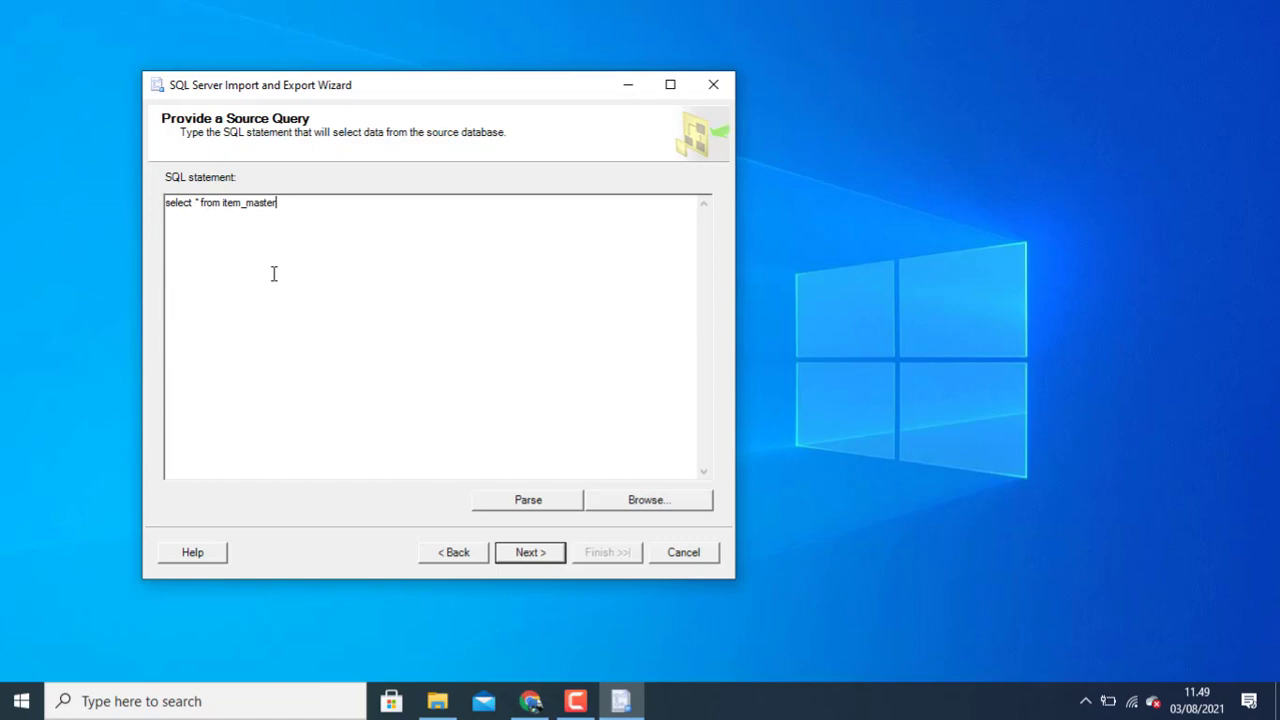
{"action": "type", "text": "where"}
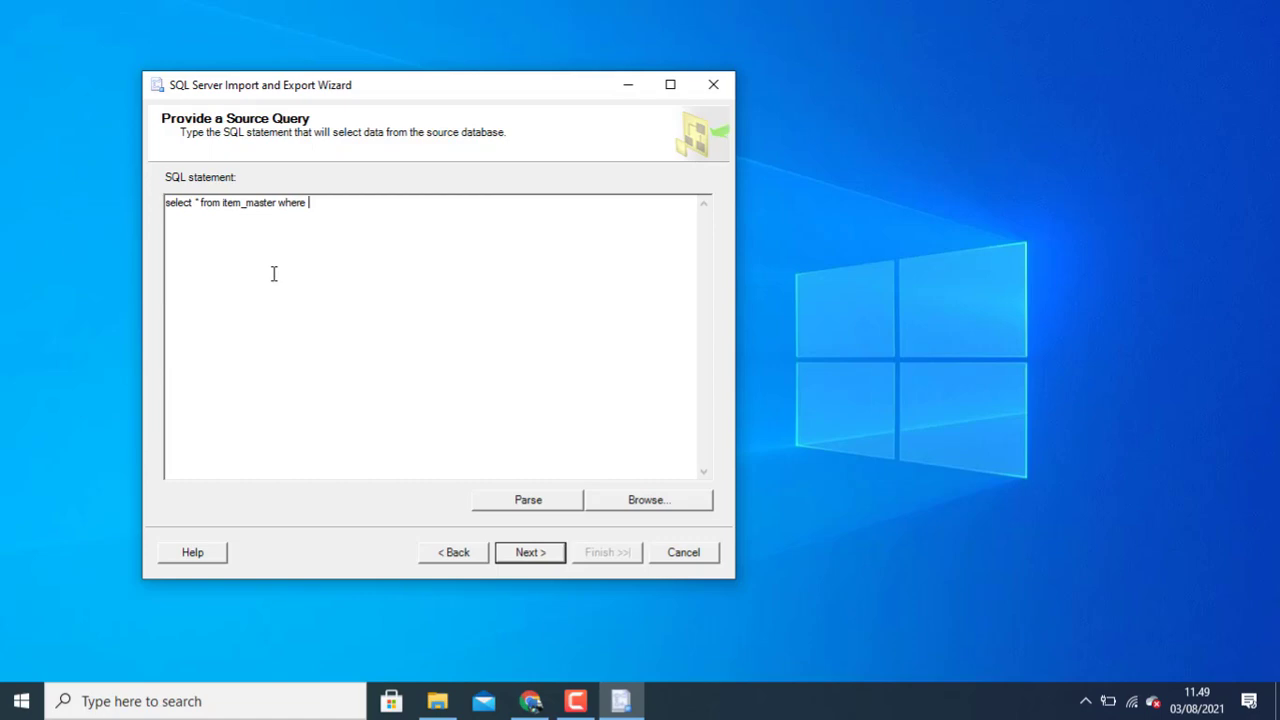
{"action": "type", "text": "id=1"}
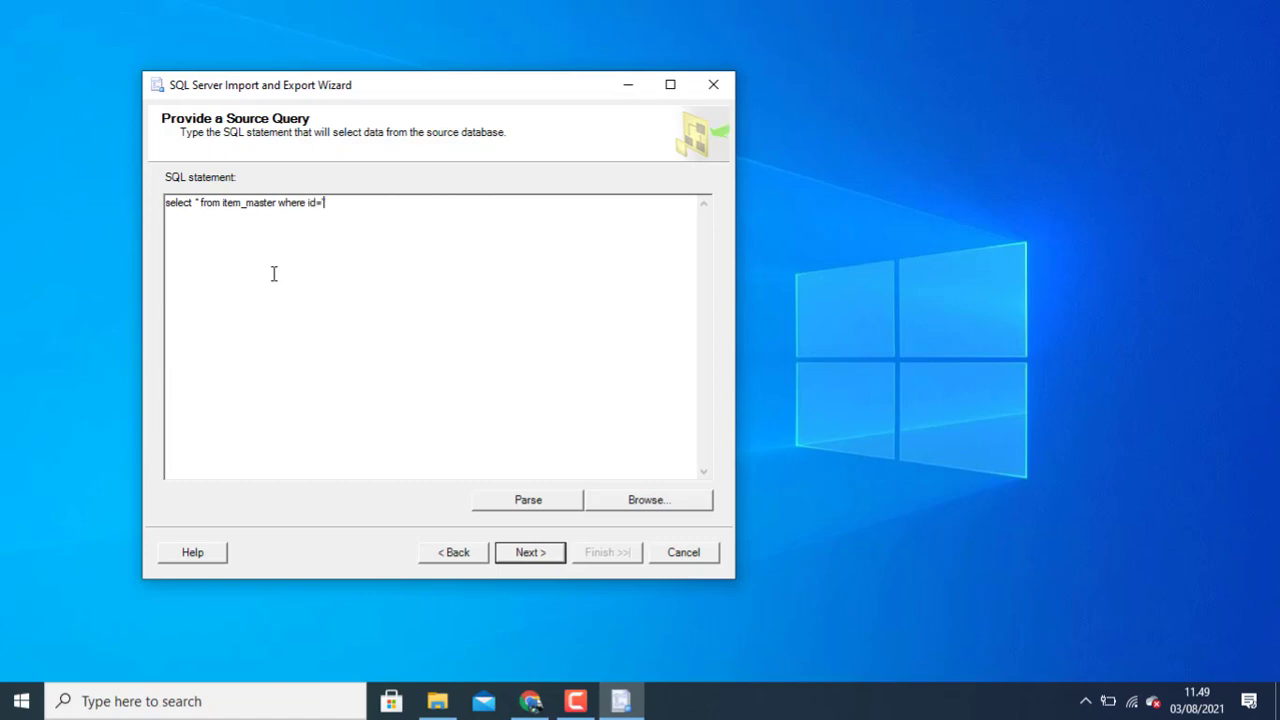
{"action": "type", "text": "2'"}
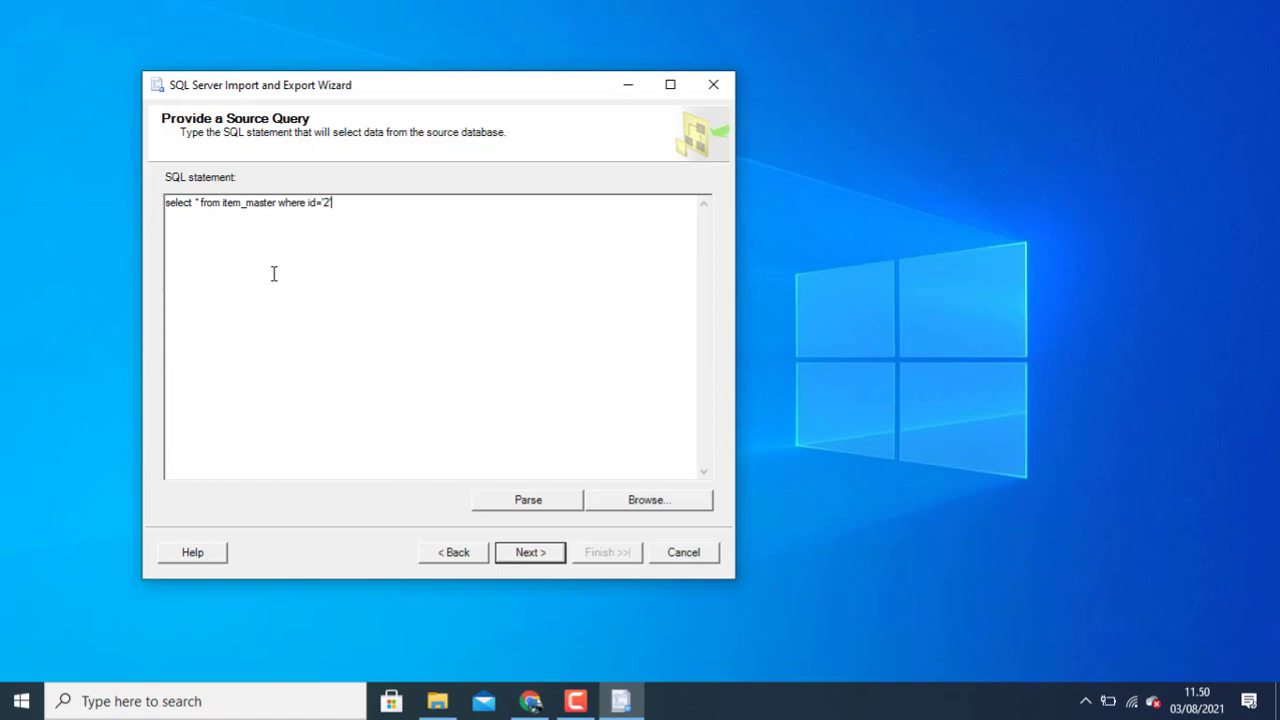
Step: Rewrite the query as select top(2) * from item_master
{"action": "key", "text": "Backspace"}
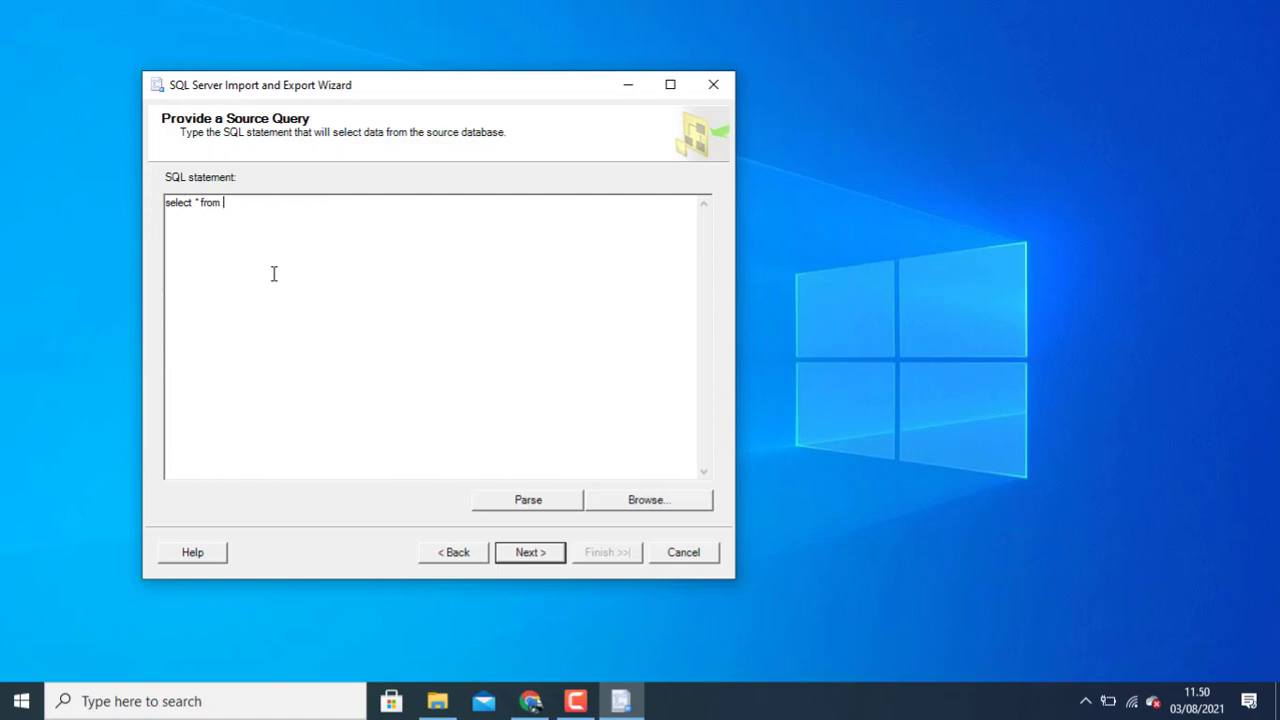
{"action": "key", "text": "BackSpace"}
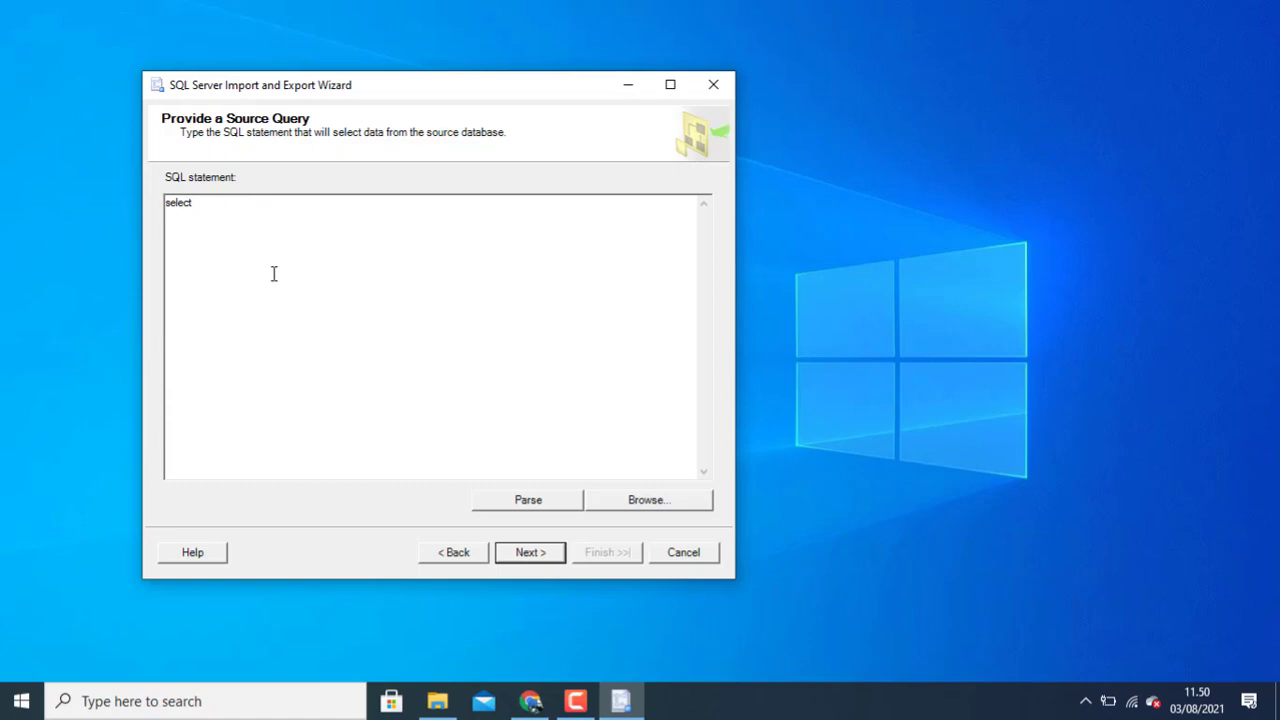
{"action": "type", "text": "\" \""}
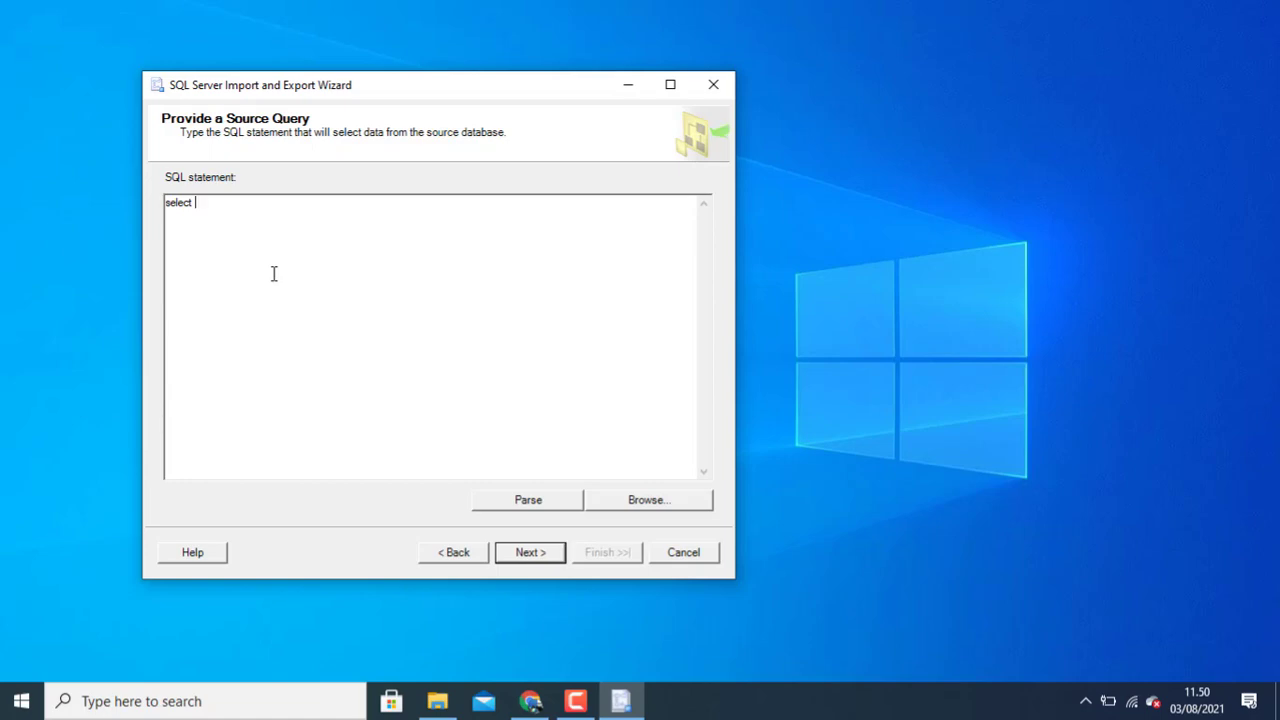
{"action": "type", "text": "top"}
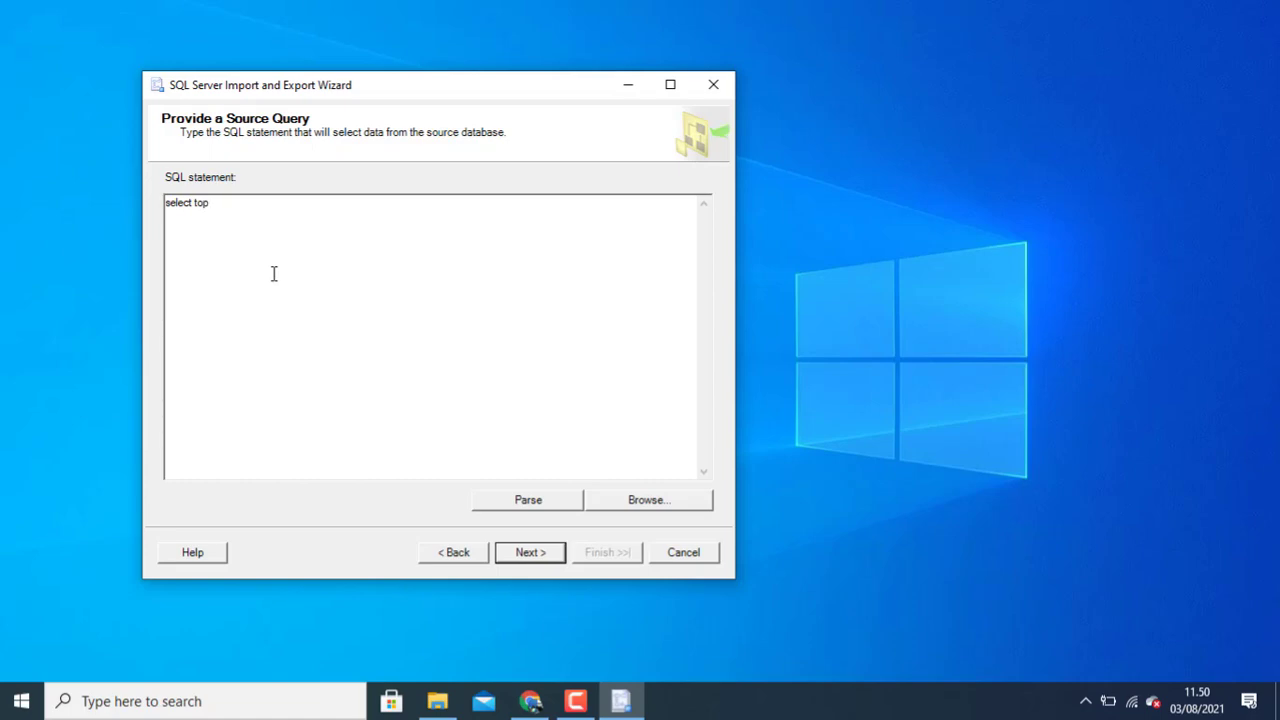
{"action": "type", "text": "(2)"}
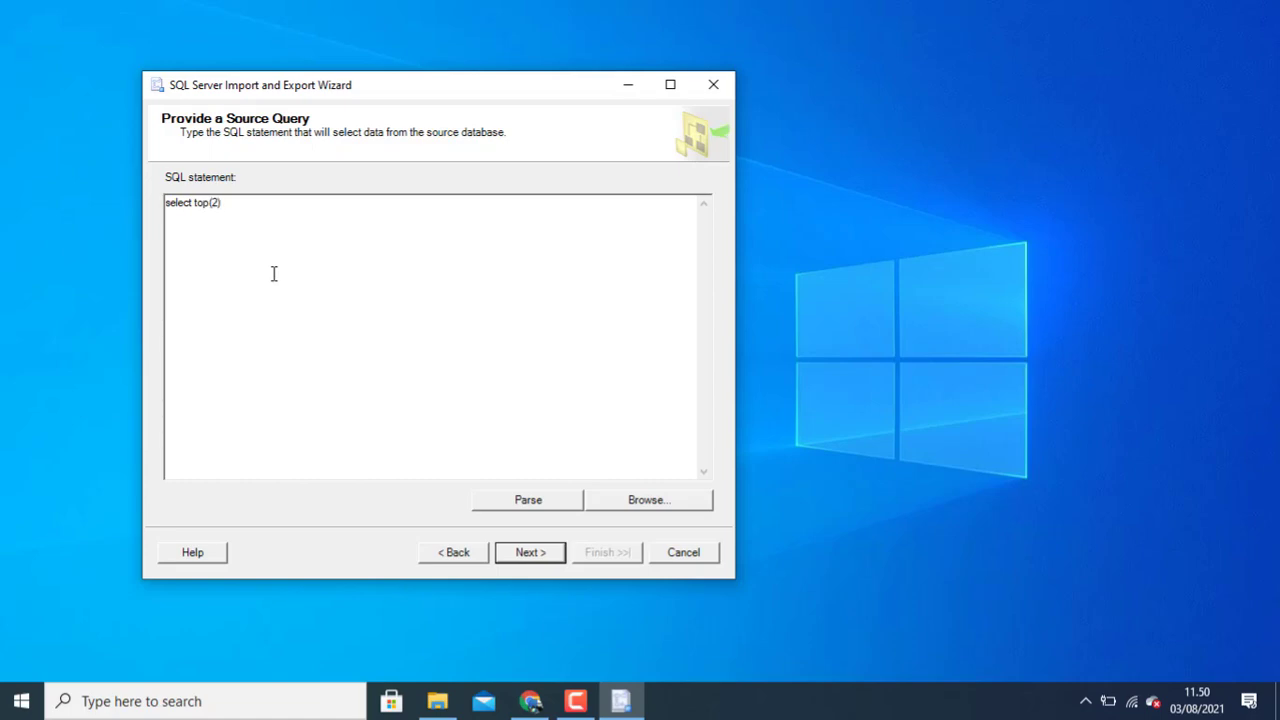
{"action": "type", "text": "* from item"}
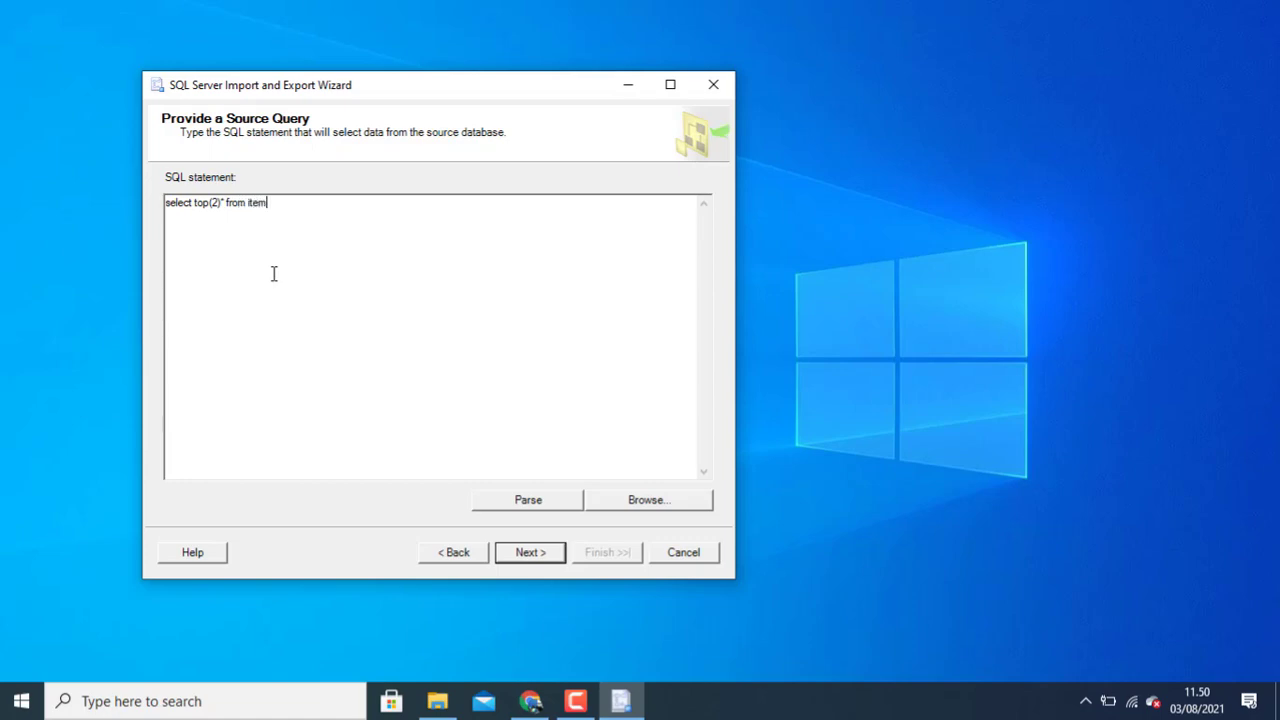
{"action": "type", "text": "_mast"}
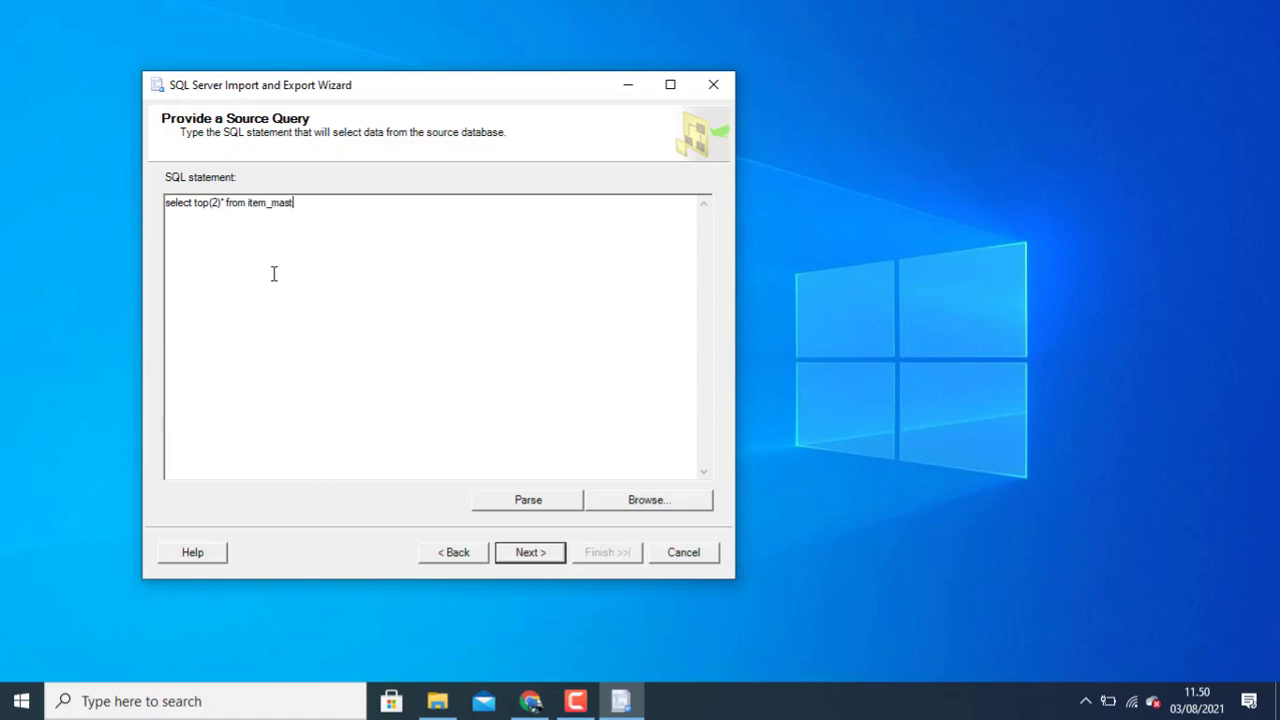
{"action": "type", "text": "er"}
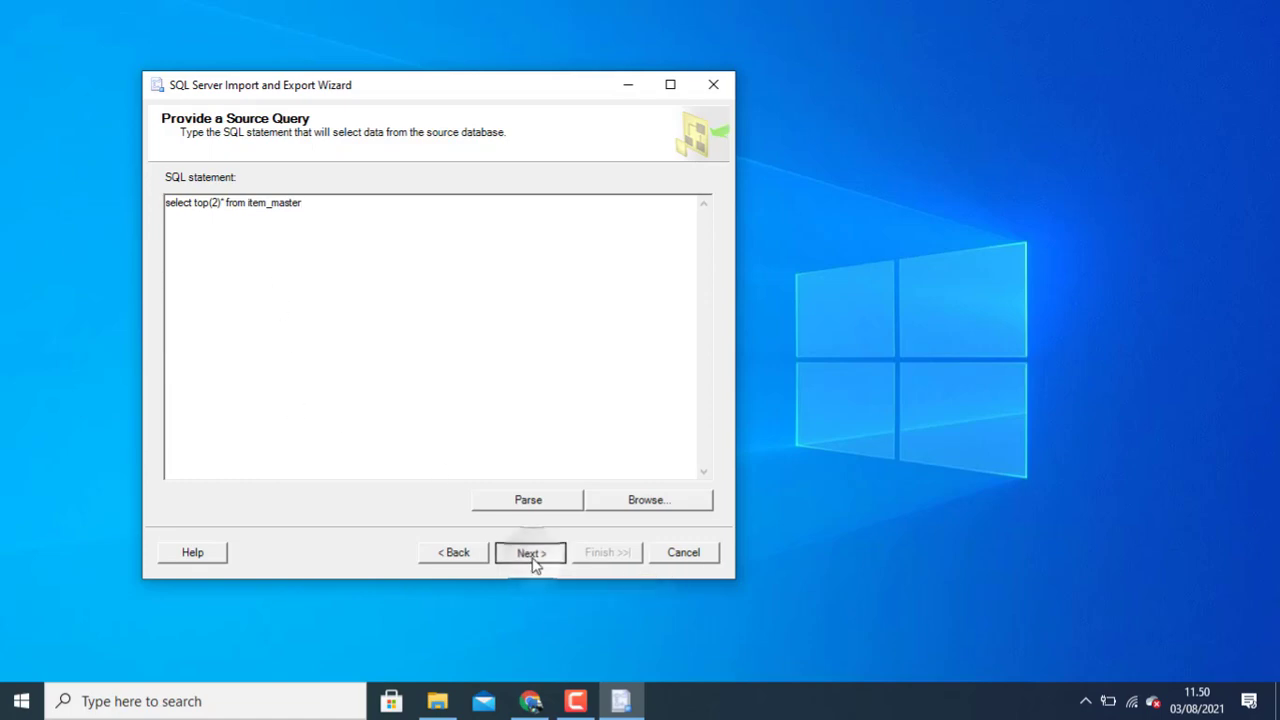
Step: Run the export through the remaining pages, transferring 2 rows, and close the wizard
{"action": "left_click", "coordinate": [530, 552]}
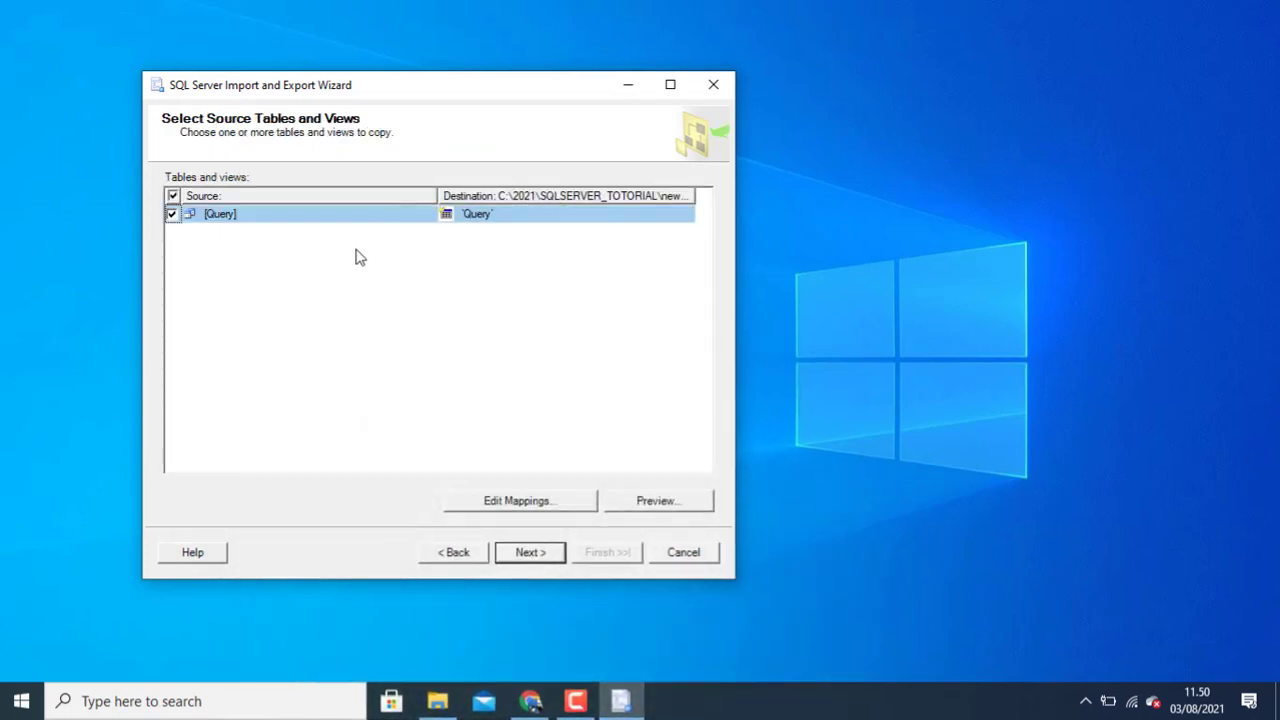
{"action": "left_click", "coordinate": [530, 552]}
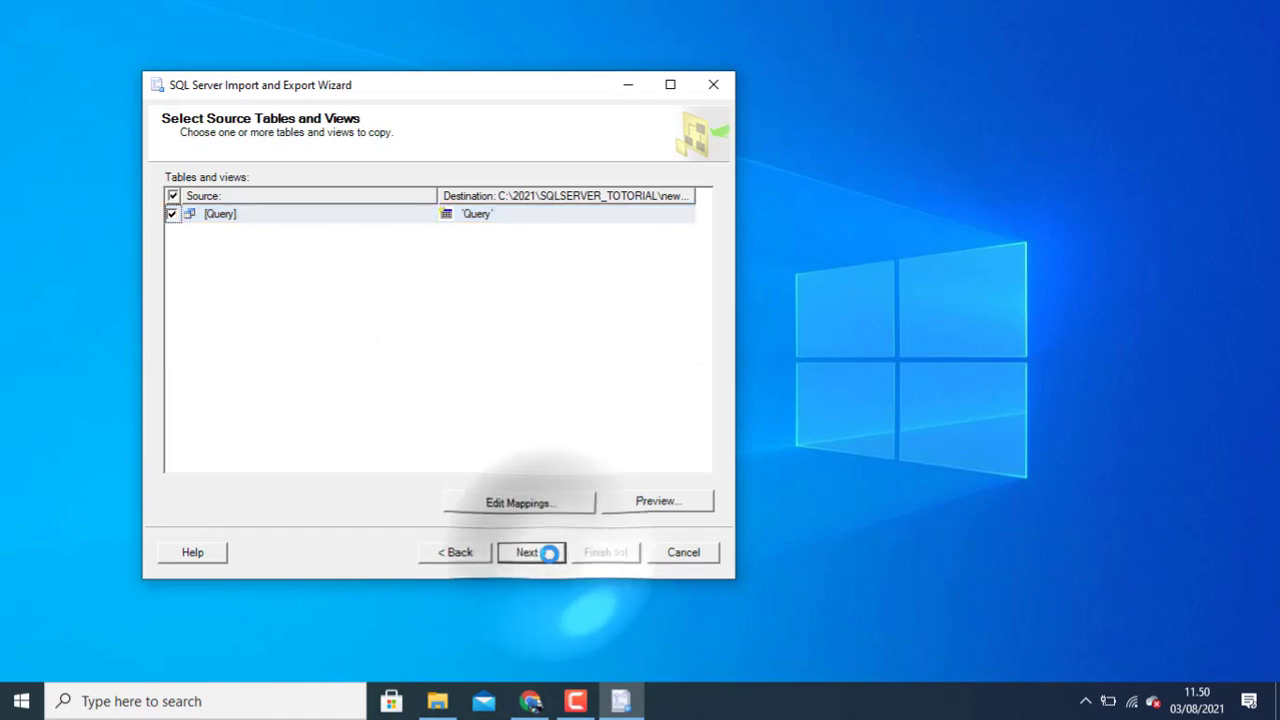
{"action": "left_click", "coordinate": [530, 552]}
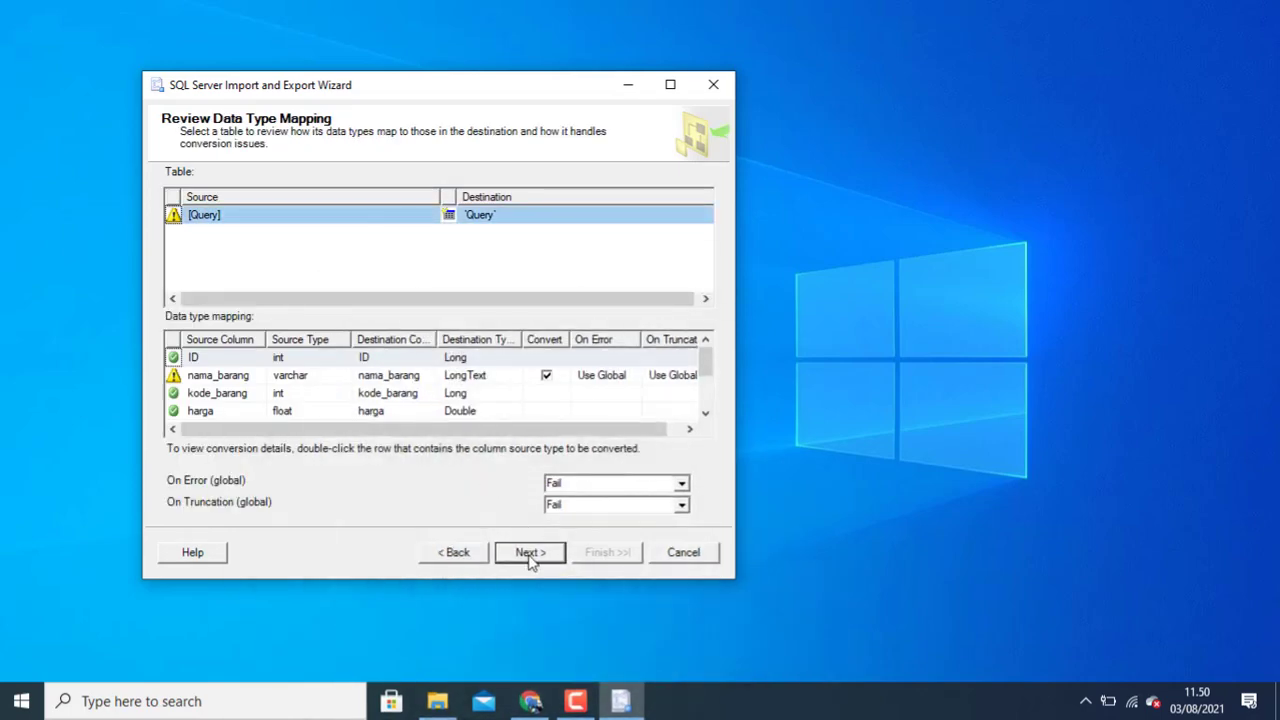
{"action": "left_click", "coordinate": [528, 552]}
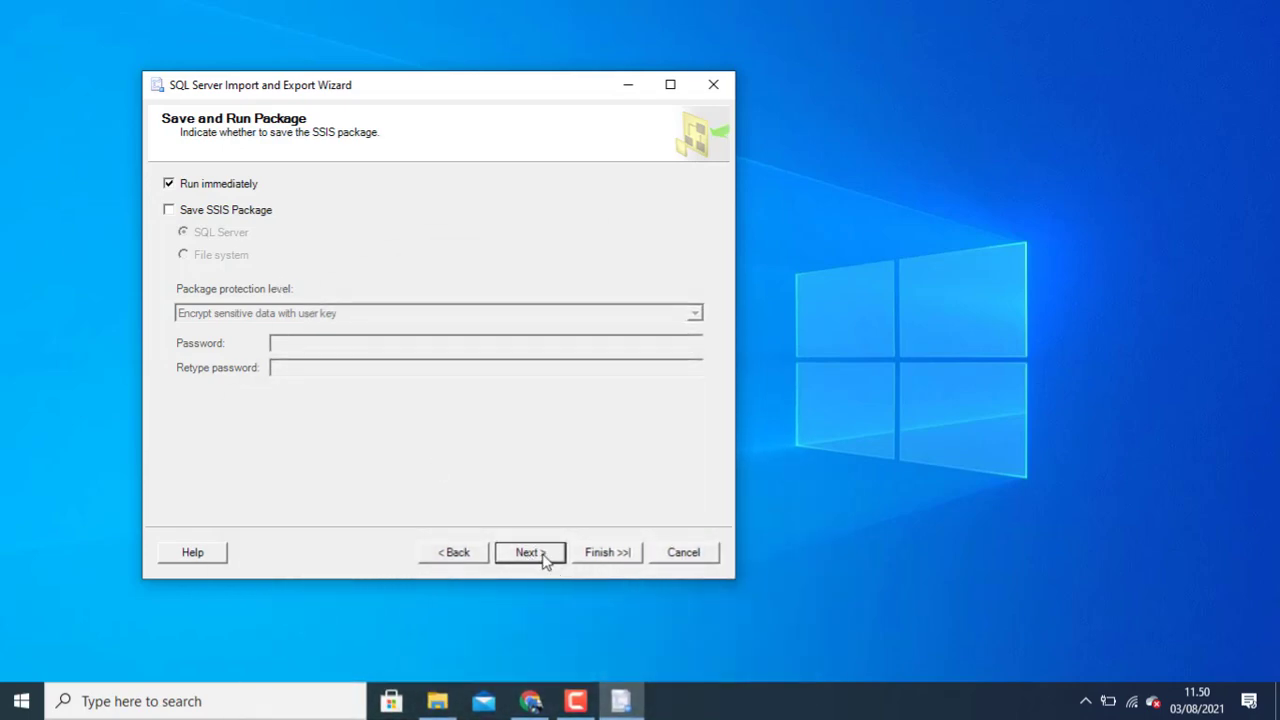
{"action": "left_click", "coordinate": [608, 552]}
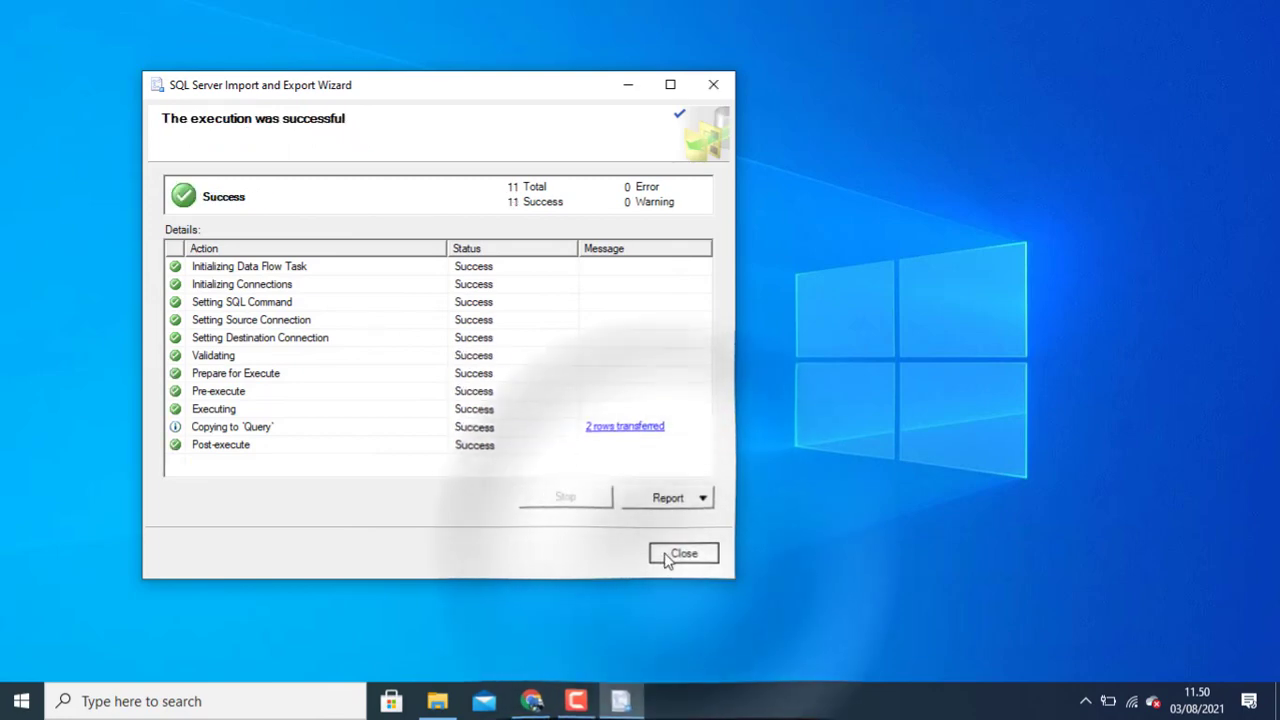
{"action": "left_click", "coordinate": [684, 552]}
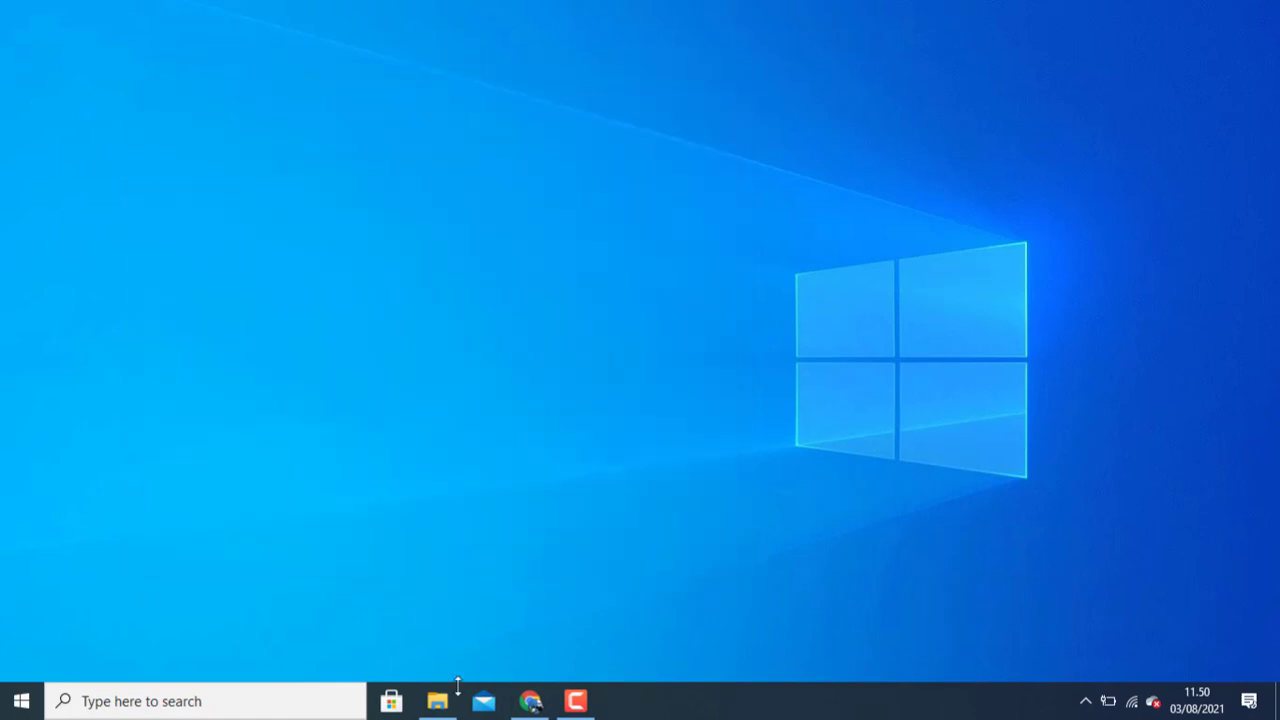
Step: Open newdataimport.xls from File Explorer's recent files
{"action": "left_click", "coordinate": [436, 700]}
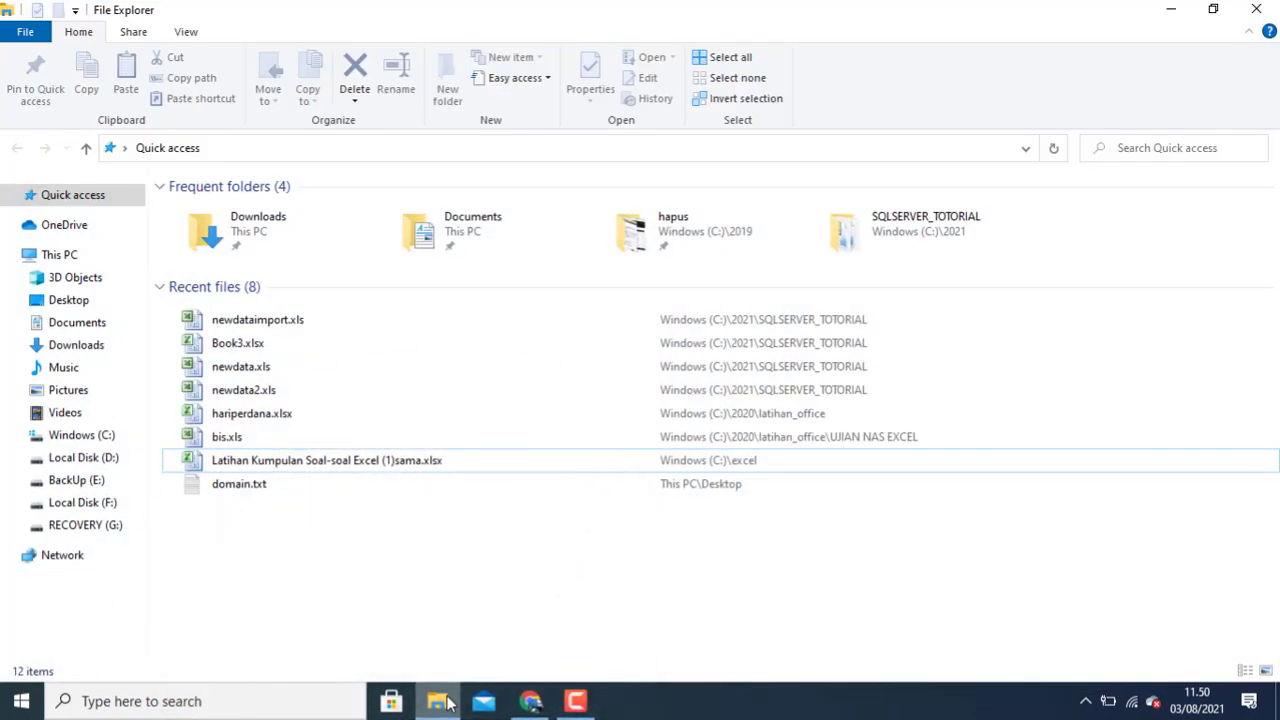
{"action": "mouse_move", "coordinate": [386, 560]}
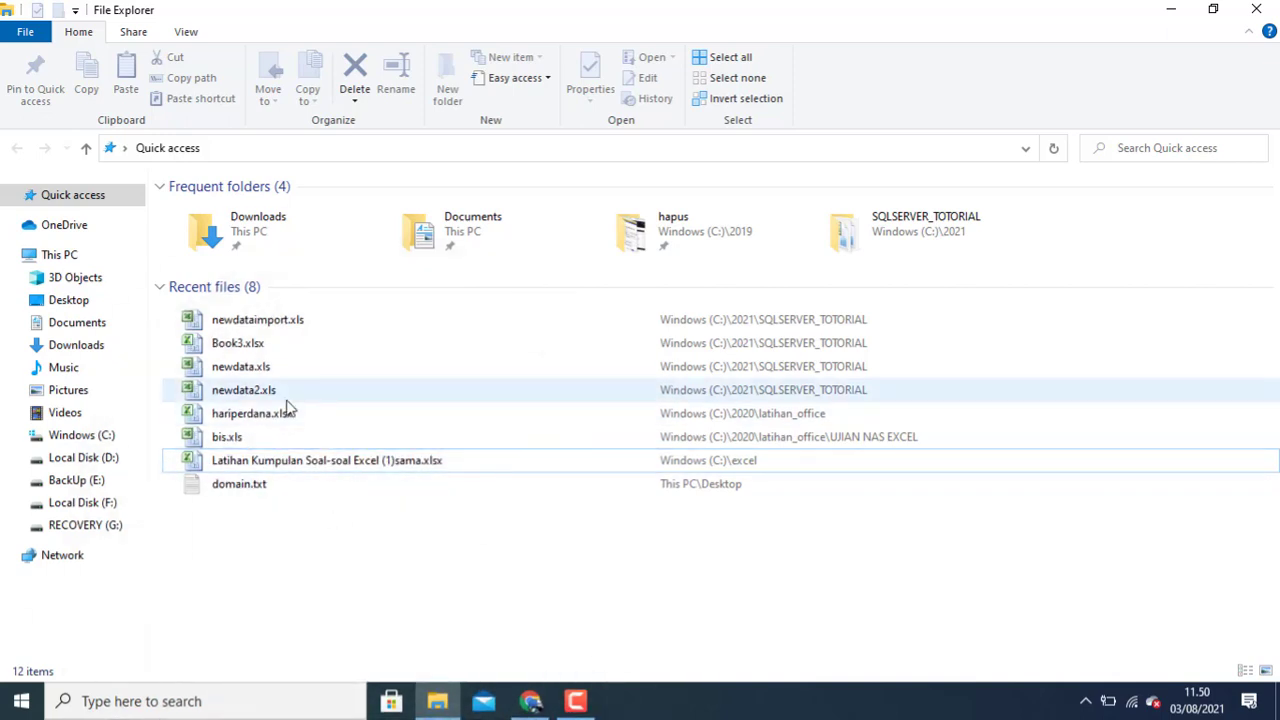
{"action": "double_click", "coordinate": [256, 320]}
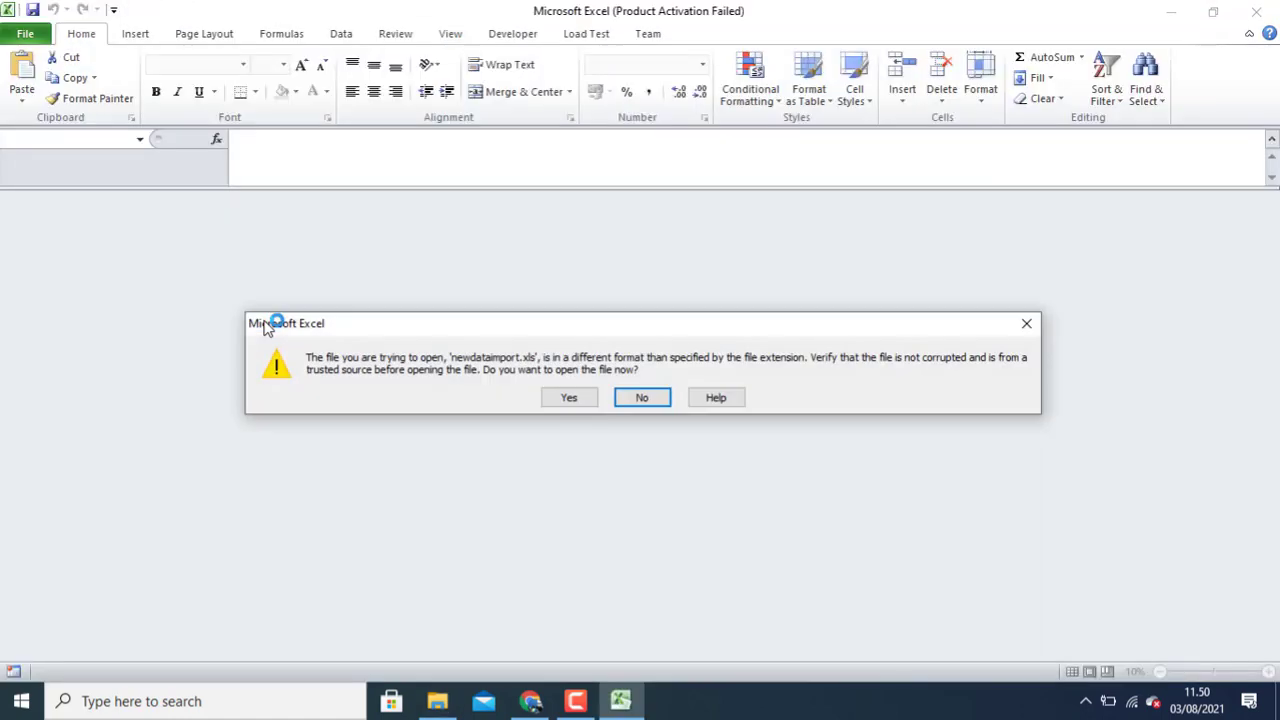
Step: Accept the format warning and dismiss the activation notice to view the two exported rows
{"action": "left_click", "coordinate": [568, 396]}
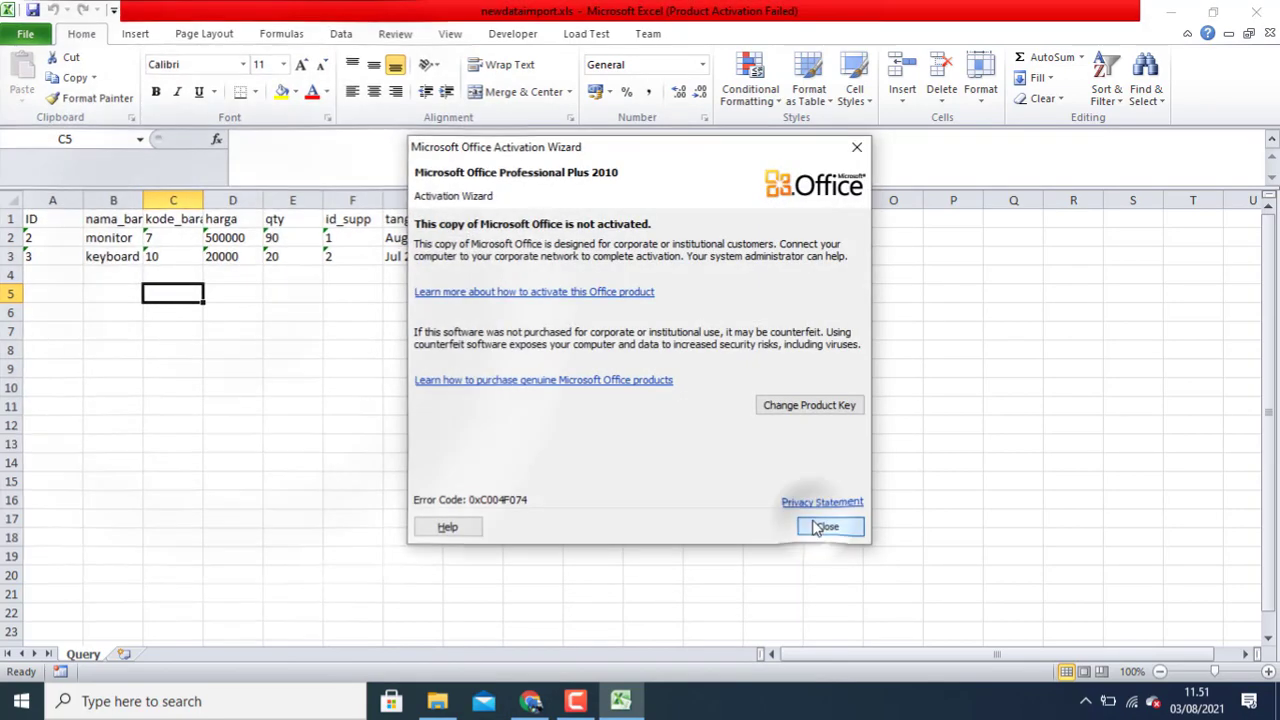
{"action": "left_click", "coordinate": [828, 528]}
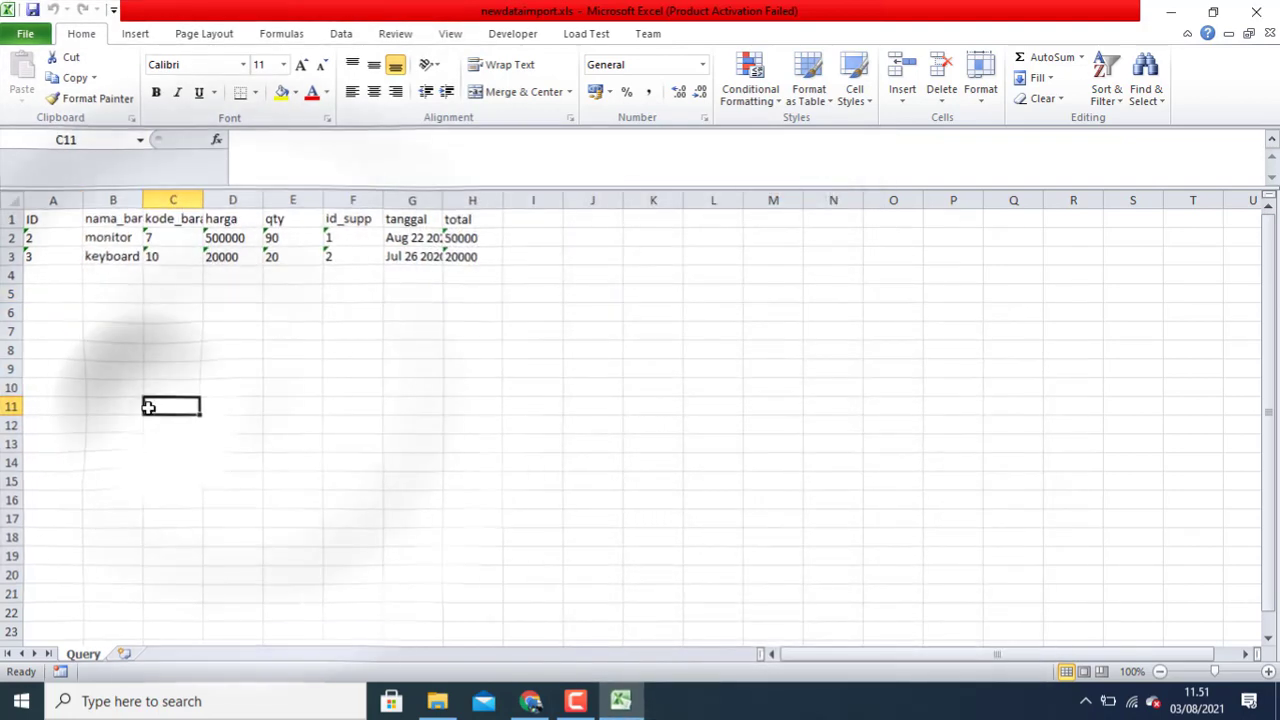